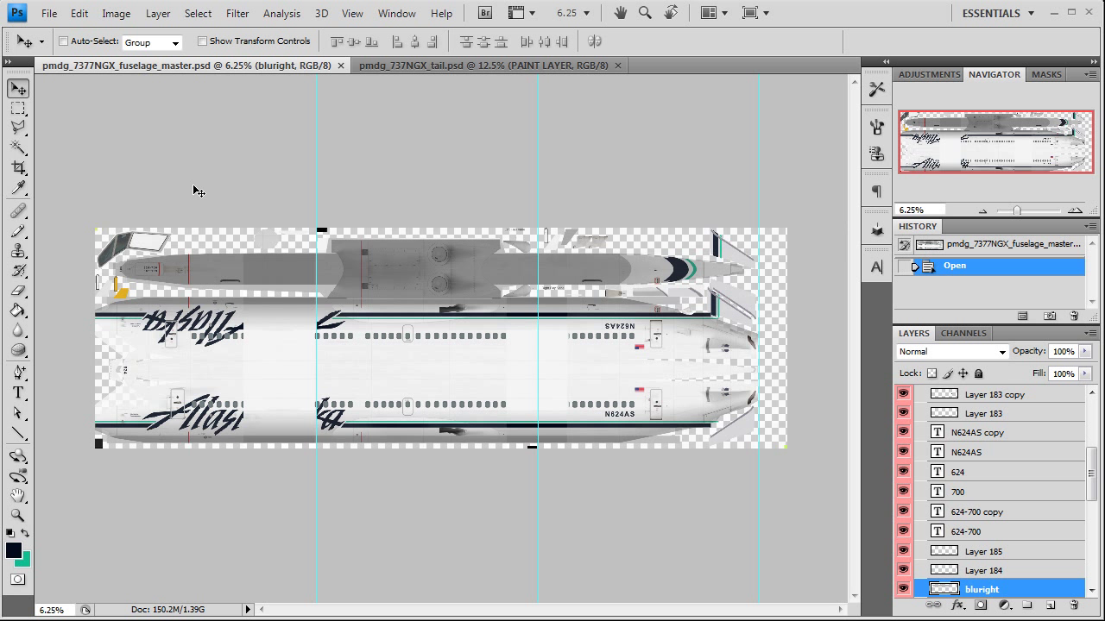
mouse_move(134, 89)
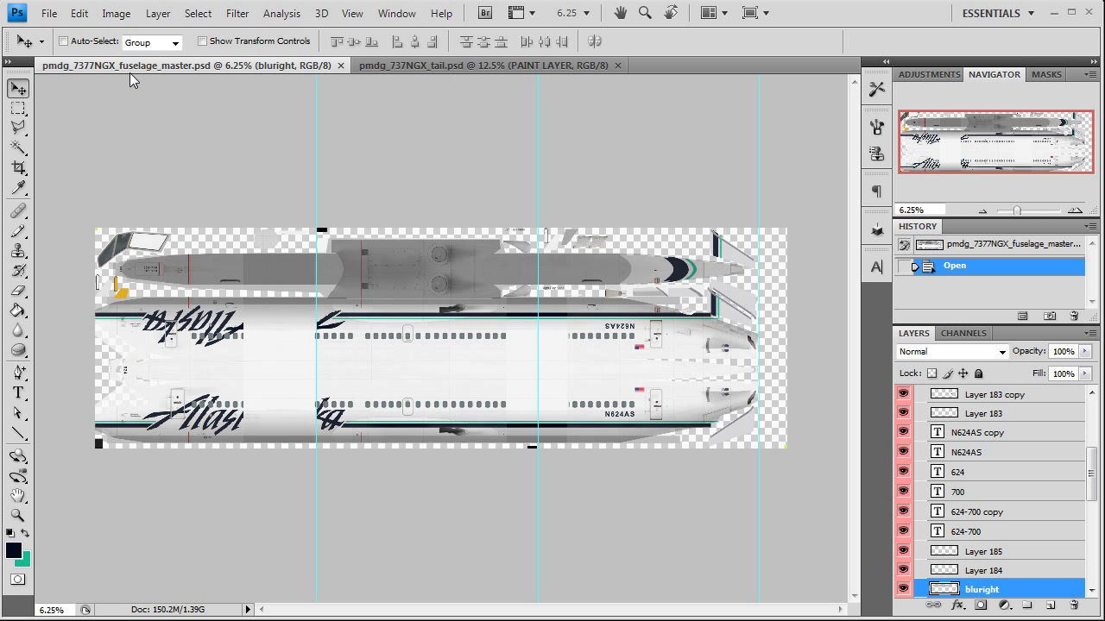
Flatten the fuselage master to one background layer, discarding hidden layers, and marquee its left part.
left_click(159, 14)
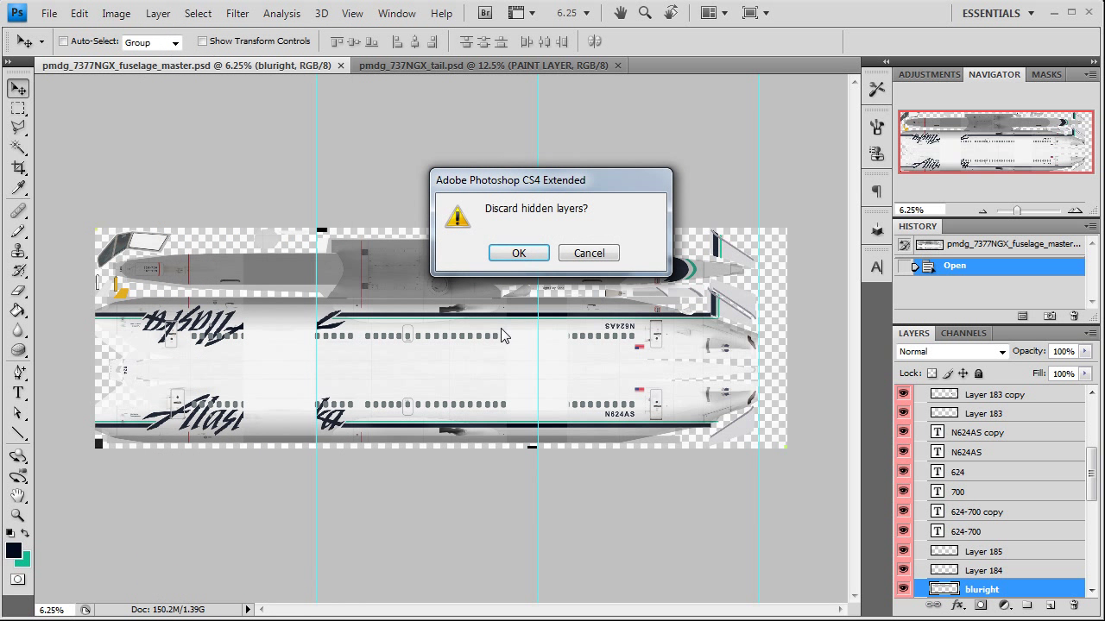
left_click(517, 252)
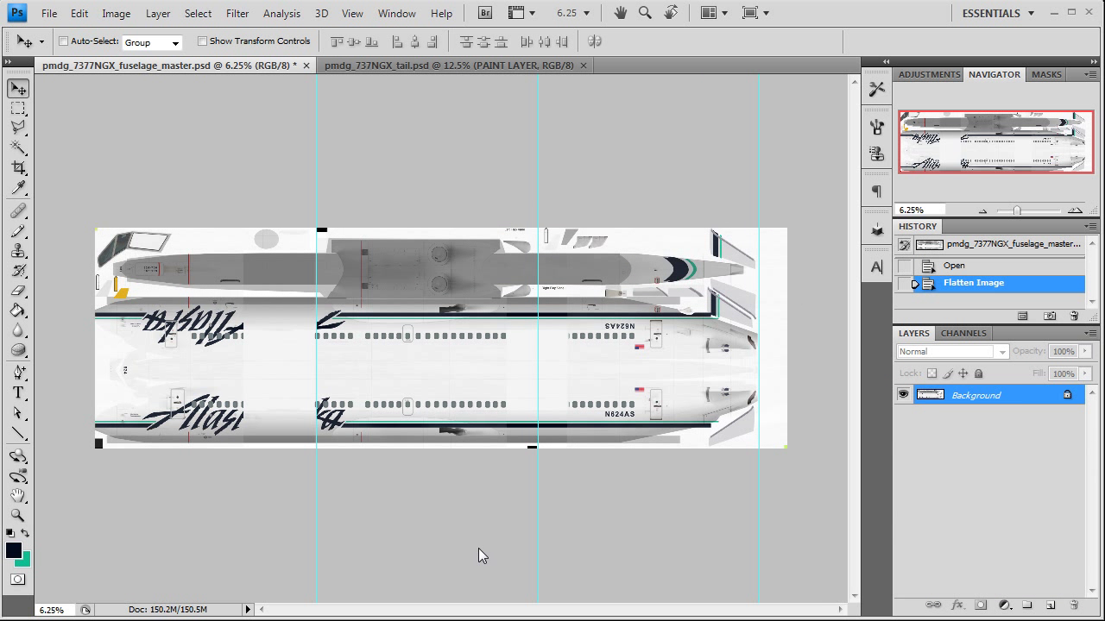
left_click(397, 14)
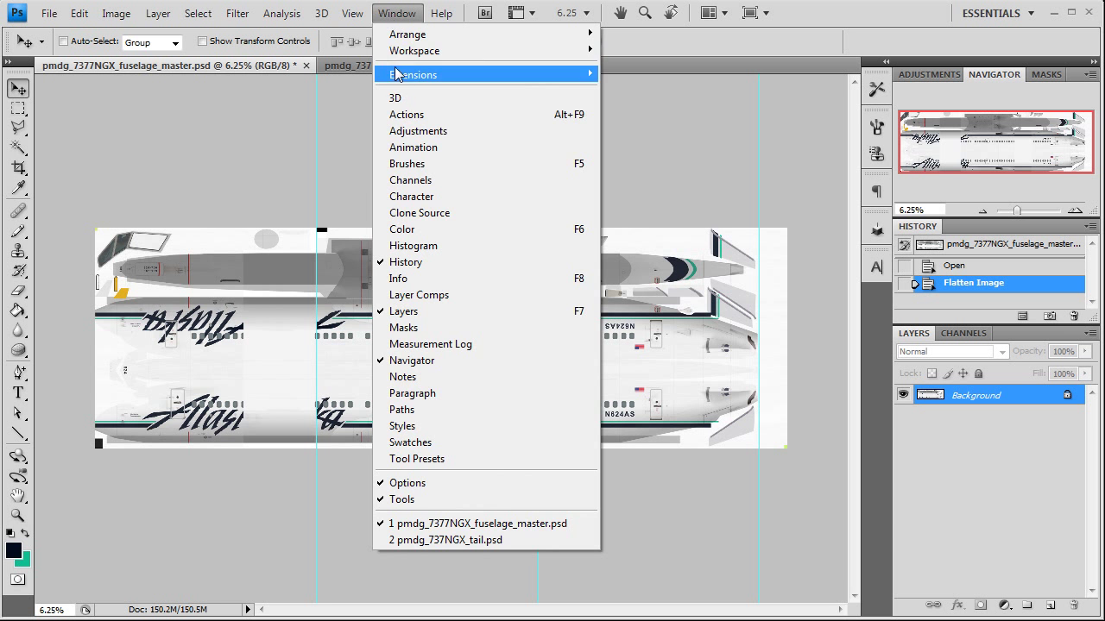
left_click(348, 14)
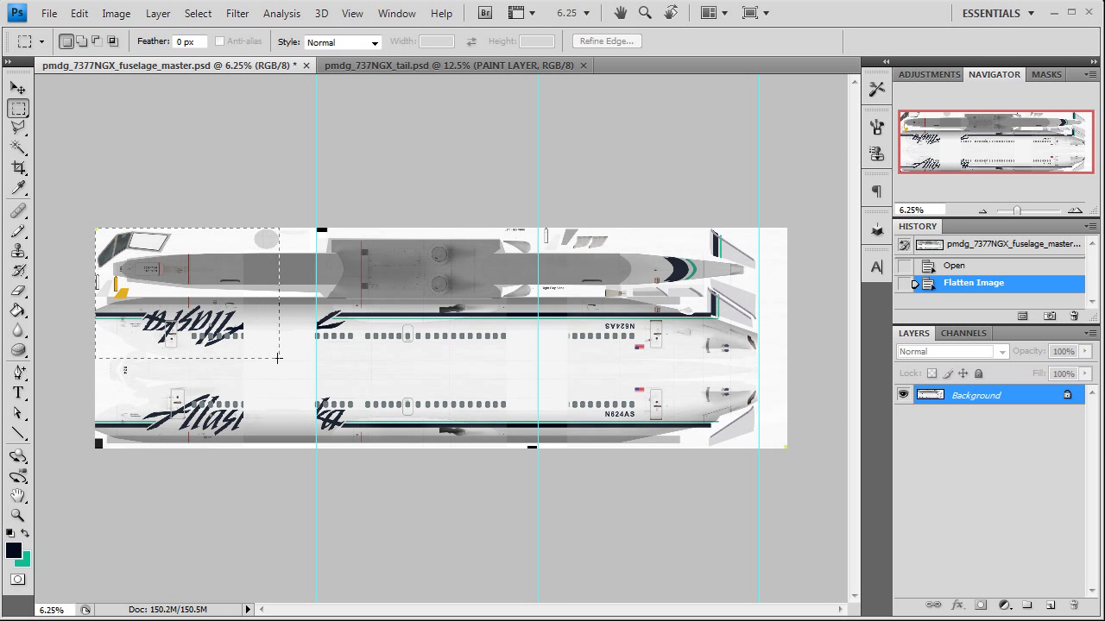
left_click_drag(100, 233, 310, 362)
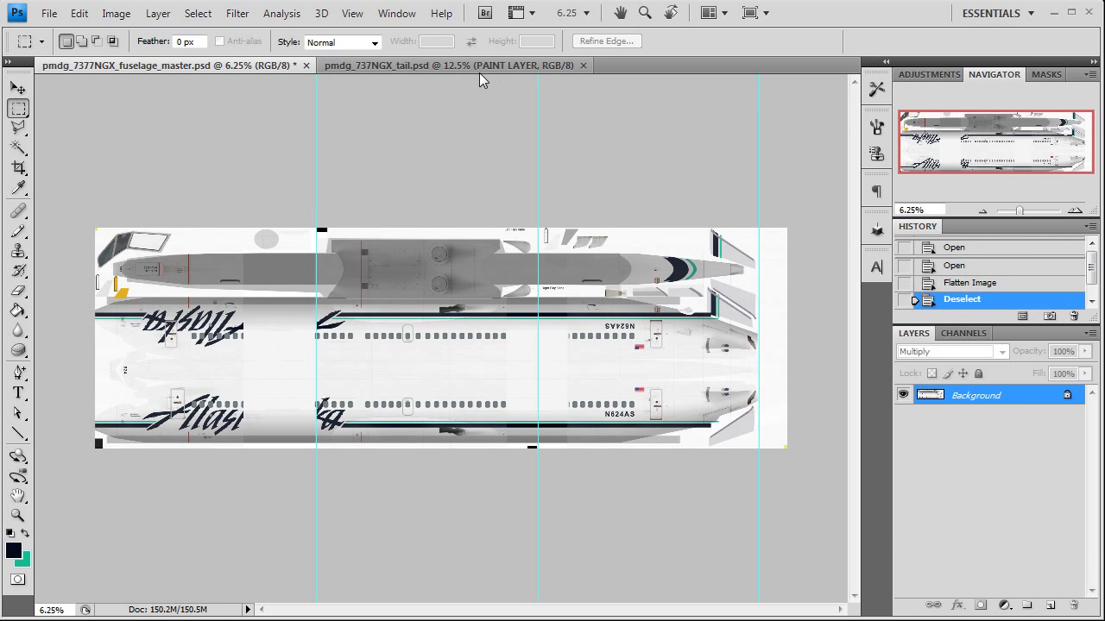
Flatten the tail paint file too, discarding its hidden layers.
left_click(159, 14)
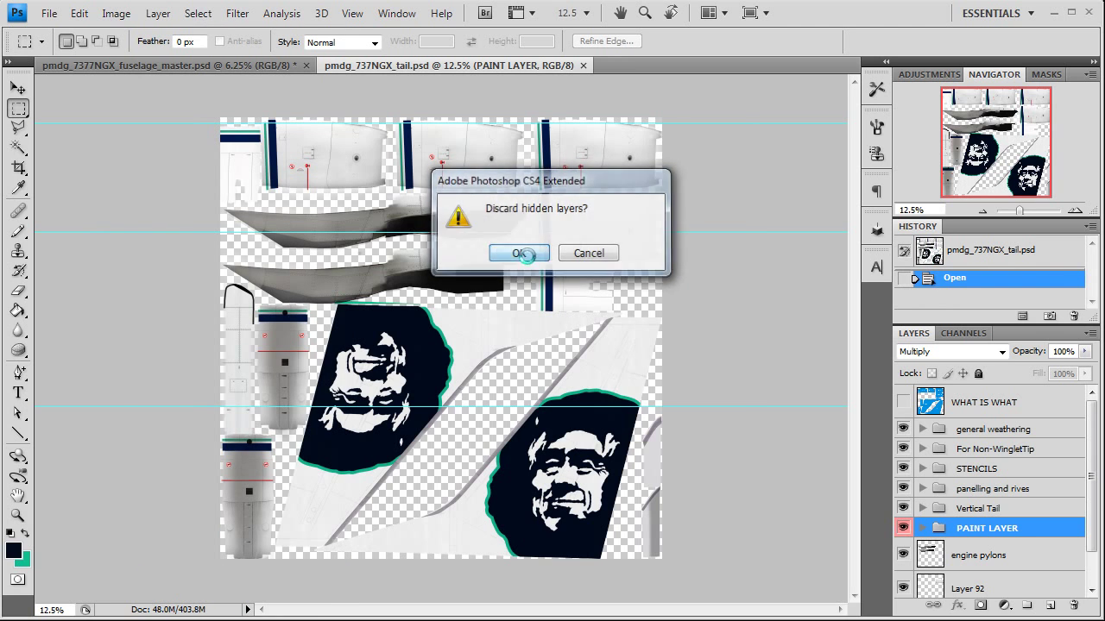
left_click(517, 252)
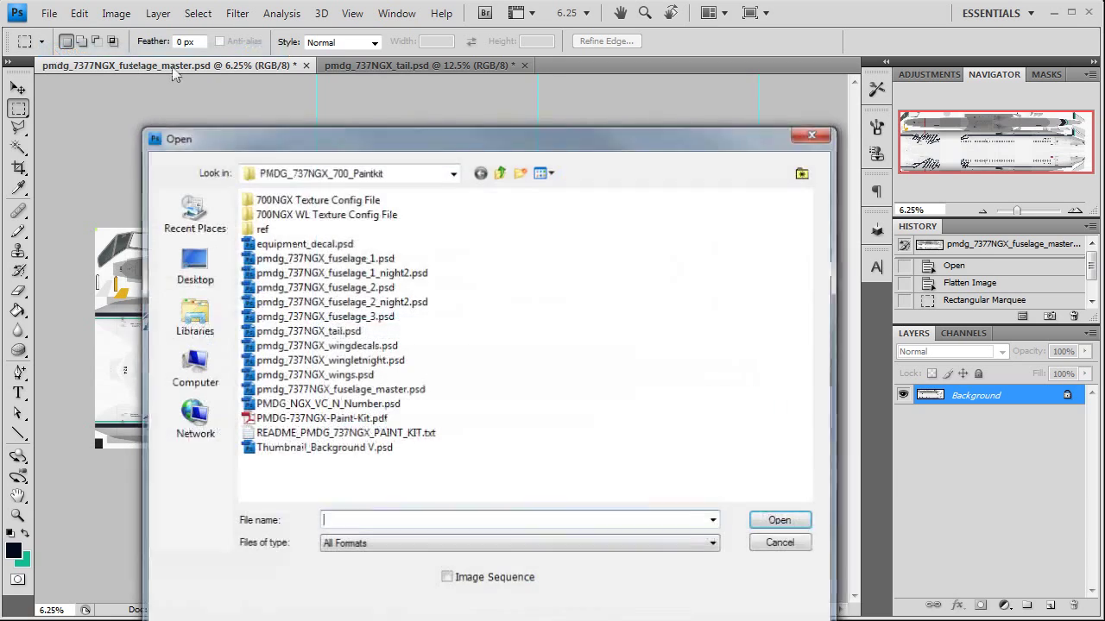
Open pmdg_737NGX_fuselage_1.psd and fuselage_2.psd, then bring the fuselage master back in front.
left_click(325, 286)
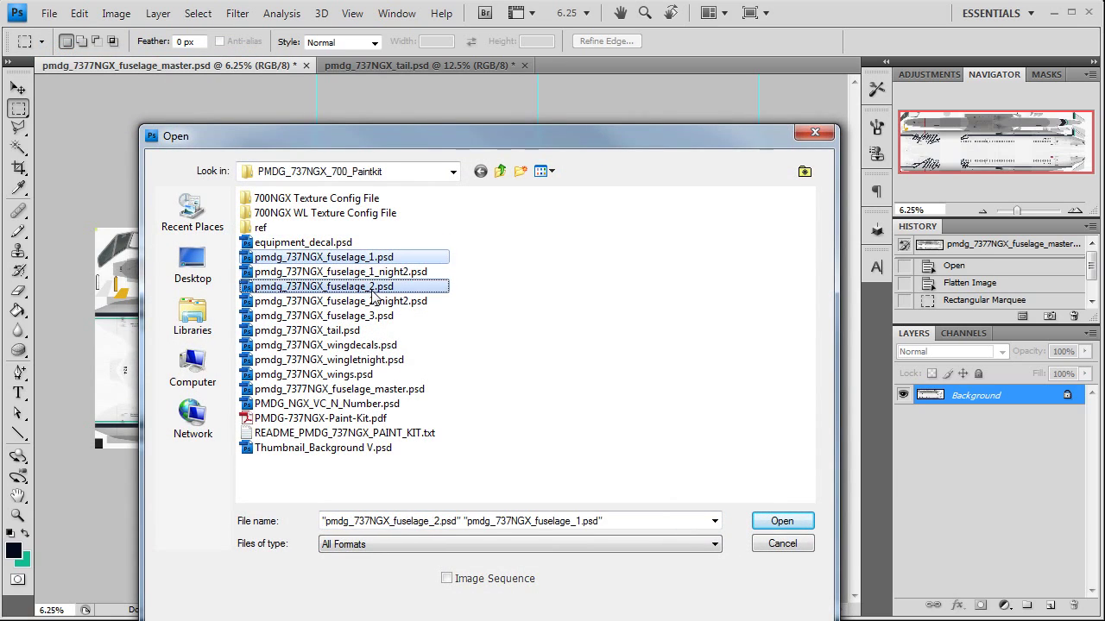
left_click(783, 521)
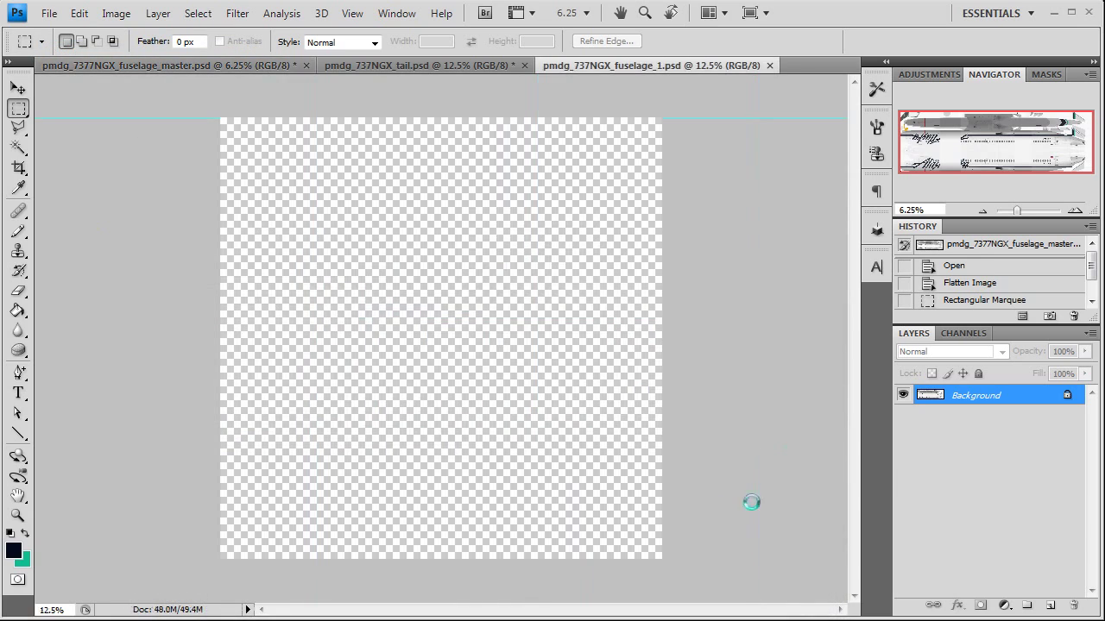
mouse_move(690, 515)
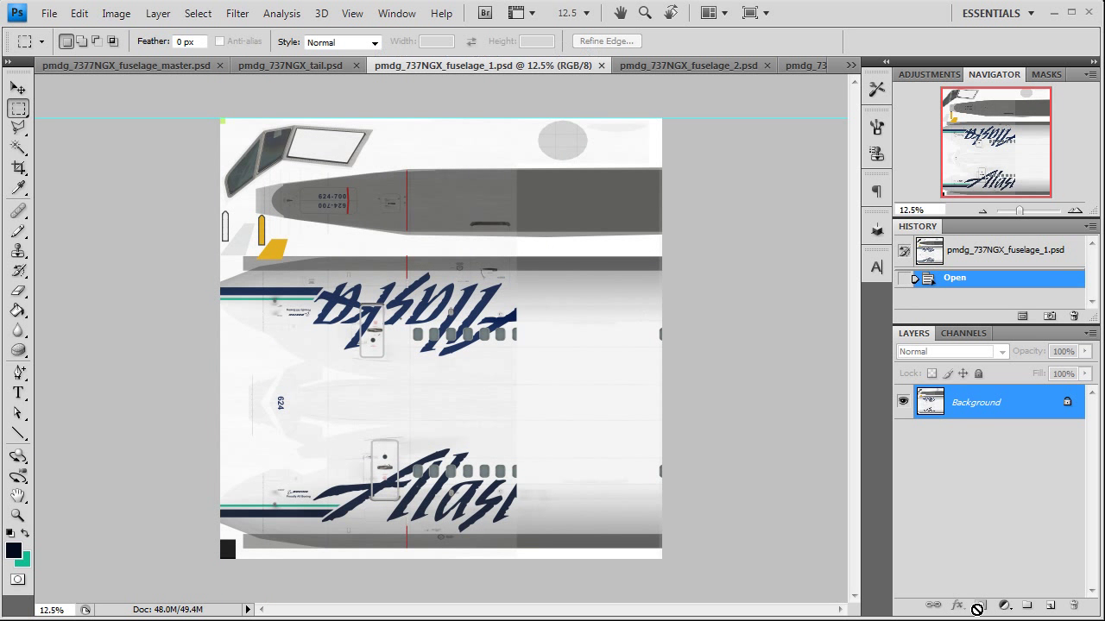
left_click(963, 332)
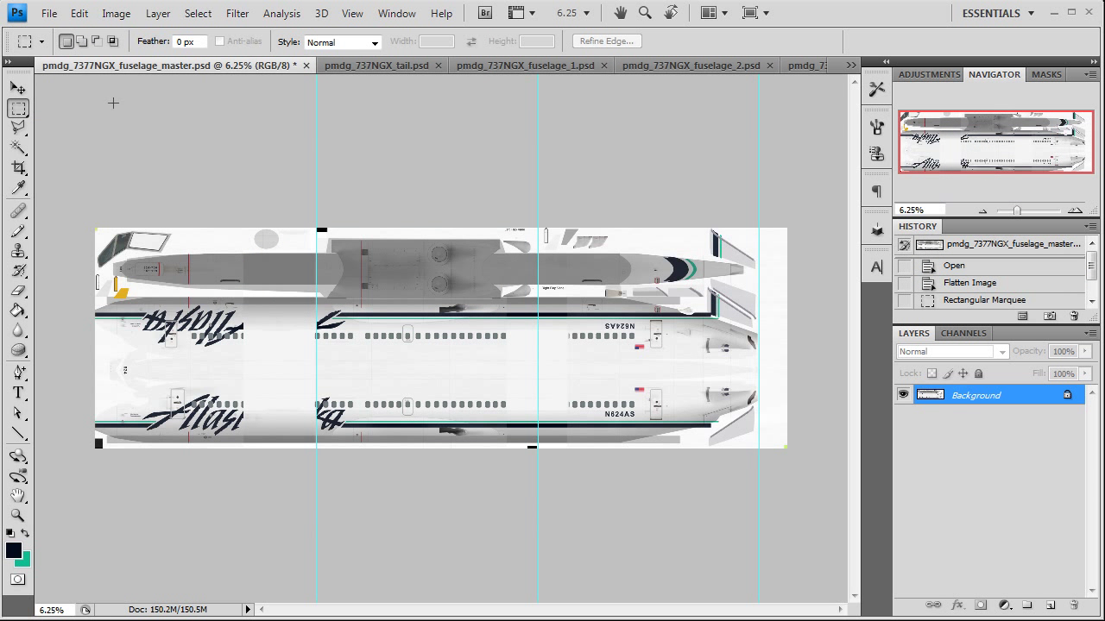
Paste the master's left section into fuselage_1 as a new layer and compare it with the layer eye.
left_click_drag(97, 231, 245, 449)
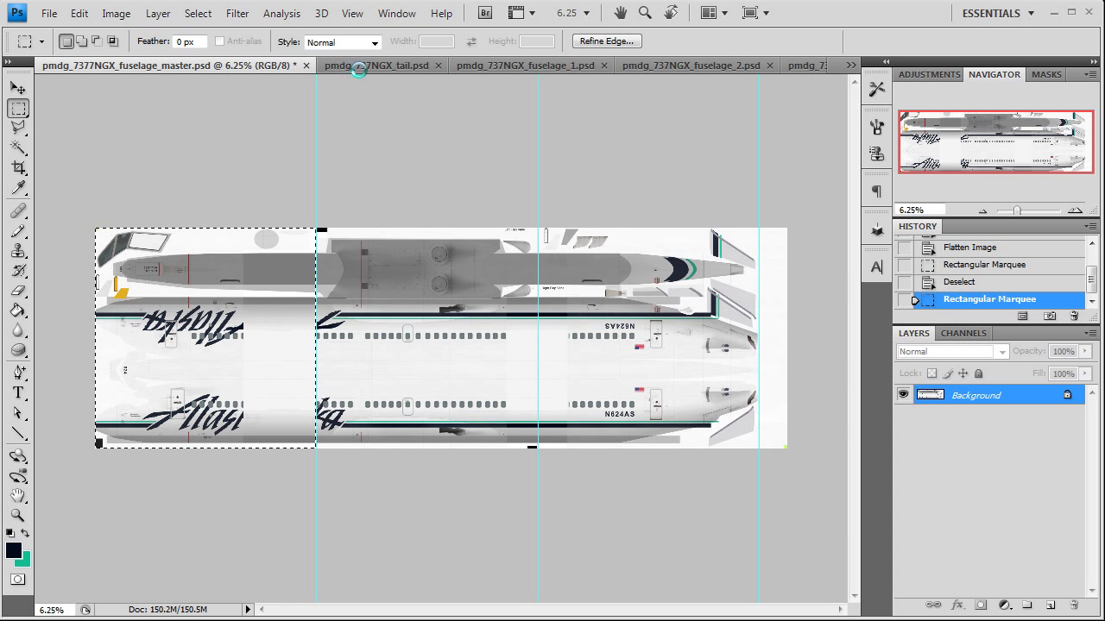
left_click(521, 66)
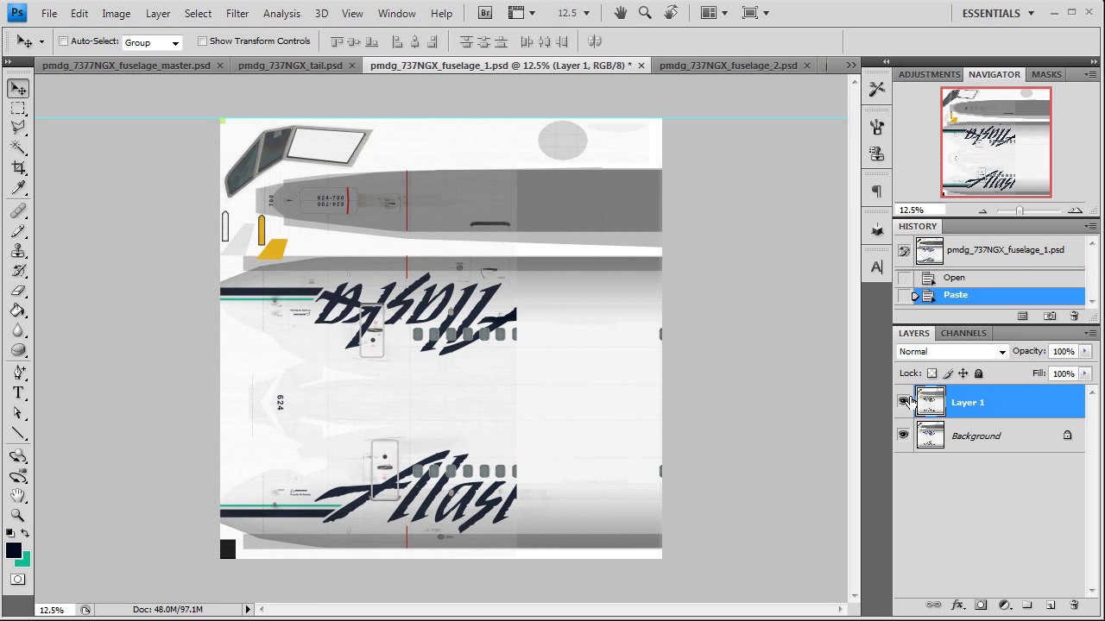
left_click(904, 402)
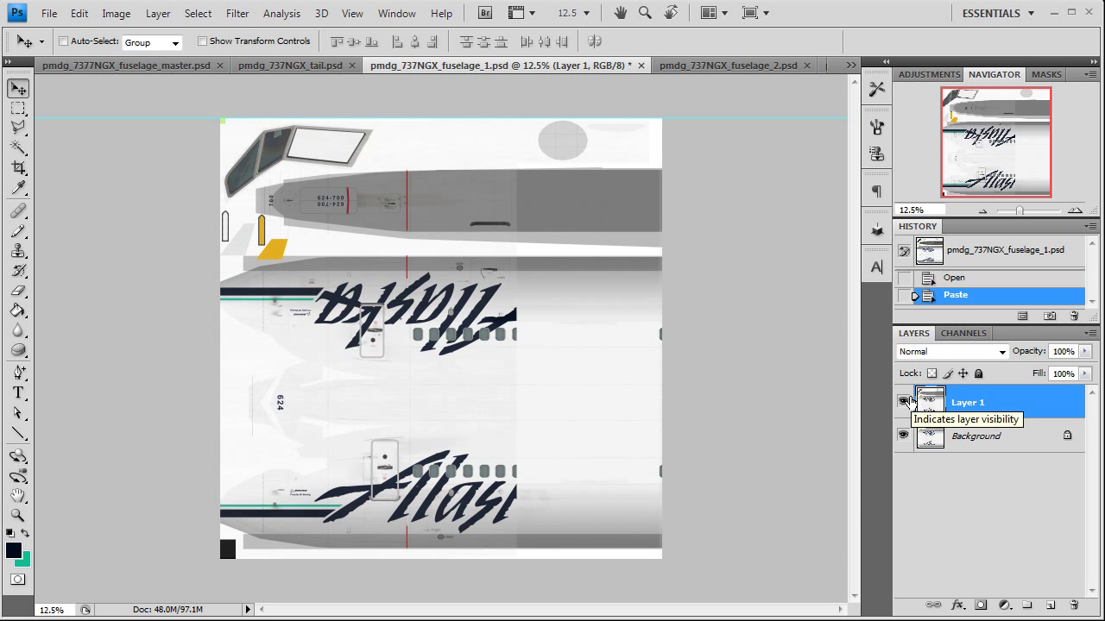
left_click(905, 402)
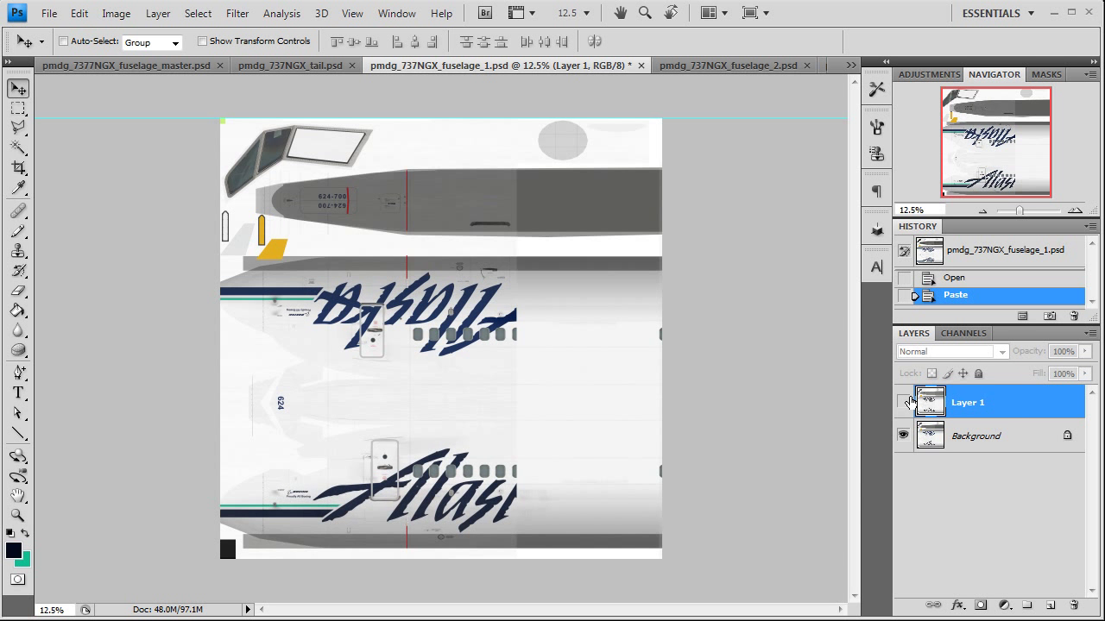
left_click(904, 400)
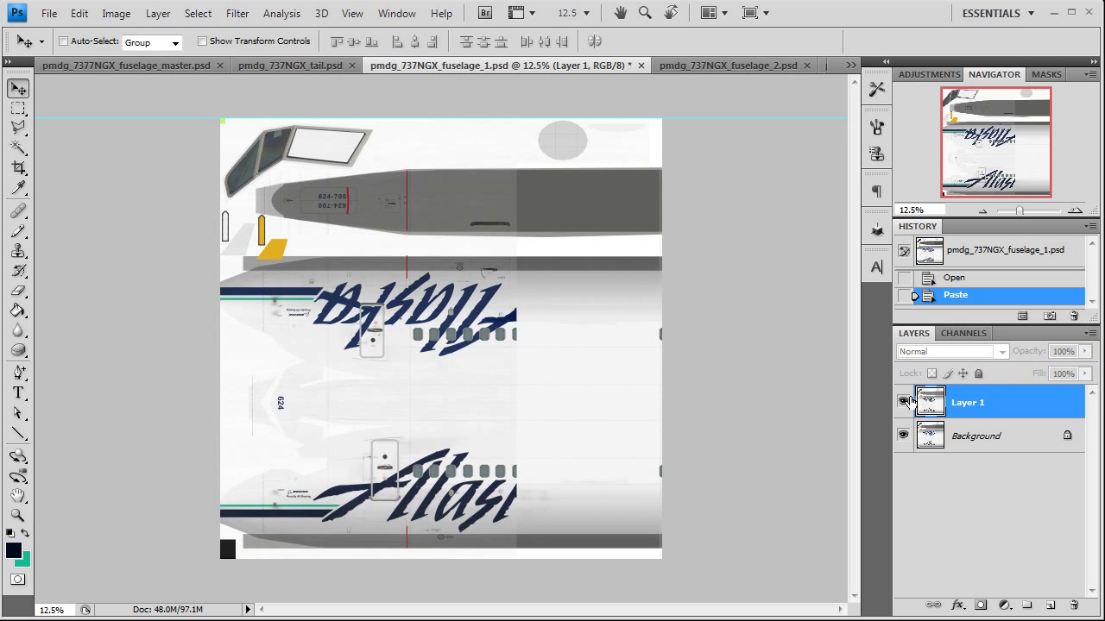
left_click(159, 14)
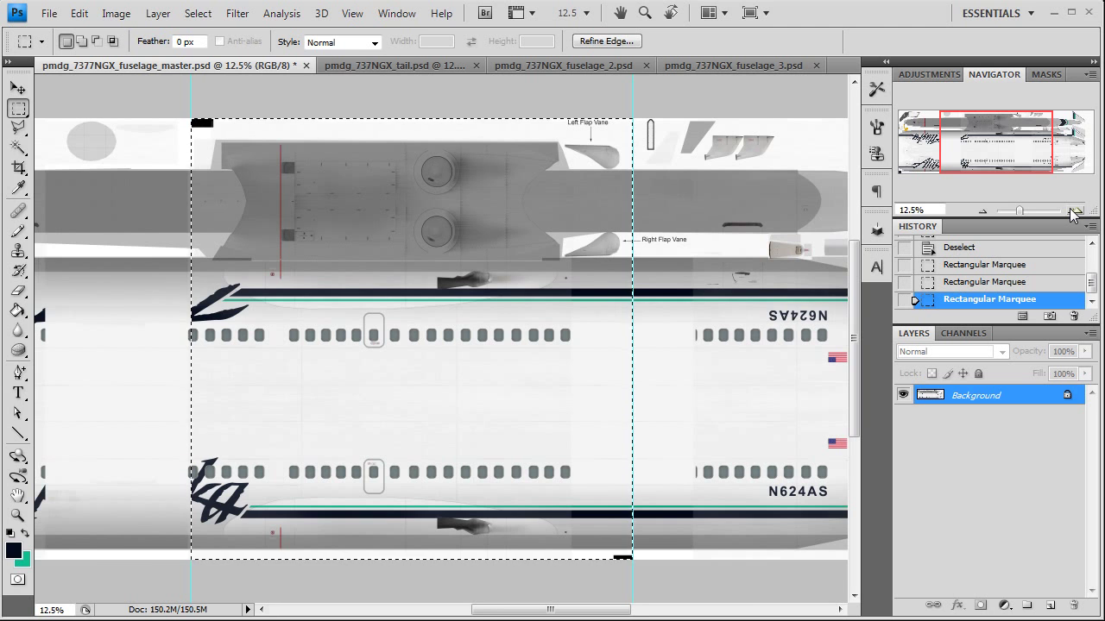
Paste the master's middle section into fuselage_2 as a new layer and compare it with the layer eye.
left_click(1075, 210)
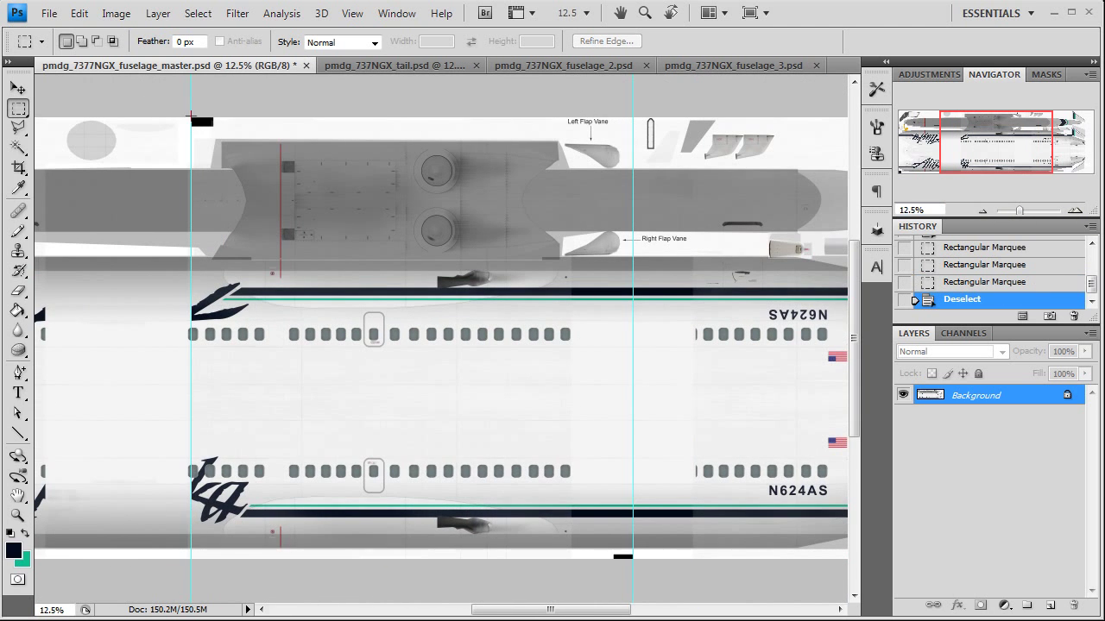
left_click_drag(192, 117, 632, 559)
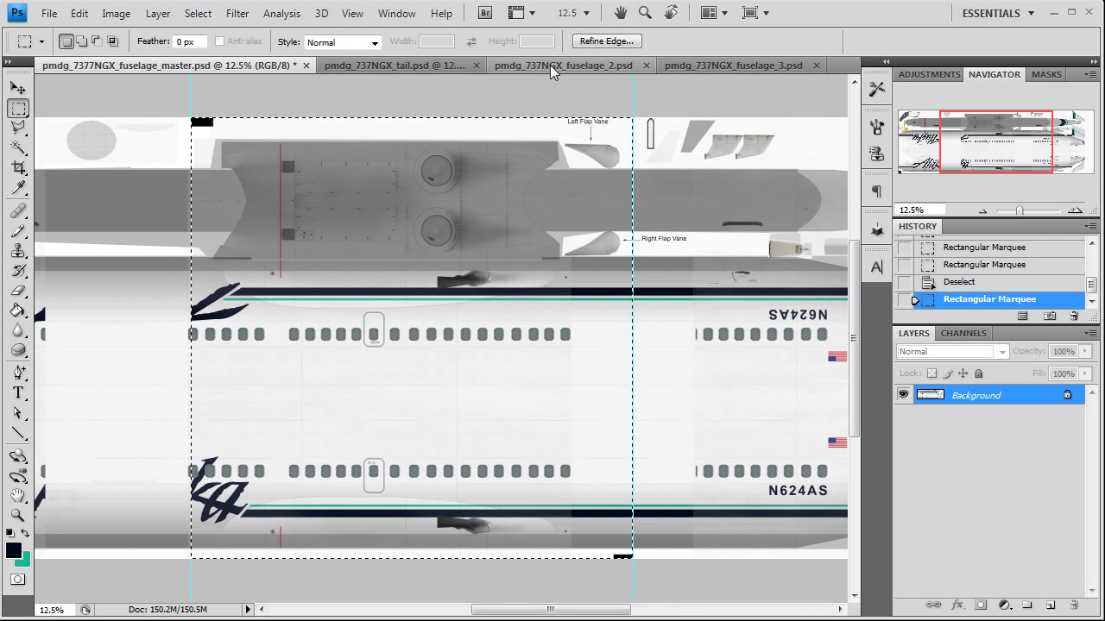
left_click(552, 66)
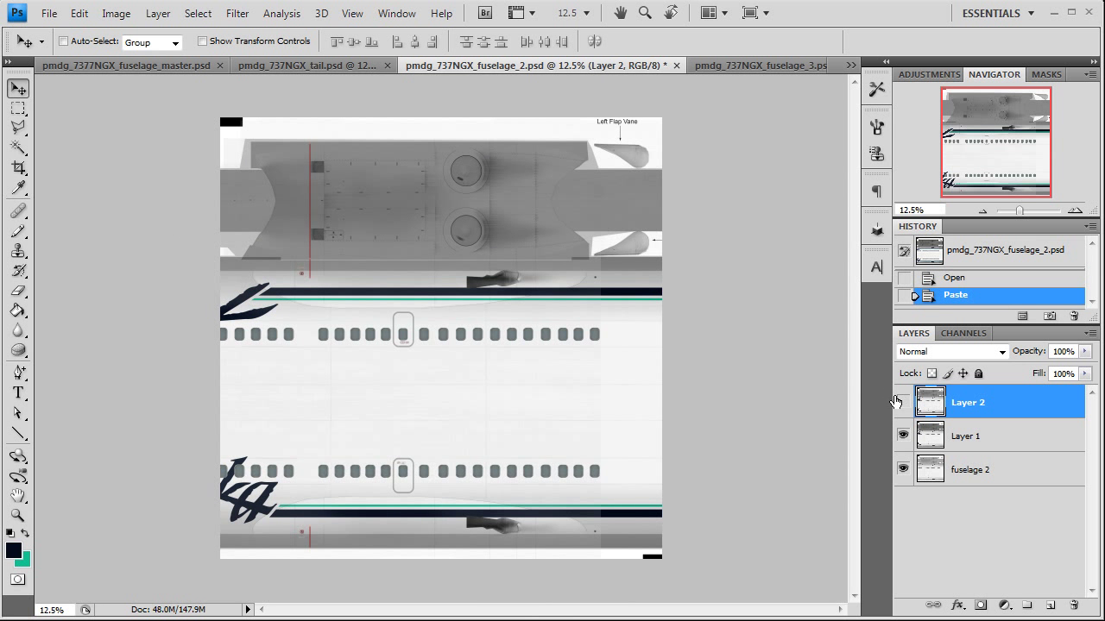
left_click(159, 14)
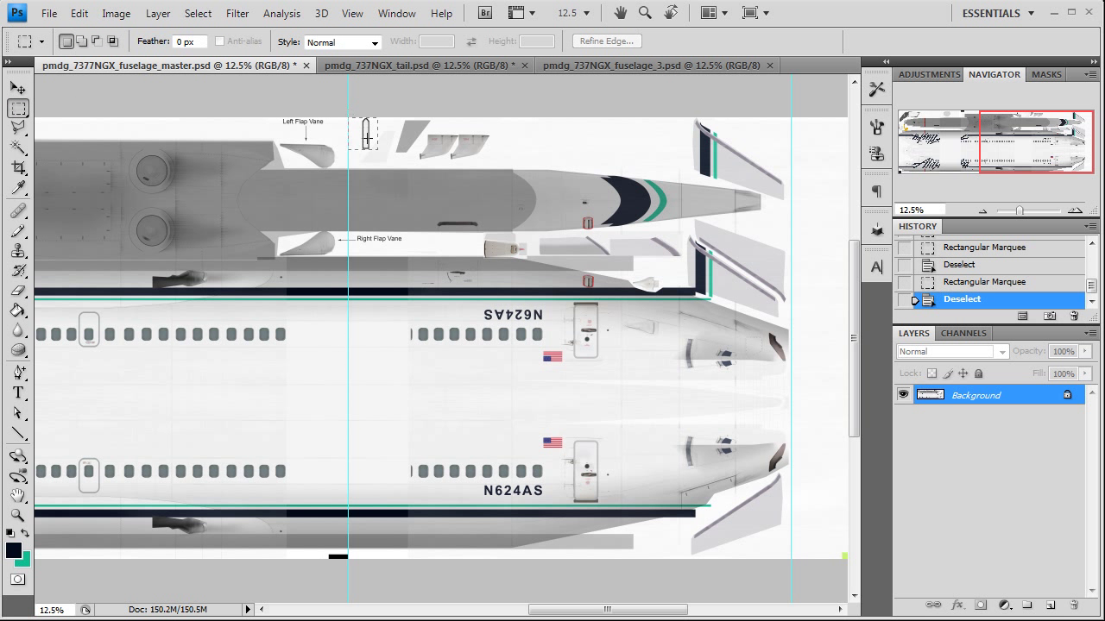
Paste the master's right section into fuselage_3, check it with the layer eye and flatten the image.
left_click_drag(348, 112, 785, 561)
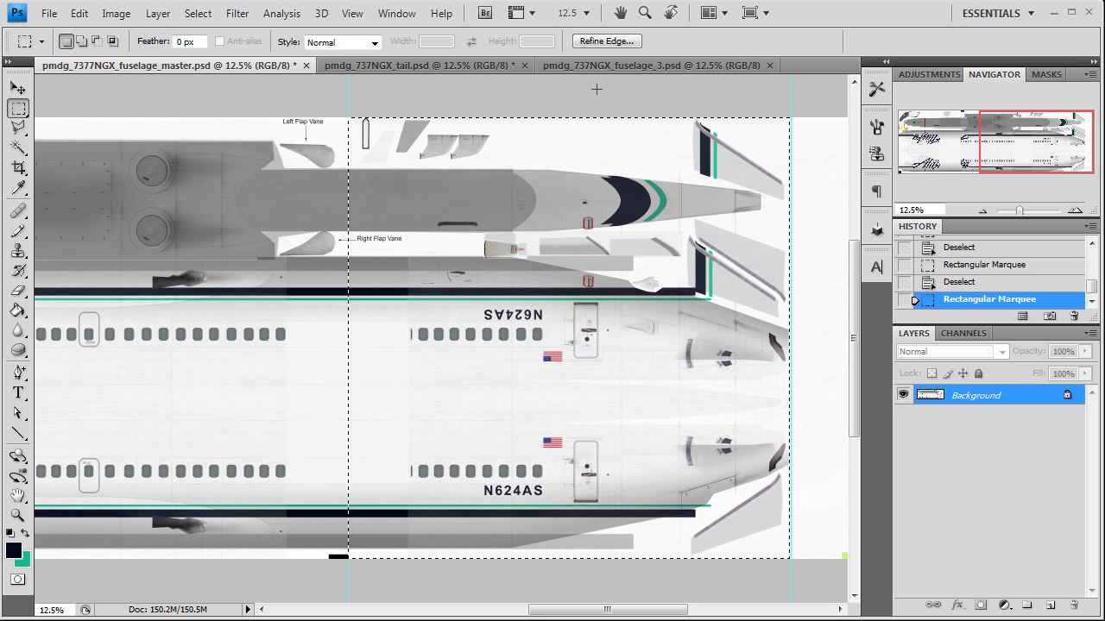
left_click(656, 65)
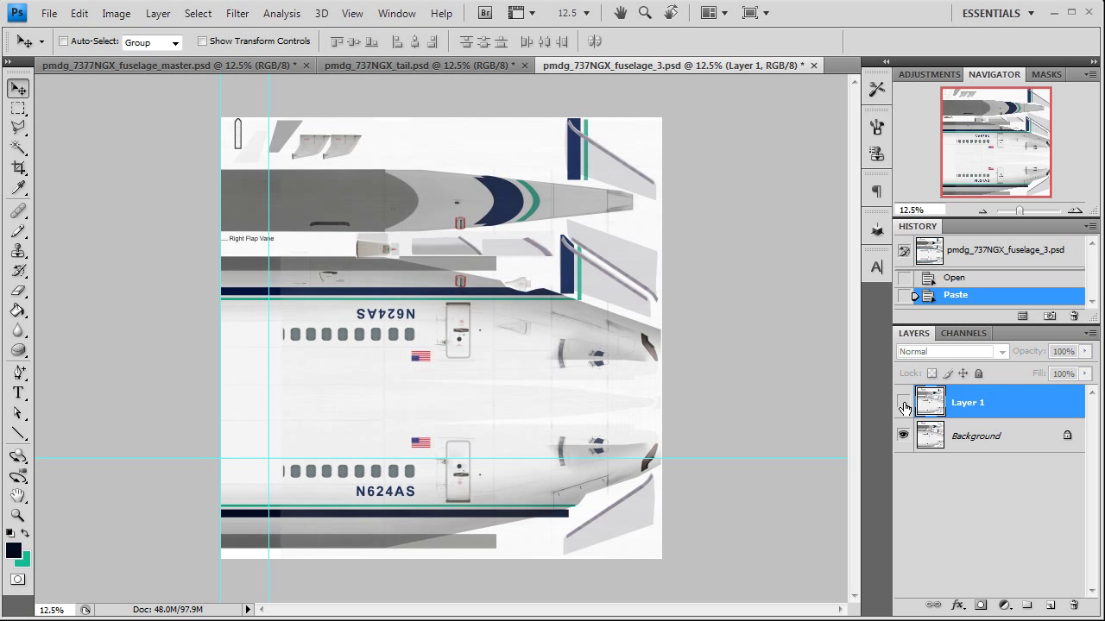
left_click(159, 14)
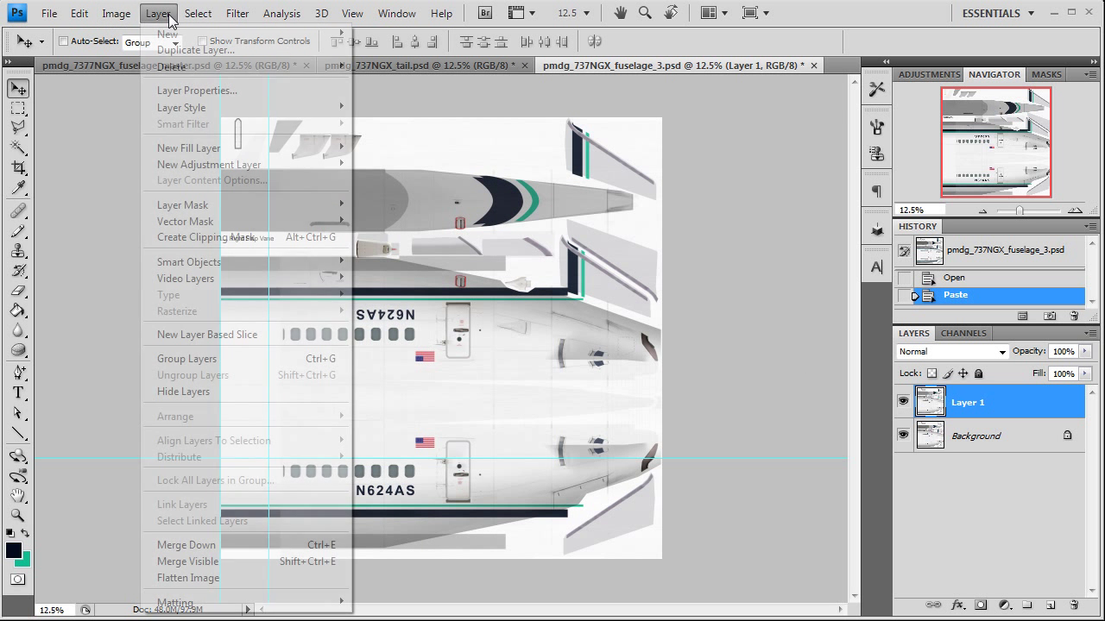
left_click(176, 578)
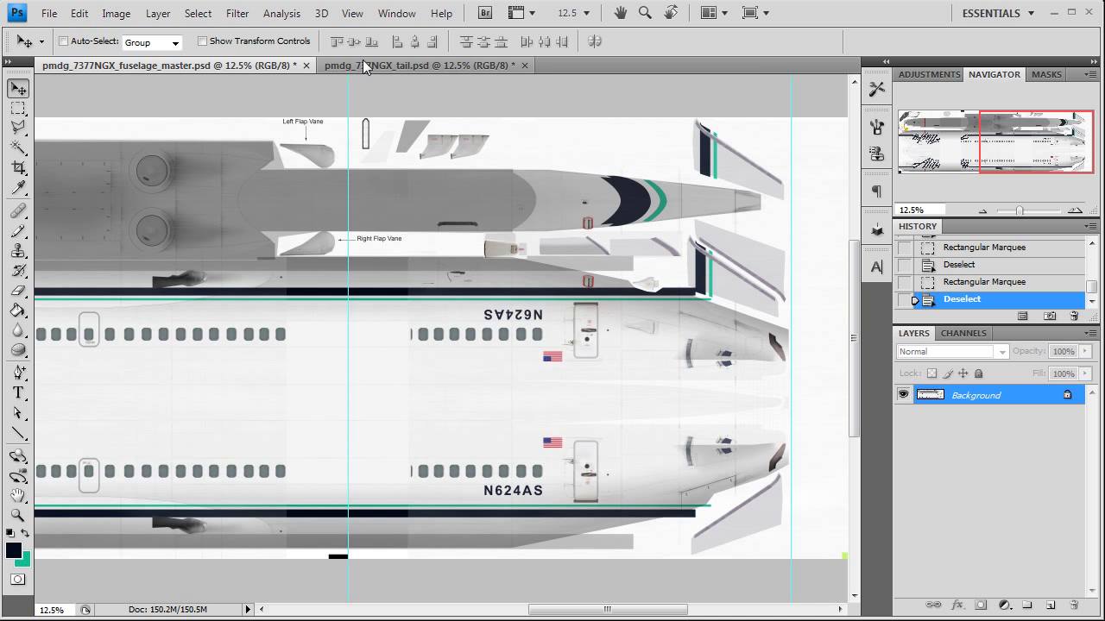
Save the flattened tail texture as a 32-bit Targa file and close its document.
left_click(423, 65)
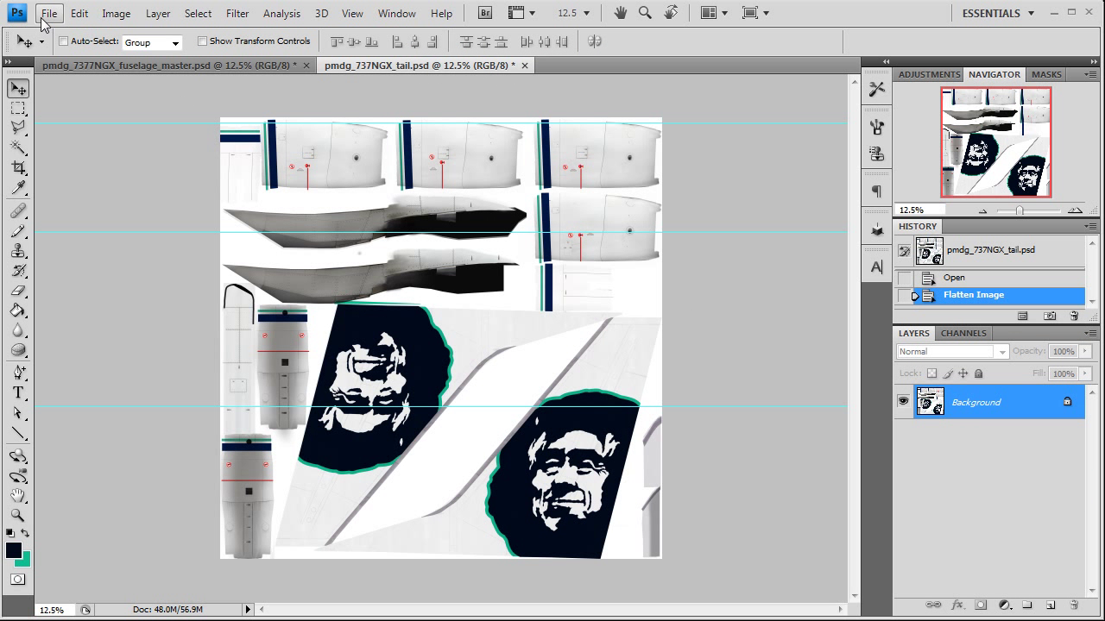
mouse_move(608, 90)
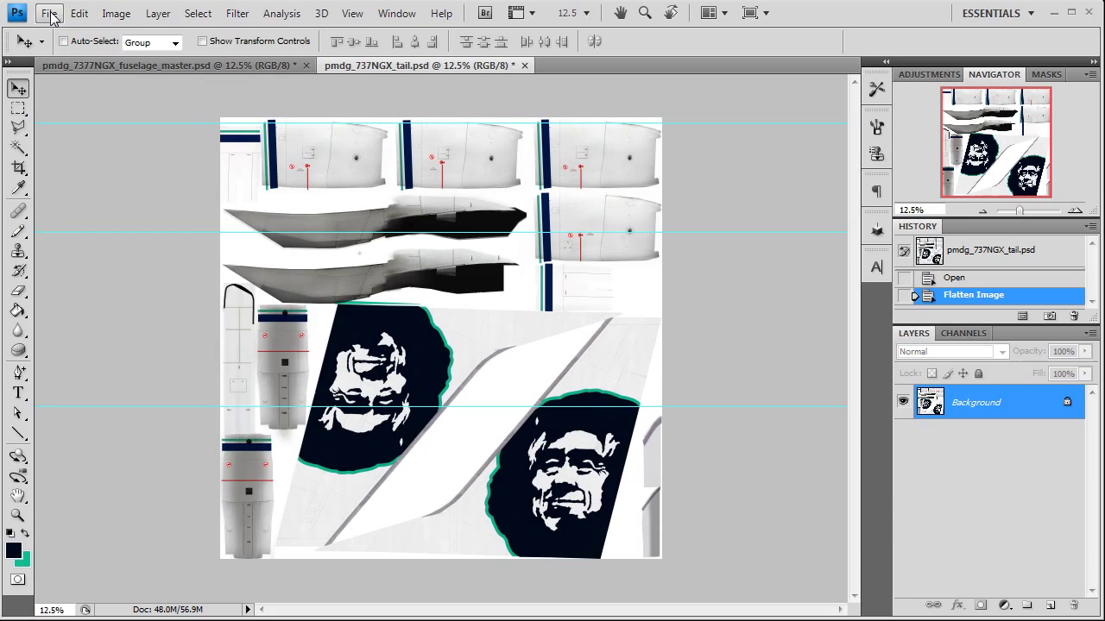
left_click(55, 16)
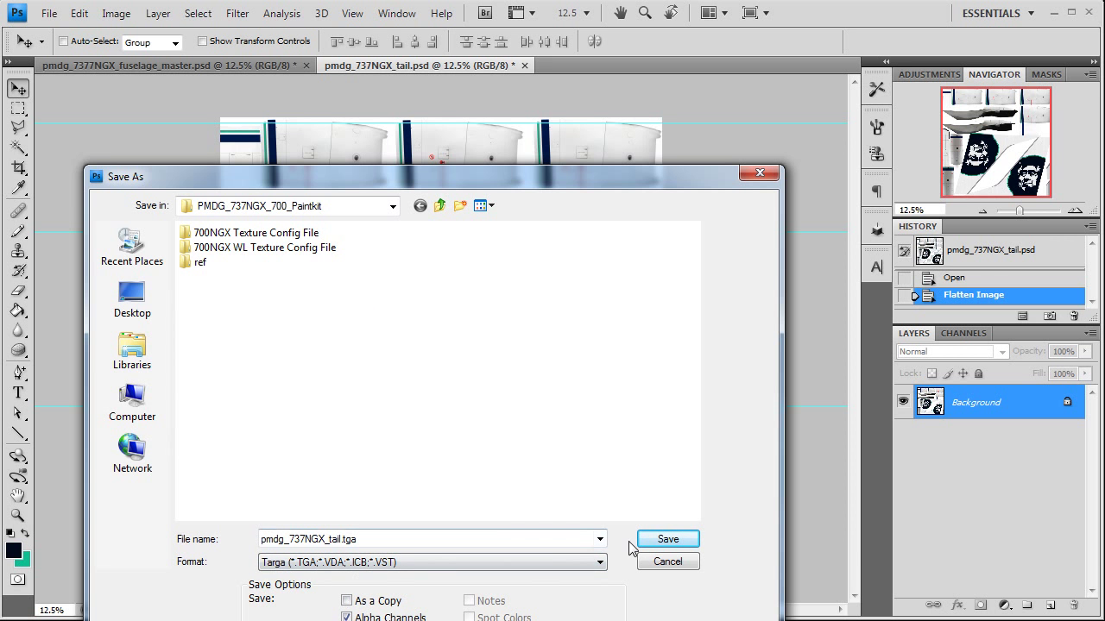
left_click(668, 538)
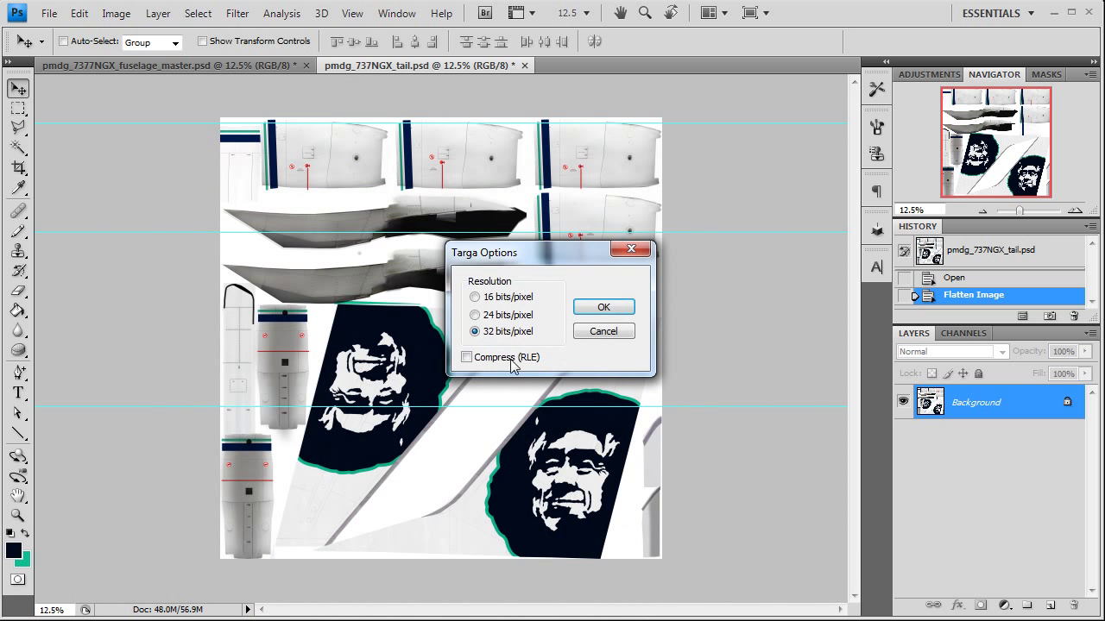
left_click(604, 307)
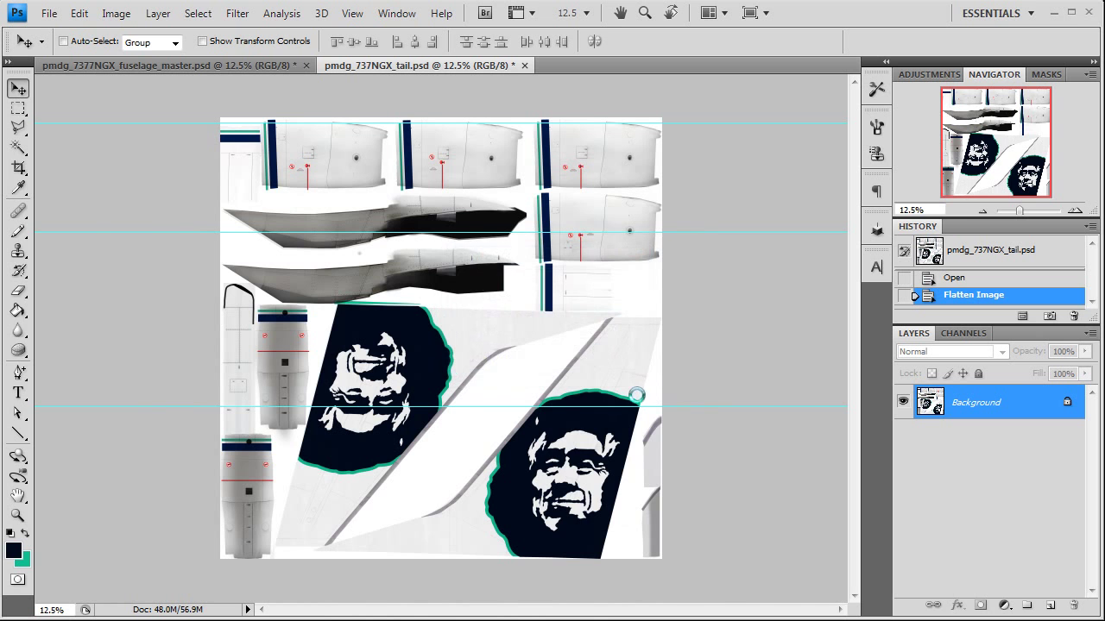
left_click(173, 65)
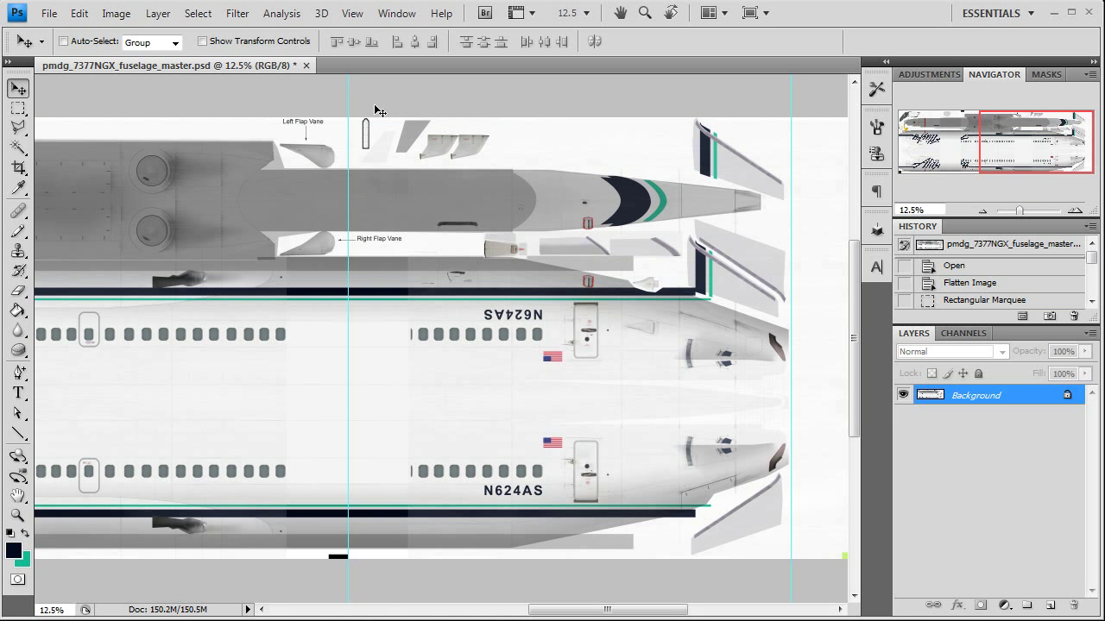
Close the fuselage master document, answering the save-changes prompt.
left_click(305, 66)
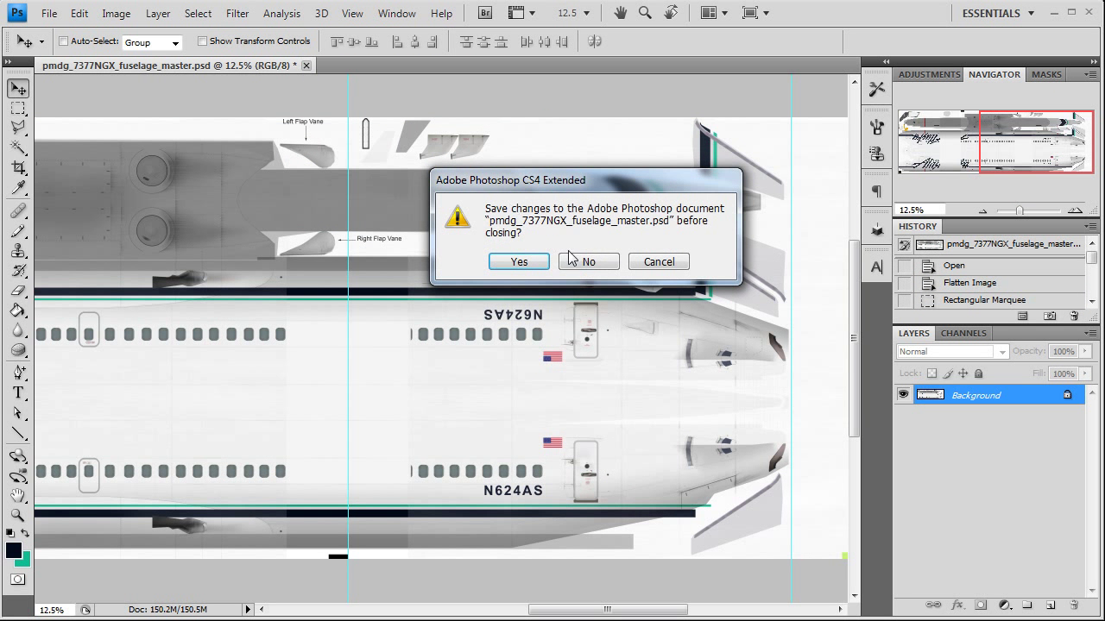
left_click(587, 263)
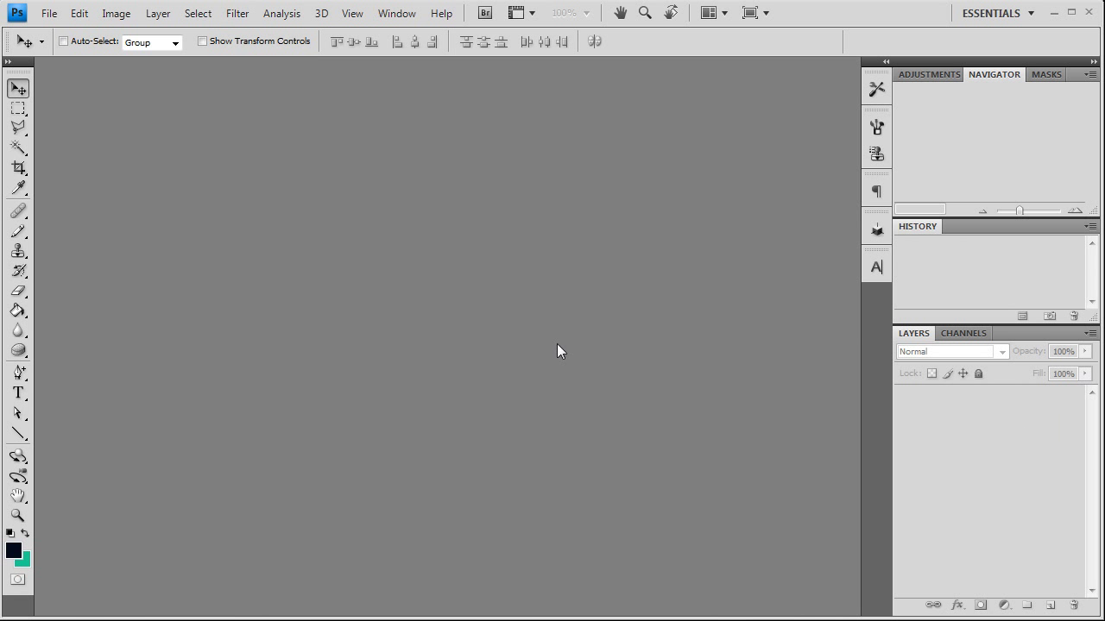
mouse_move(121, 262)
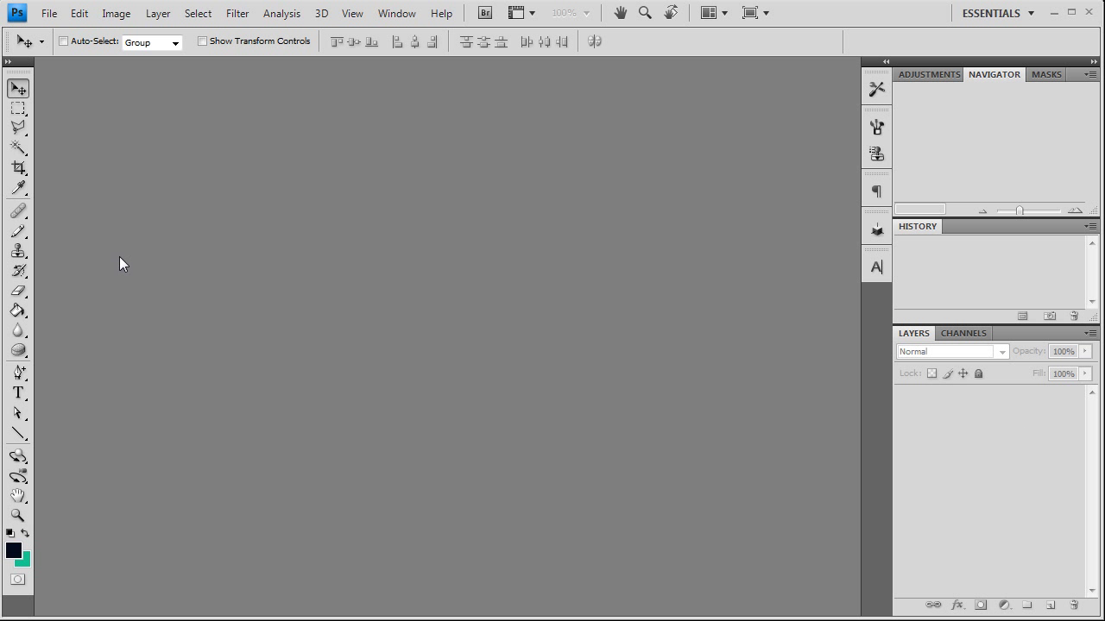
mouse_move(325, 317)
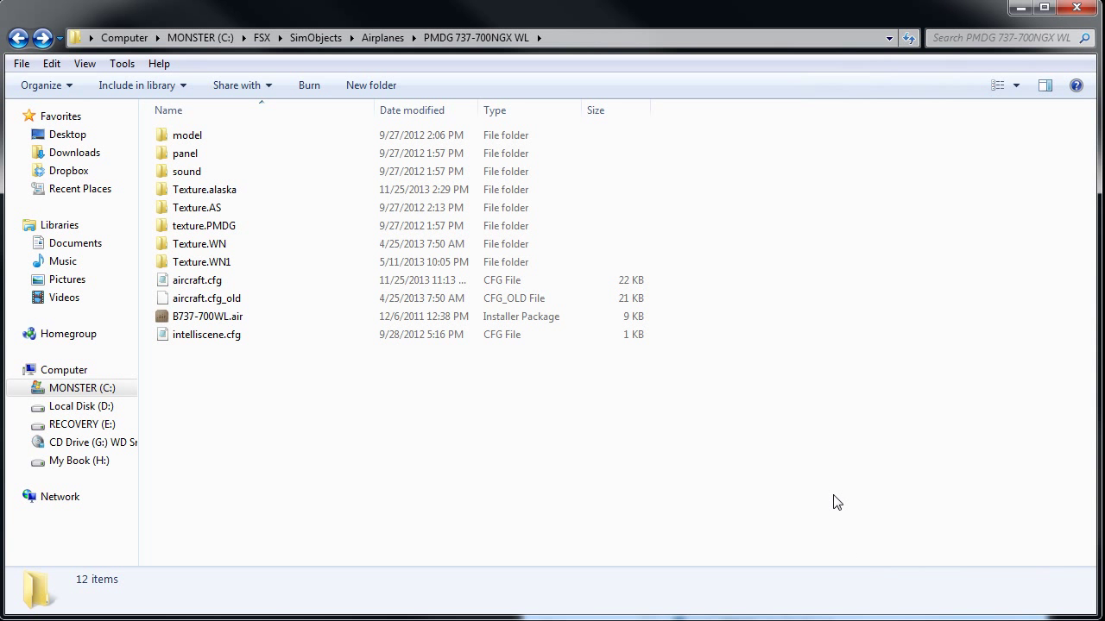
mouse_move(828, 503)
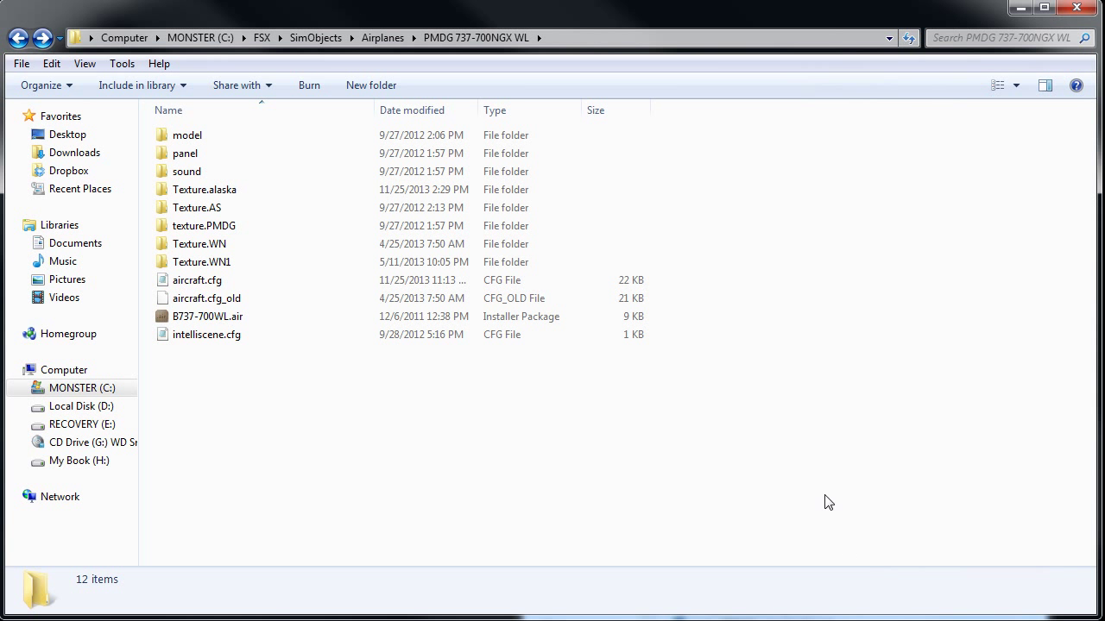
mouse_move(725, 452)
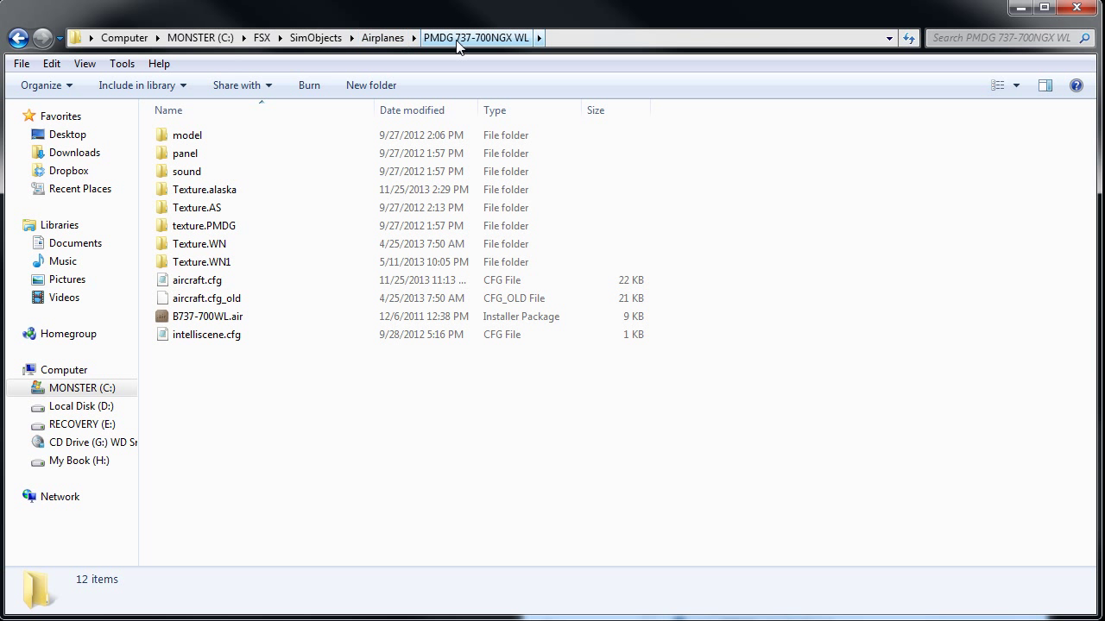
Open the Texture.alaska folder inside the PMDG 737-700NGX WL aircraft folder.
left_click(187, 135)
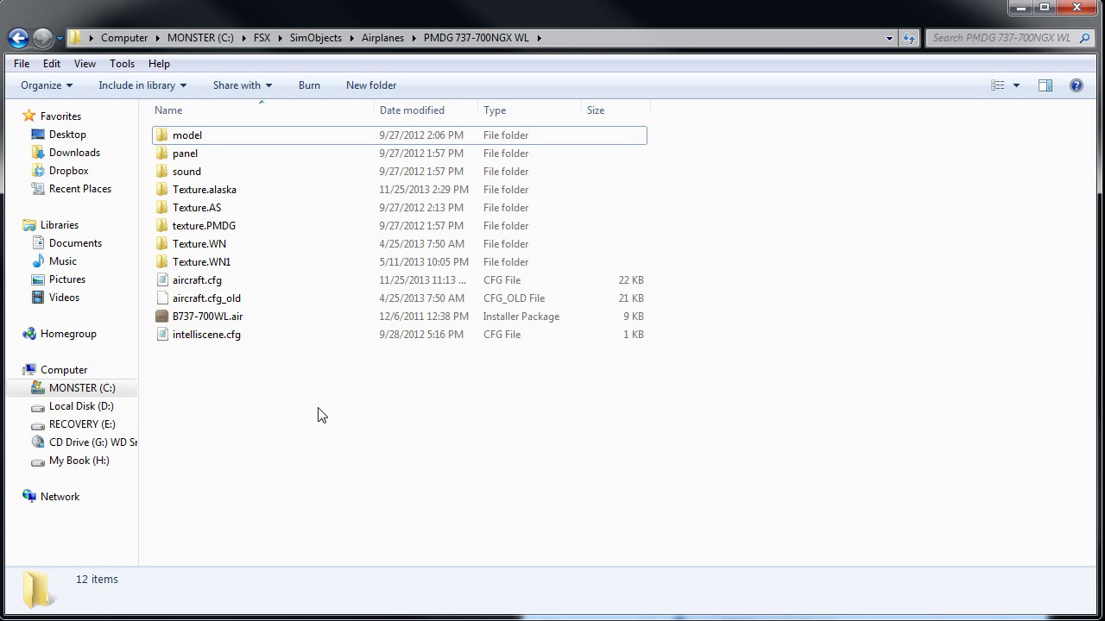
left_click(196, 207)
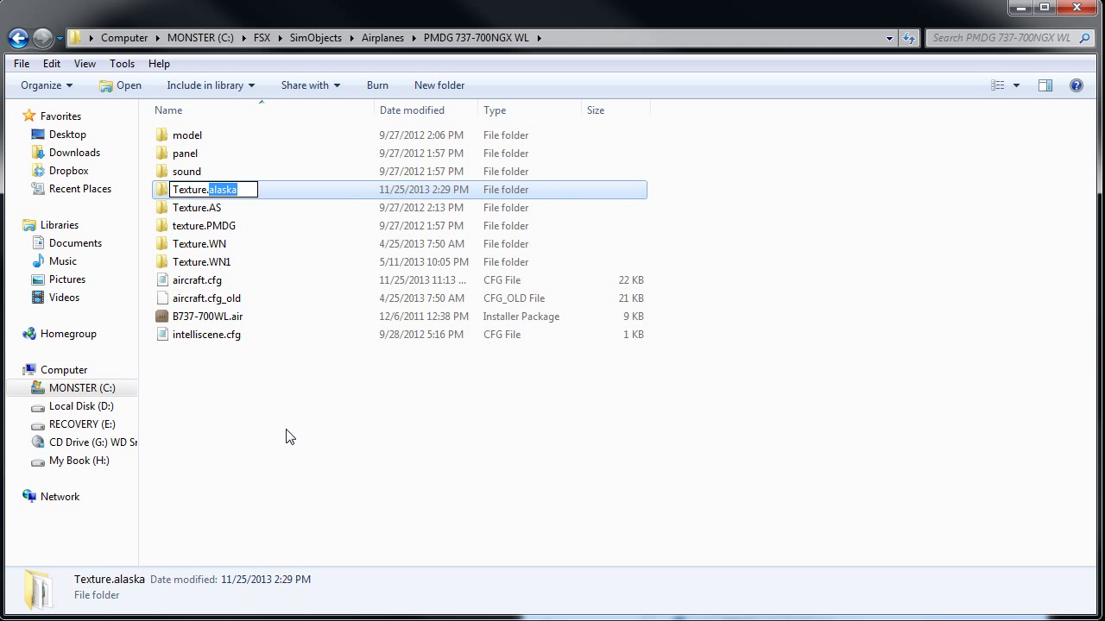
double_click(198, 188)
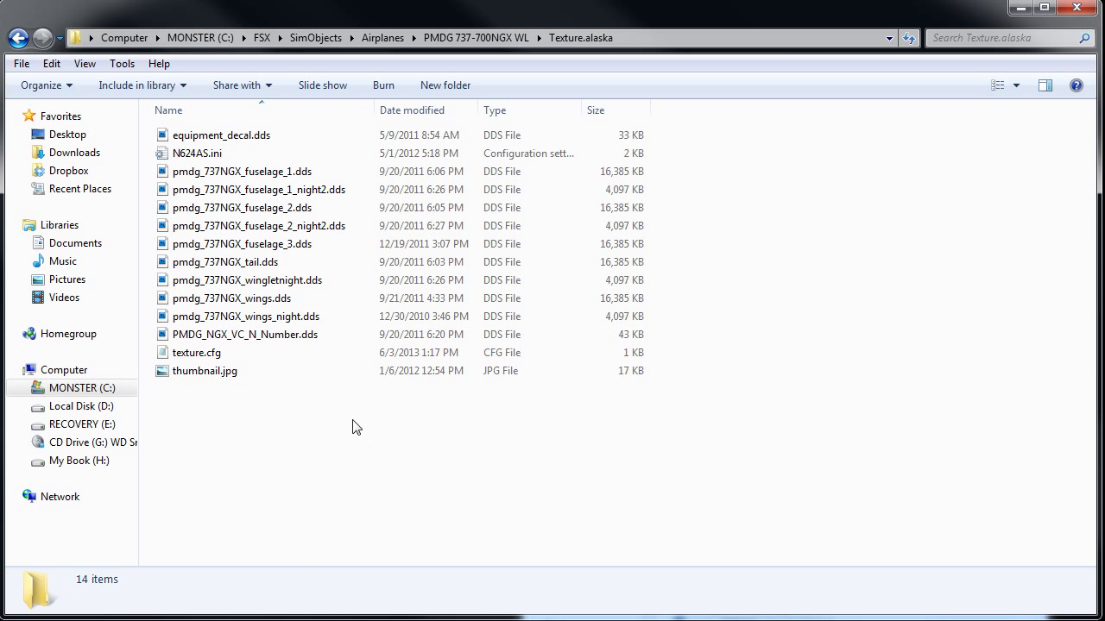
mouse_move(291, 449)
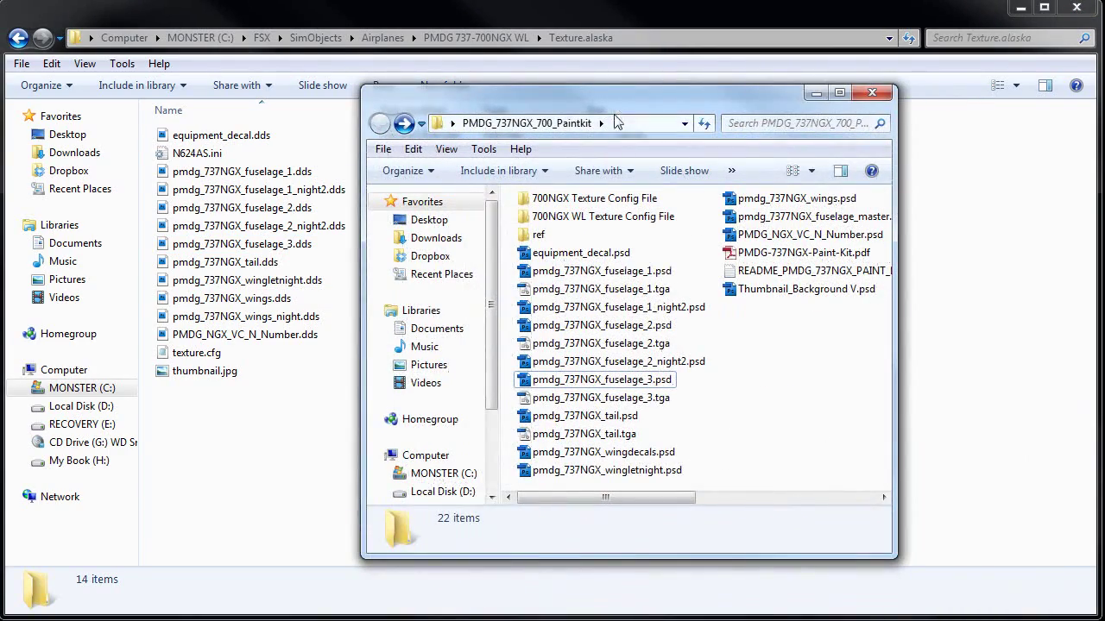
Copy the fuselage 1, 2, 3 and tail TGA files from the paint kit into Texture.alaska.
left_click(601, 325)
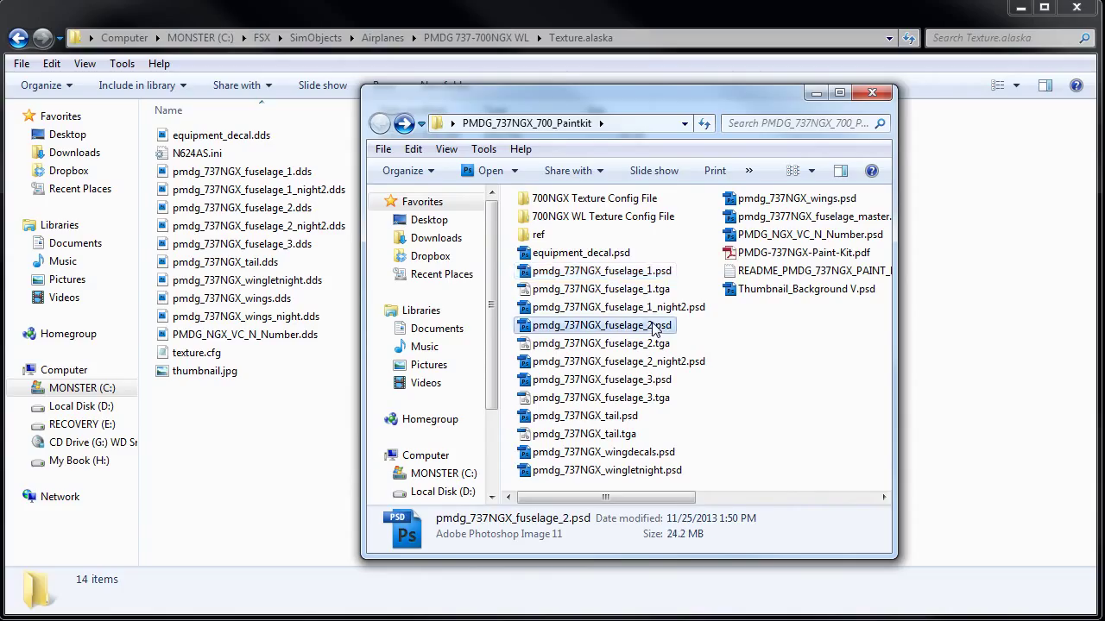
left_click(602, 290)
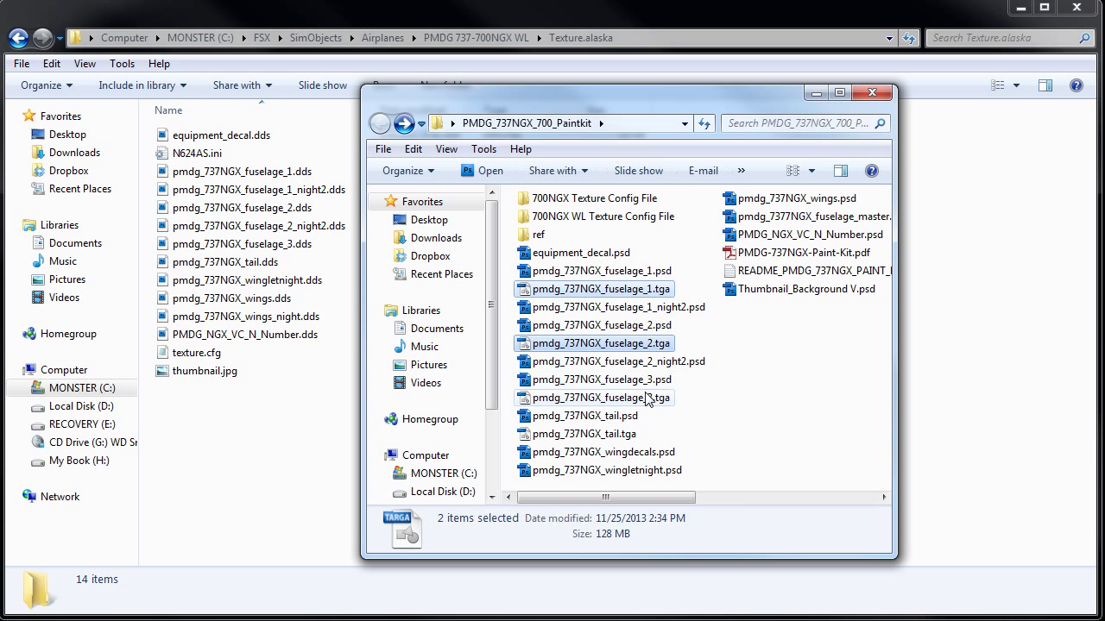
left_click(600, 435)
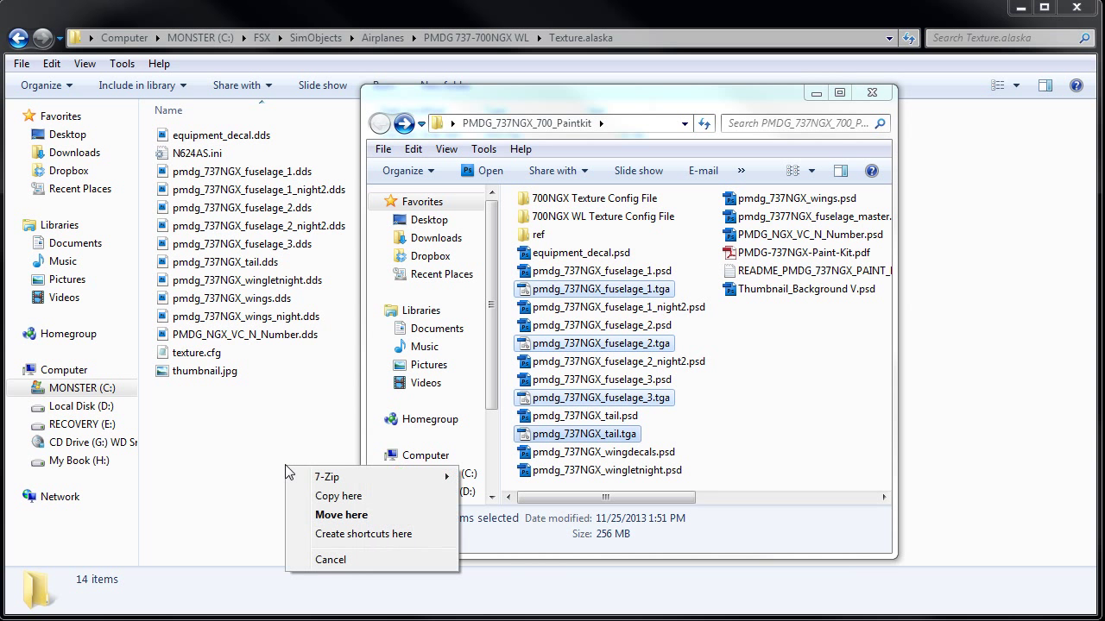
left_click(338, 498)
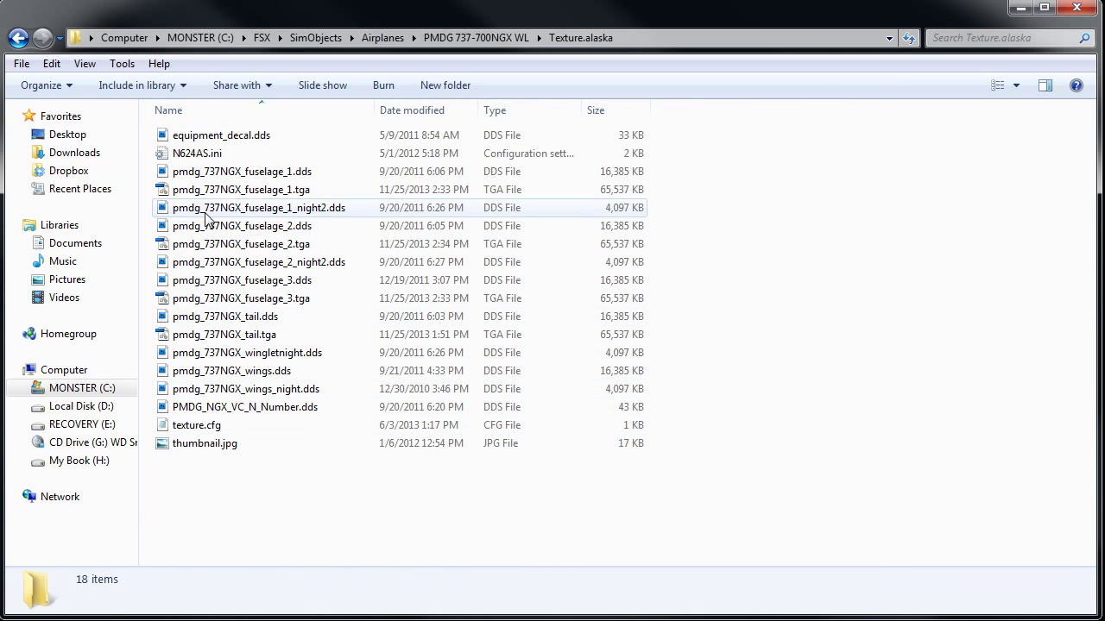
left_click(327, 508)
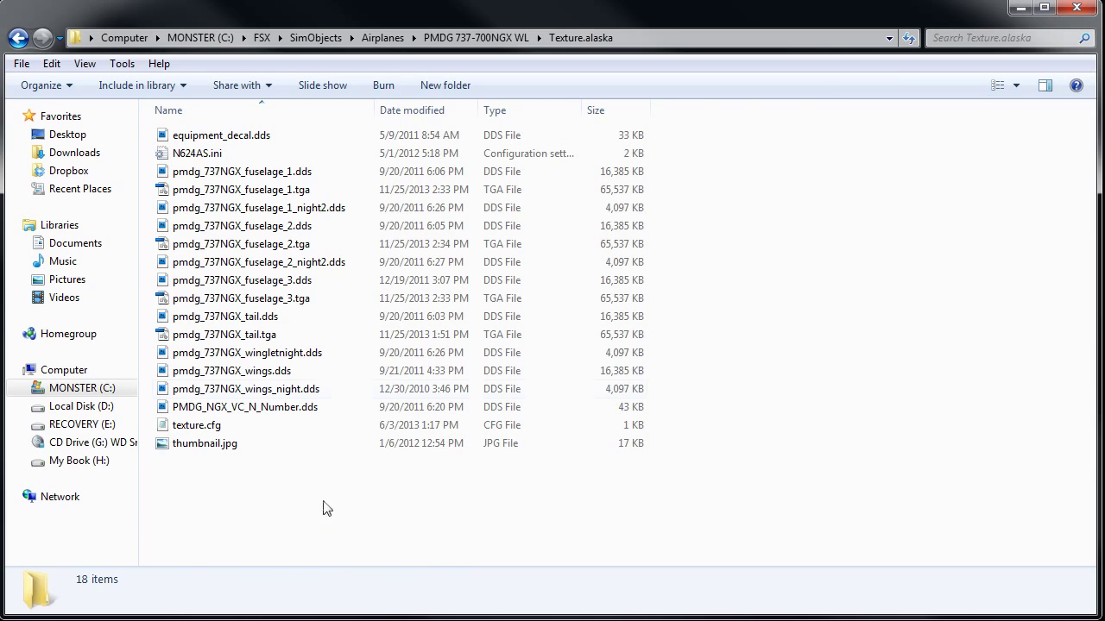
Choose Open with for the fuselage 1 TGA file in Texture.alaska.
right_click(241, 188)
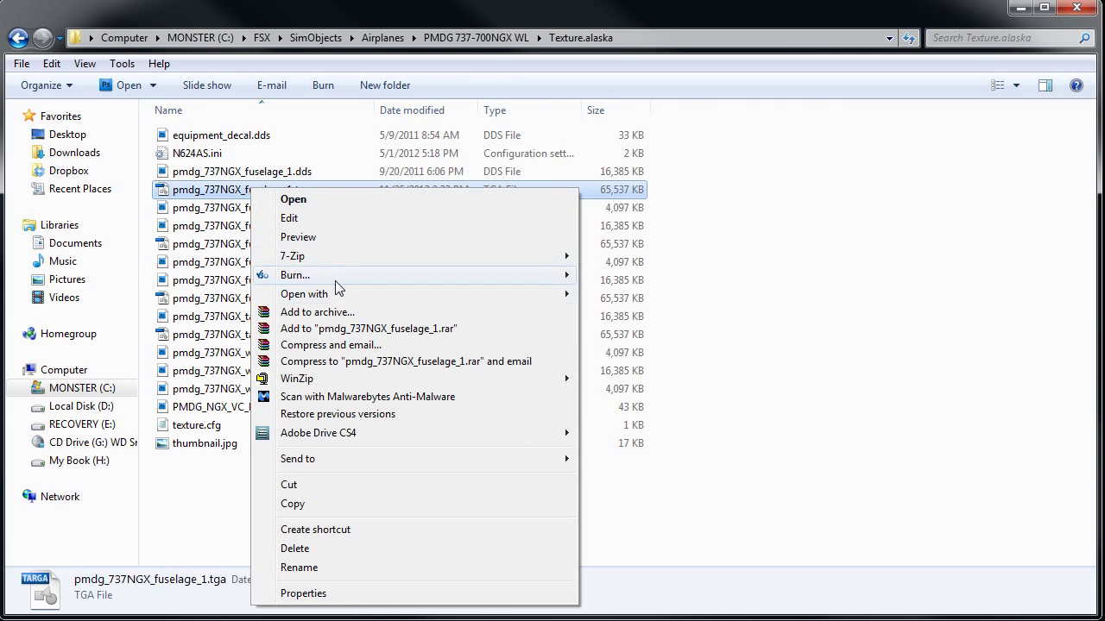
left_click(293, 199)
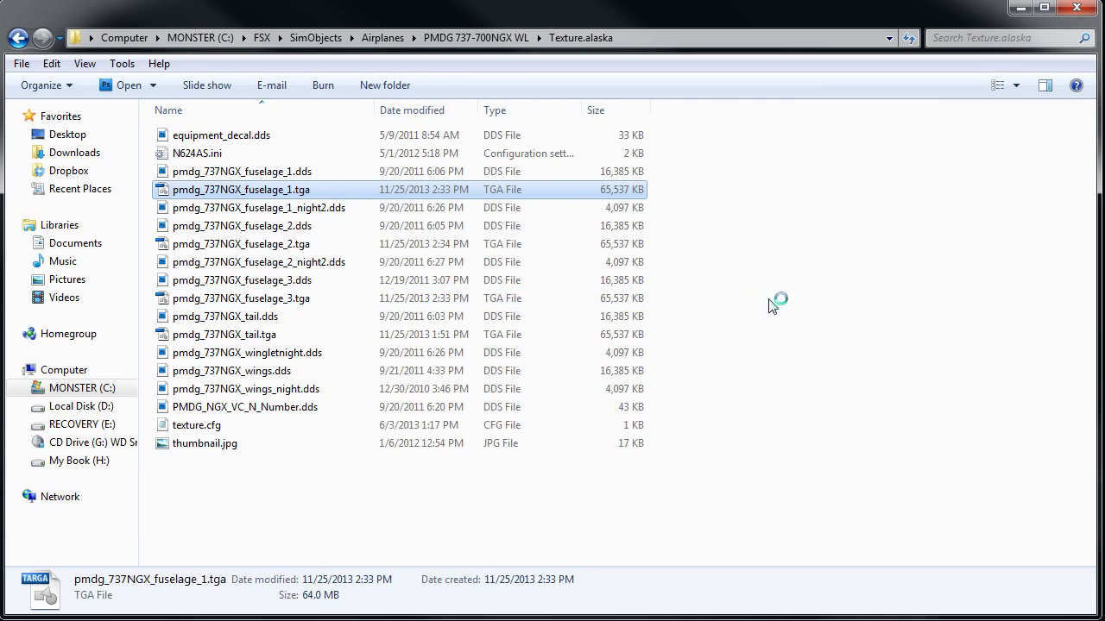
Open the fuselage 1 TGA in Image Tool, then open the fuselage 2, 3 and tail TGA files as well.
double_click(240, 188)
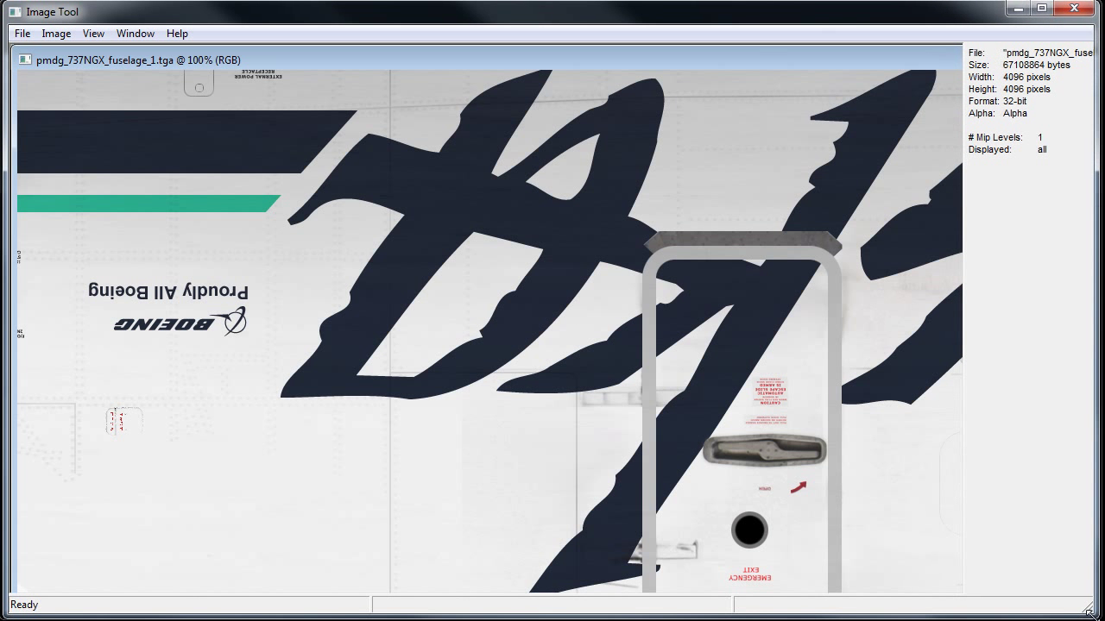
left_click(22, 37)
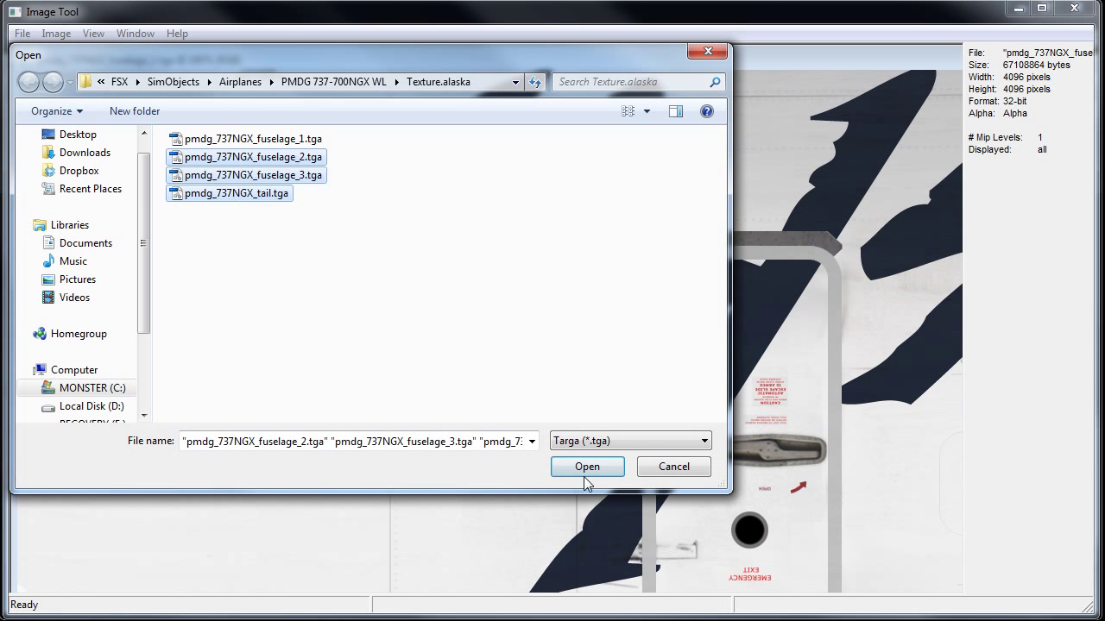
left_click(586, 466)
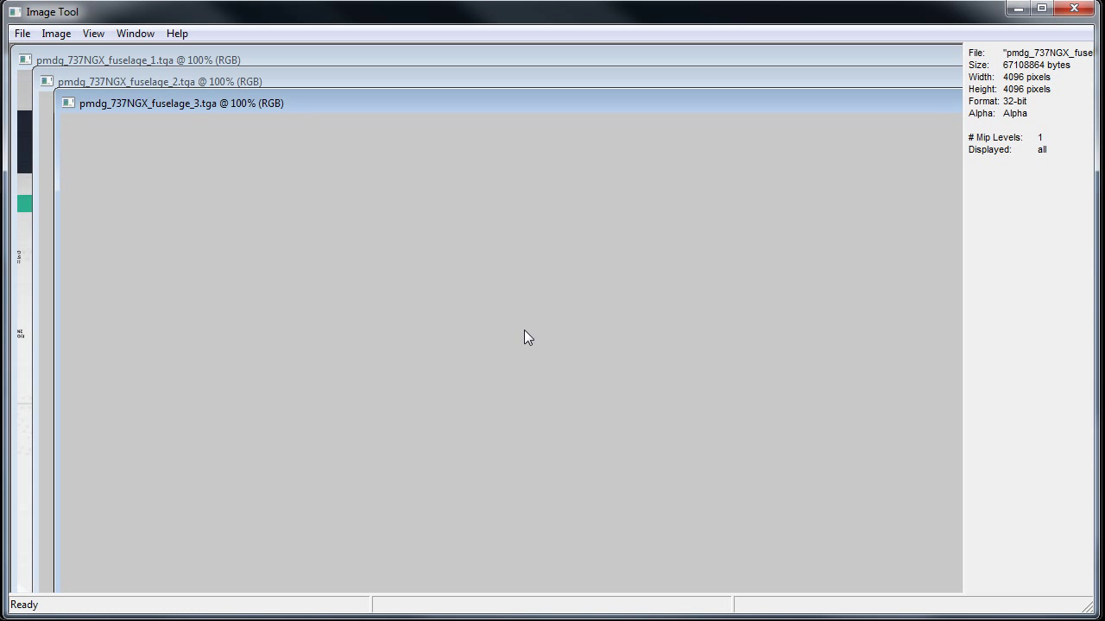
mouse_move(525, 331)
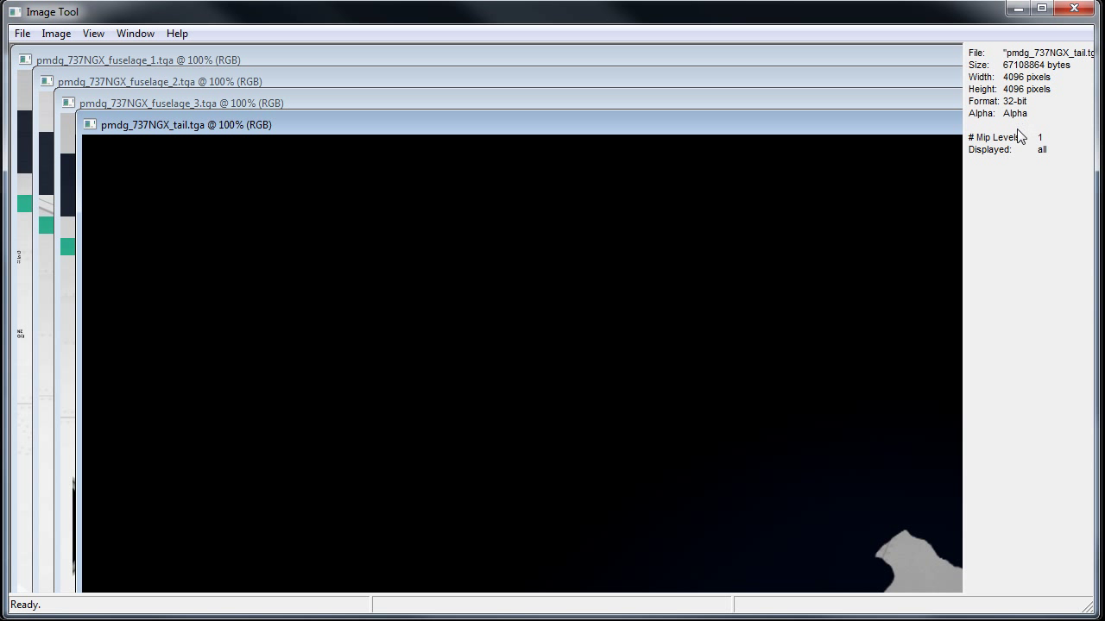
mouse_move(1052, 150)
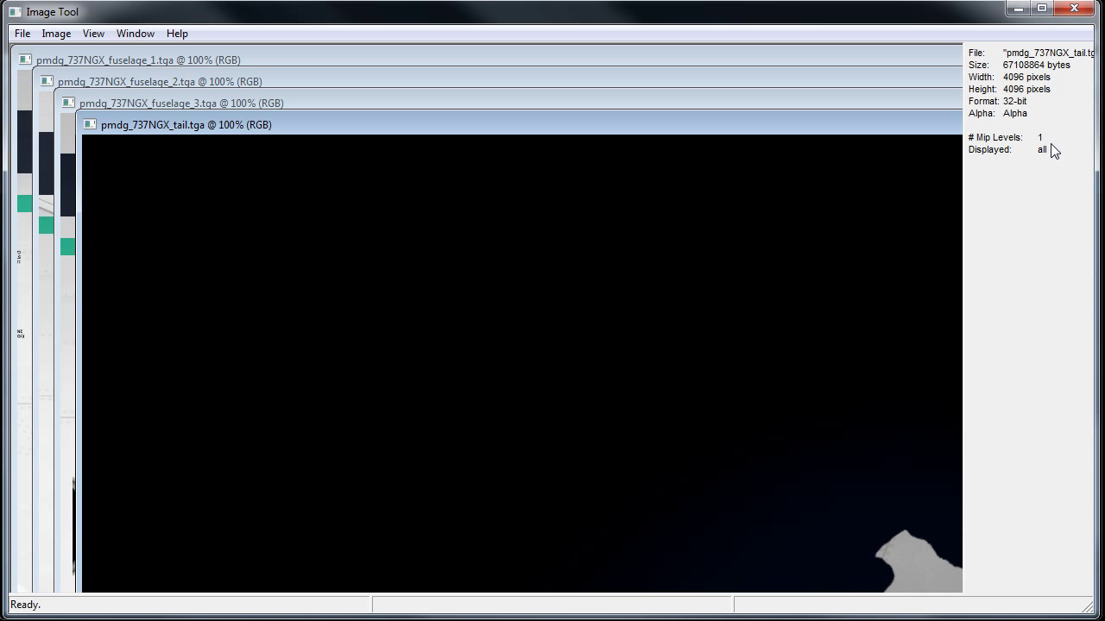
mouse_move(919, 138)
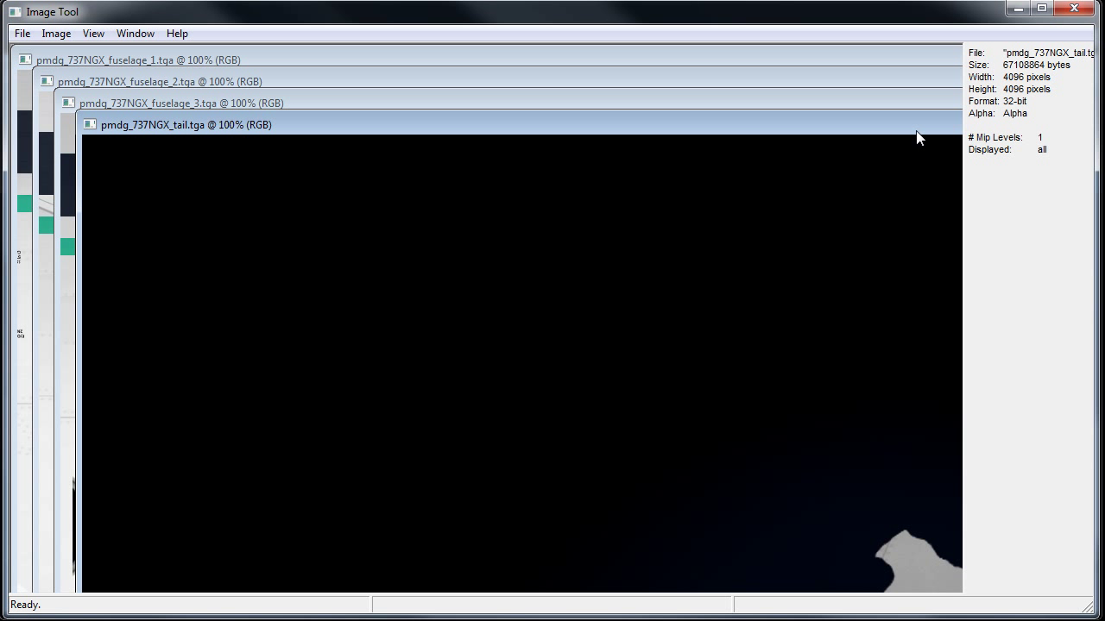
mouse_move(26, 35)
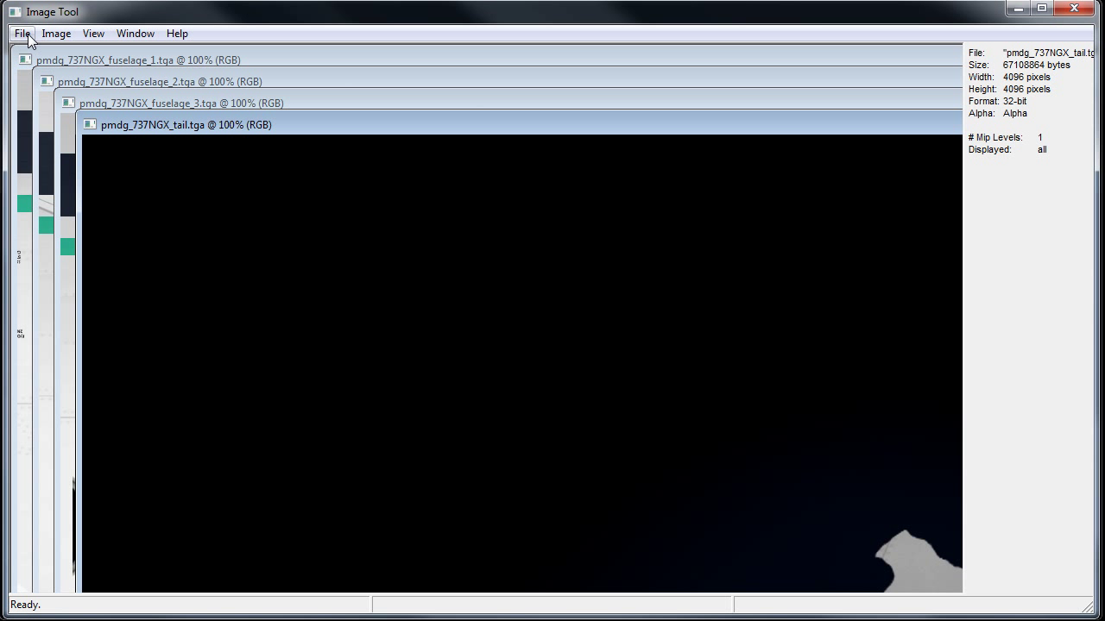
mouse_move(280, 141)
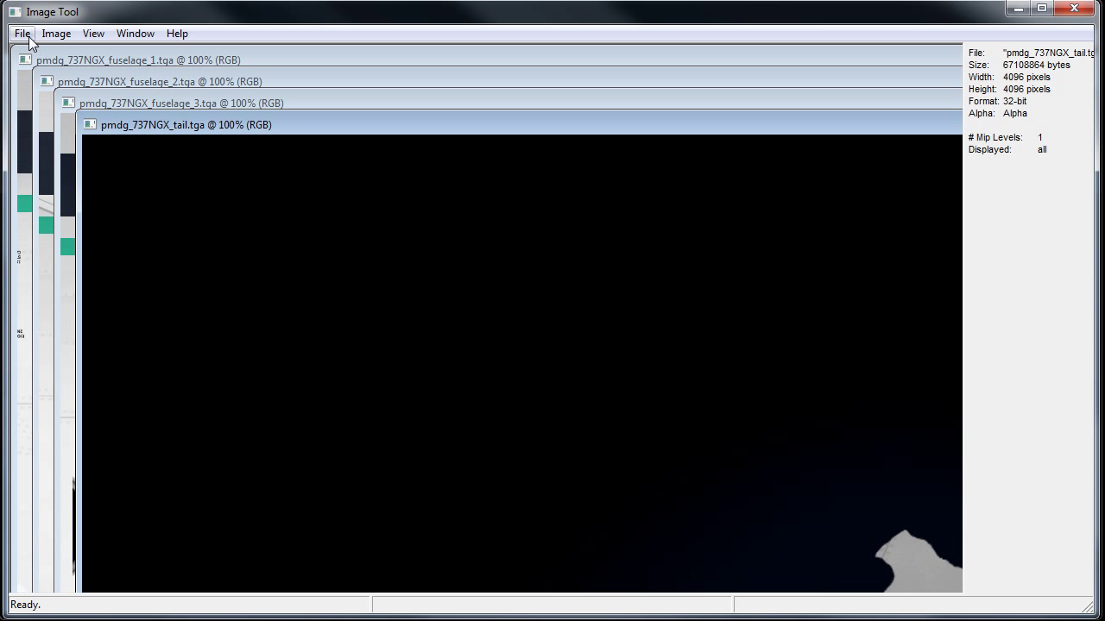
Save the tail texture over pmdg_737NGX_tail.dds in DDS format, confirming the overwrite.
left_click(21, 34)
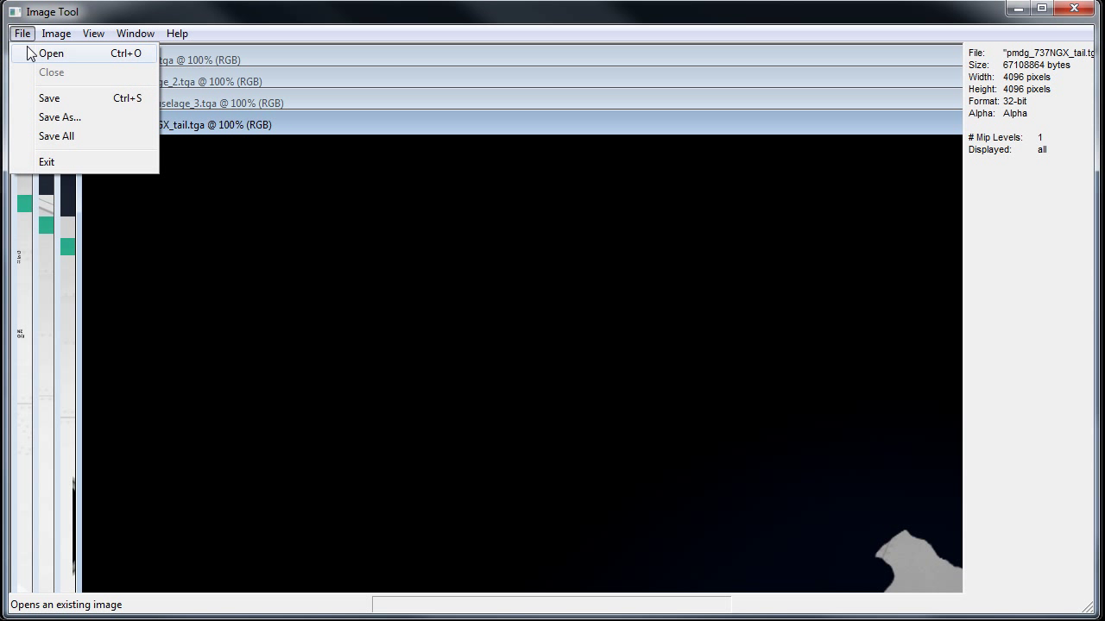
left_click(59, 117)
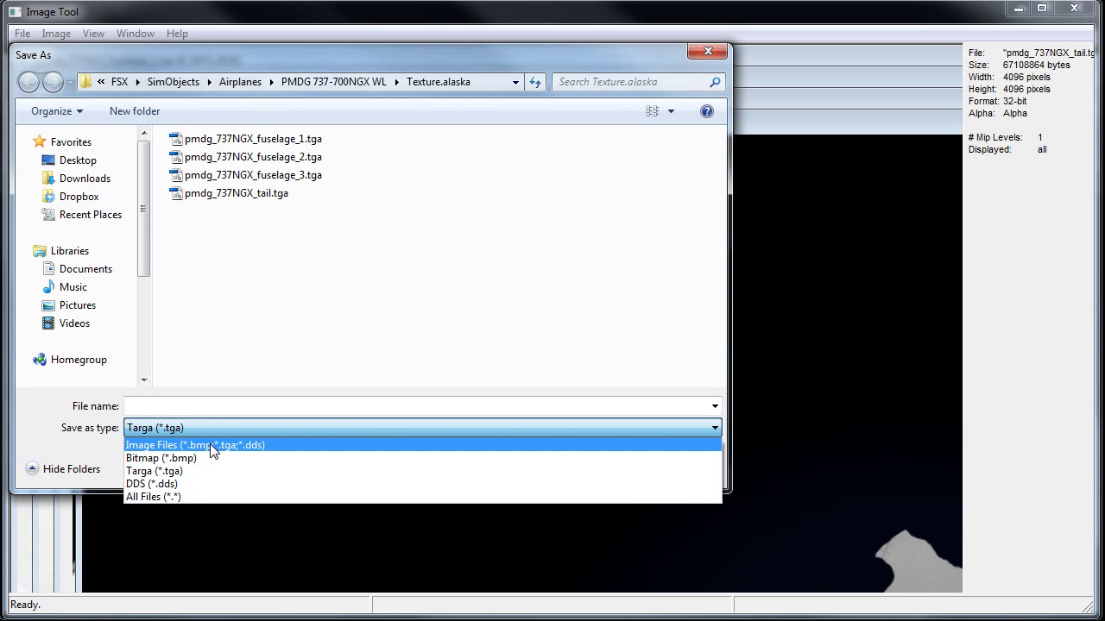
left_click(145, 483)
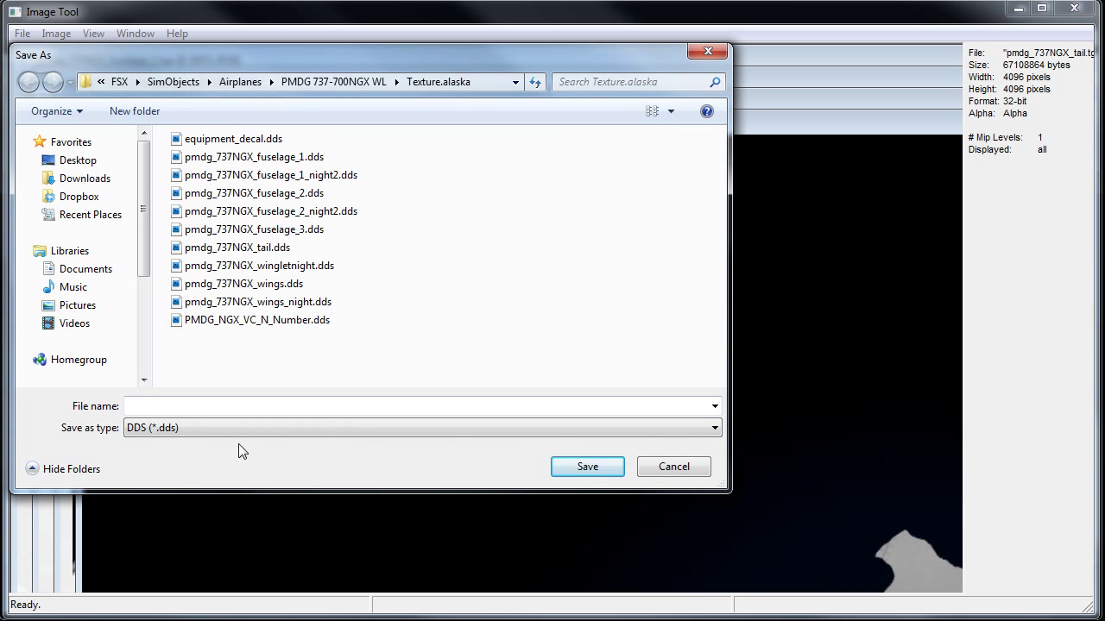
left_click(238, 249)
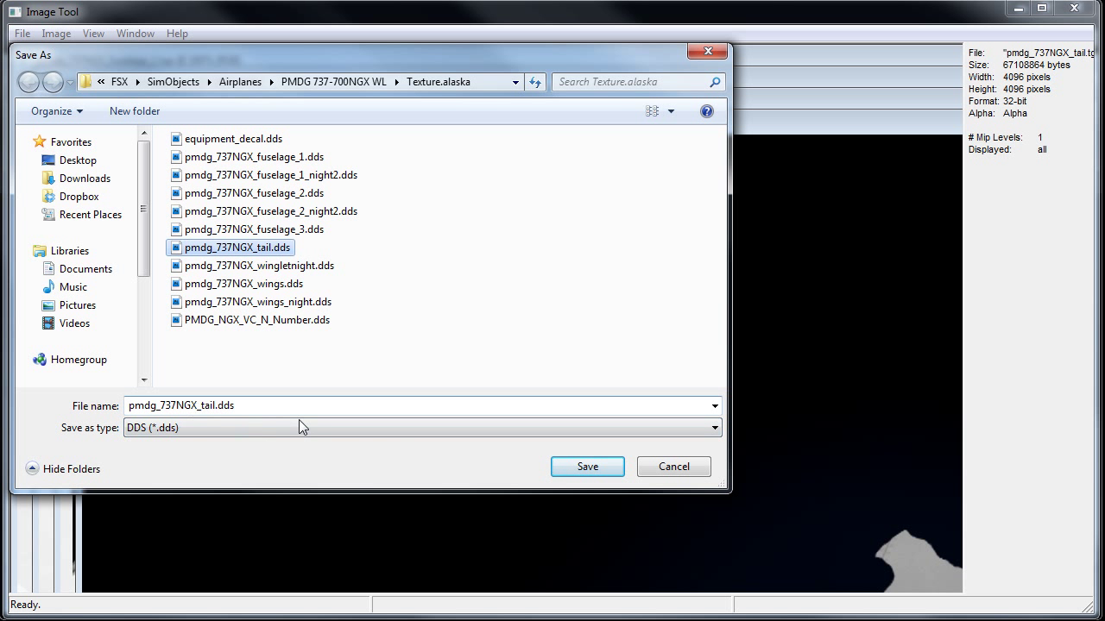
left_click(587, 466)
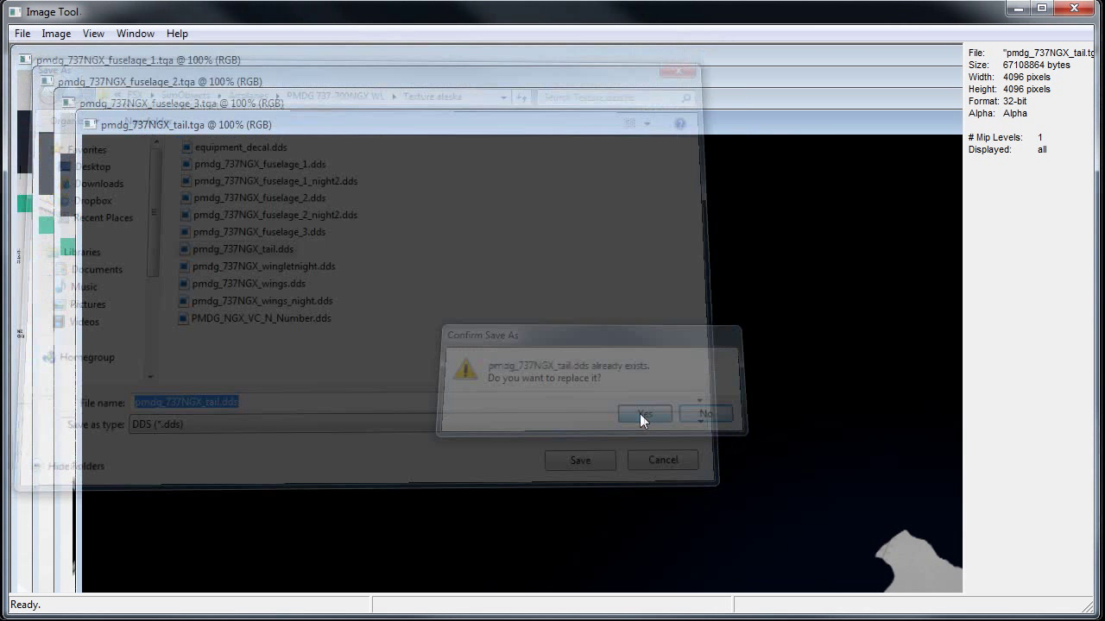
left_click(646, 414)
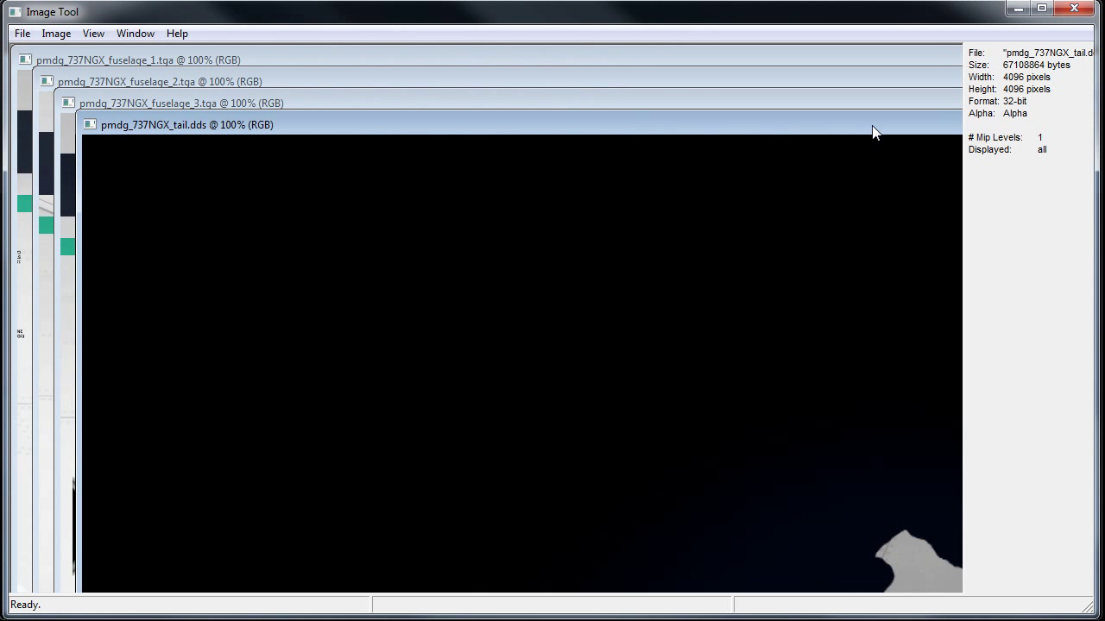
left_click(22, 33)
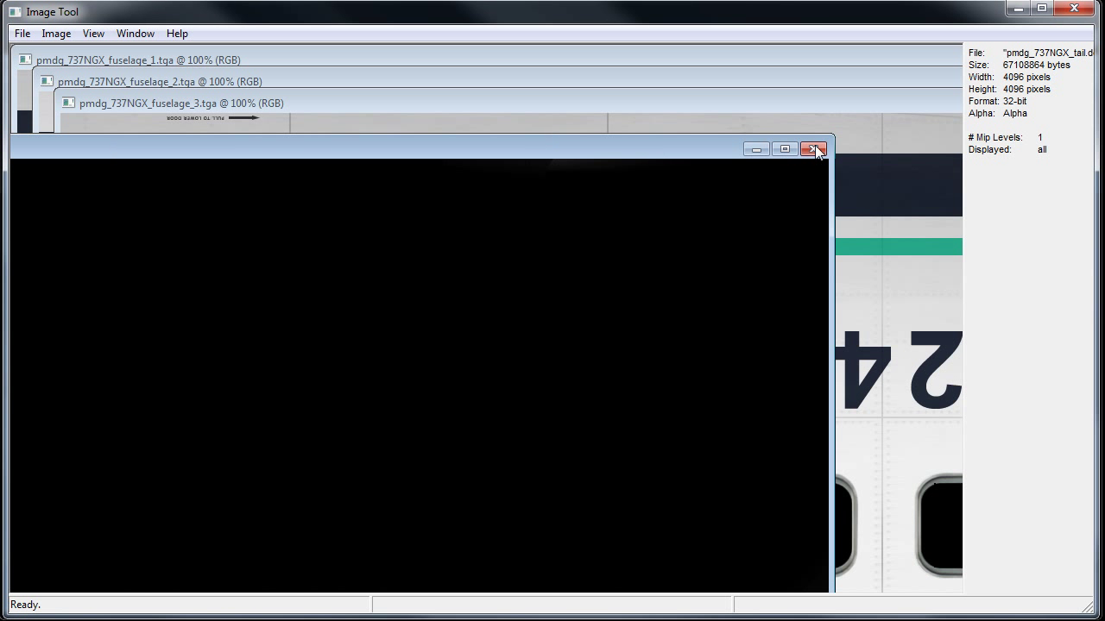
Save fuselage 3 and fuselage 2 as DDS over their existing files, confirming each replace.
left_click(28, 34)
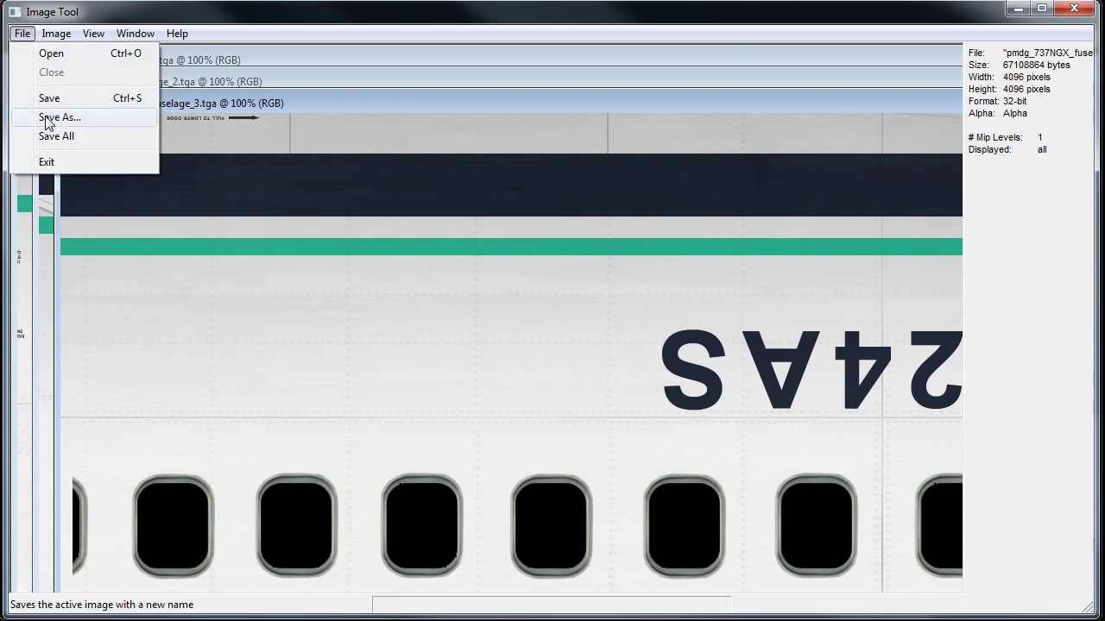
left_click(65, 117)
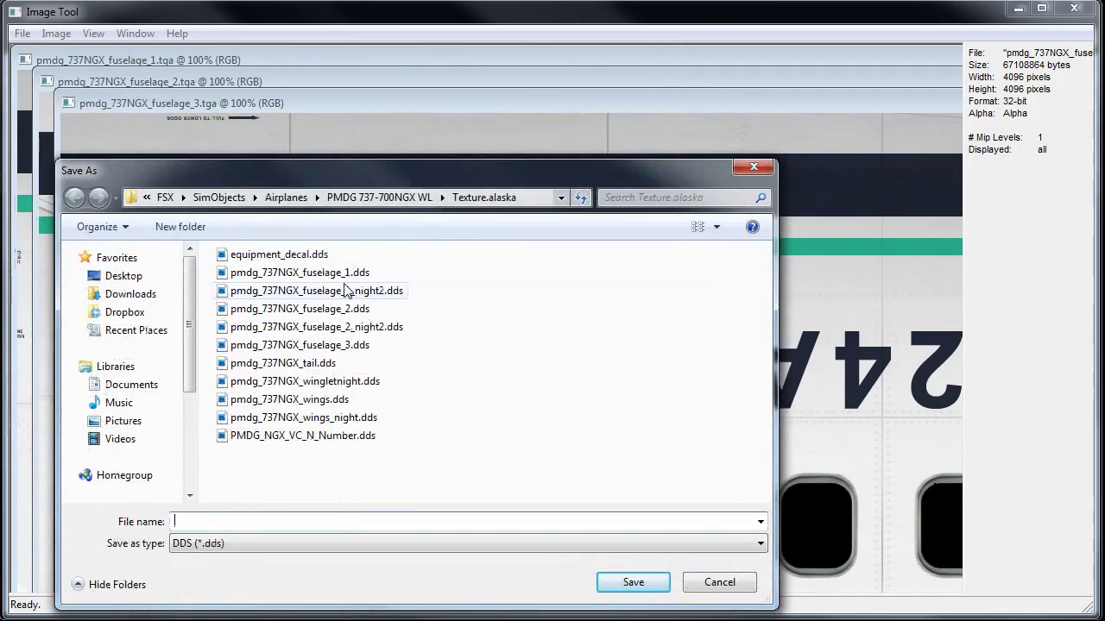
left_click(632, 583)
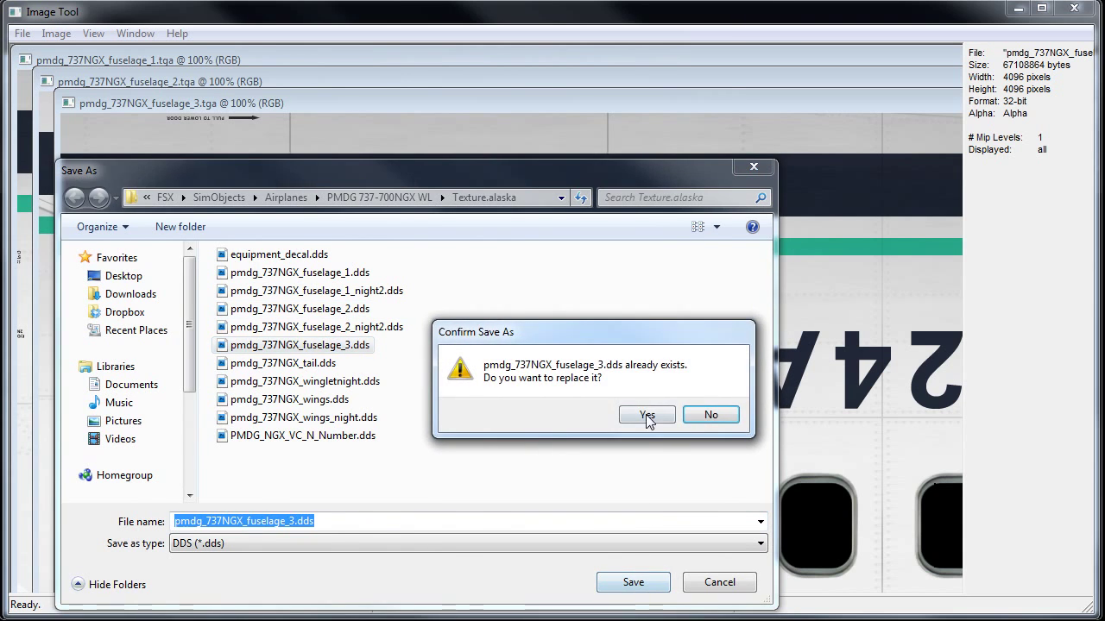
left_click(646, 414)
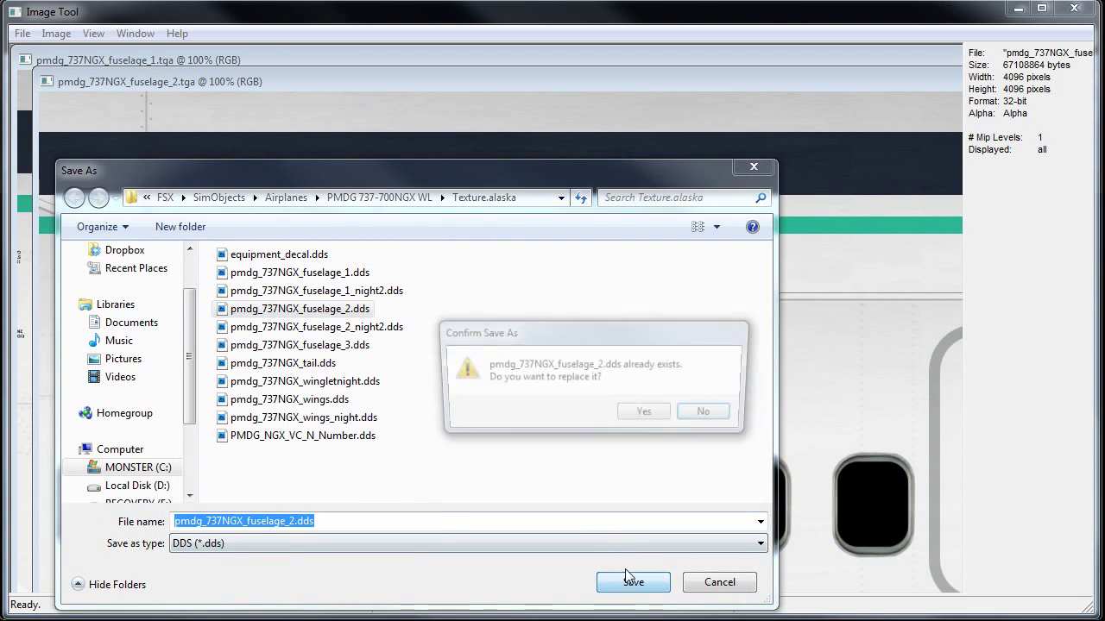
left_click(642, 411)
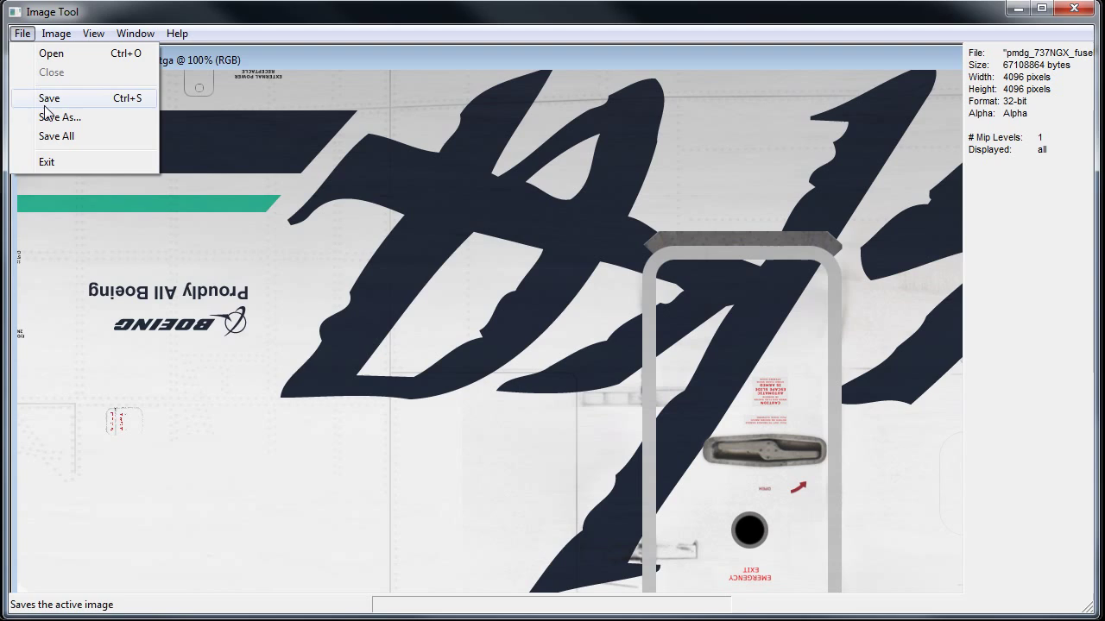
Save fuselage 1 as DDS over pmdg_737NGX_fuselage_1.dds, confirming the replace.
left_click(59, 117)
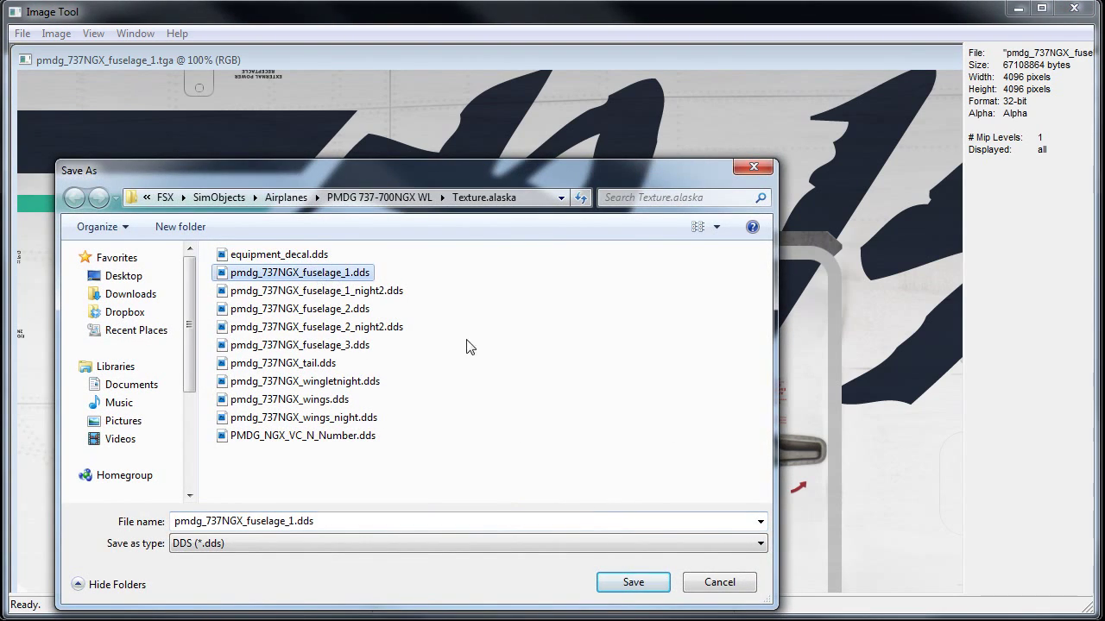
left_click(631, 582)
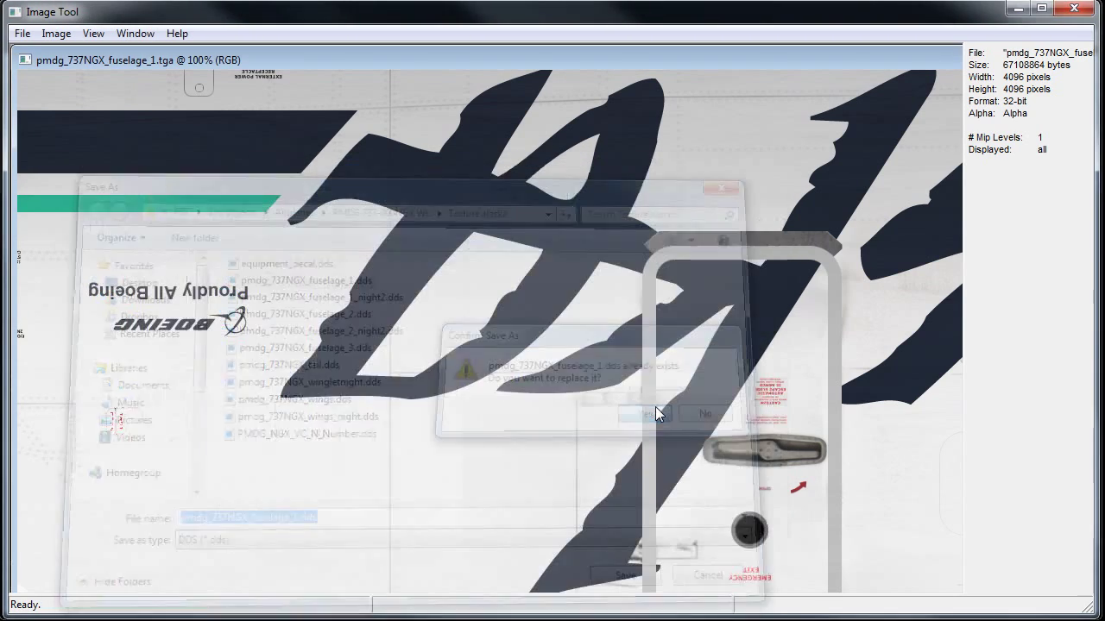
left_click(643, 414)
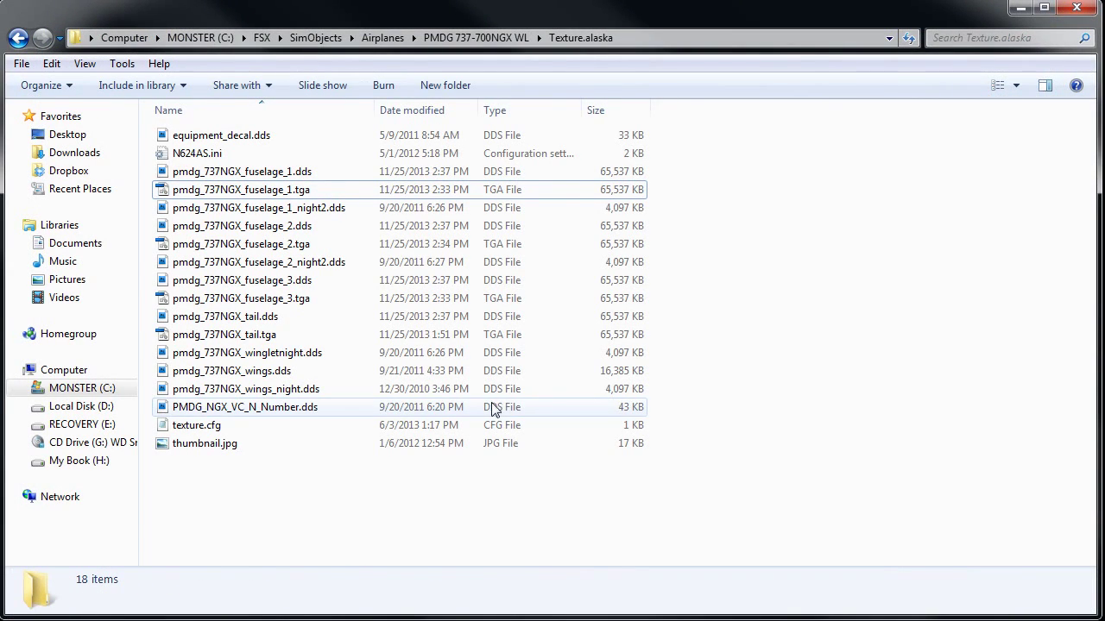
Go up to the PMDG 737-700NGX WL aircraft folder listing its texture folders.
left_click(197, 152)
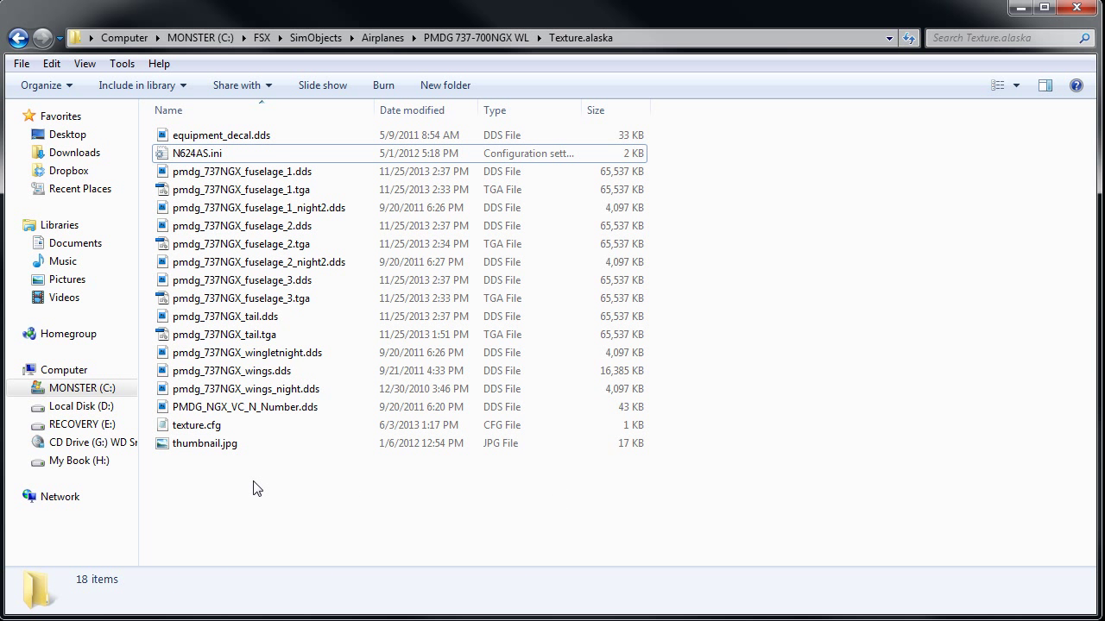
mouse_move(262, 476)
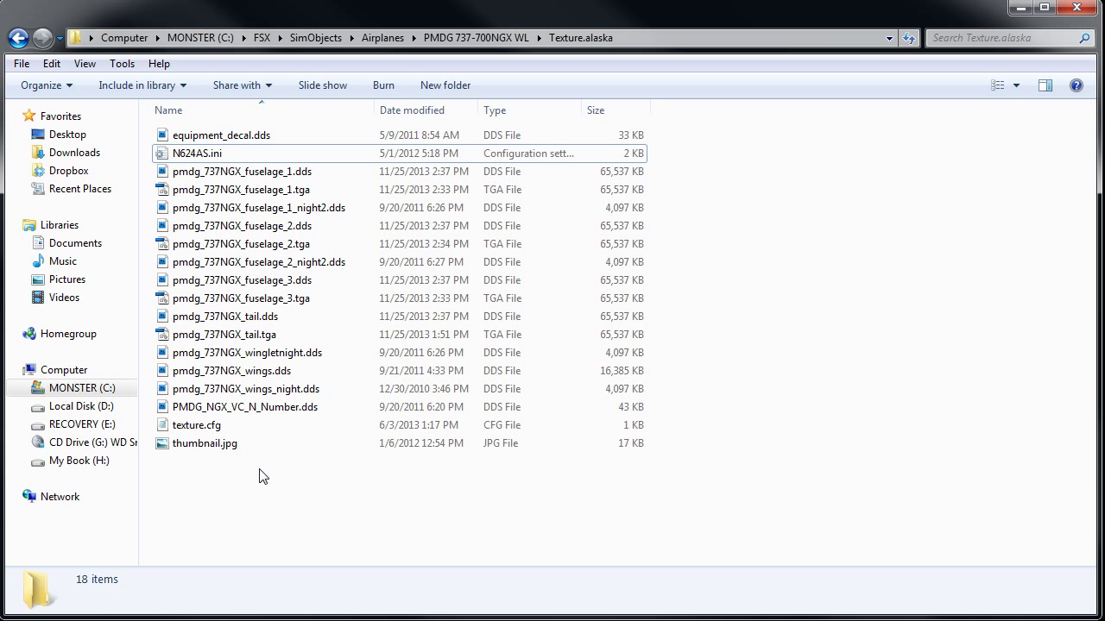
mouse_move(836, 490)
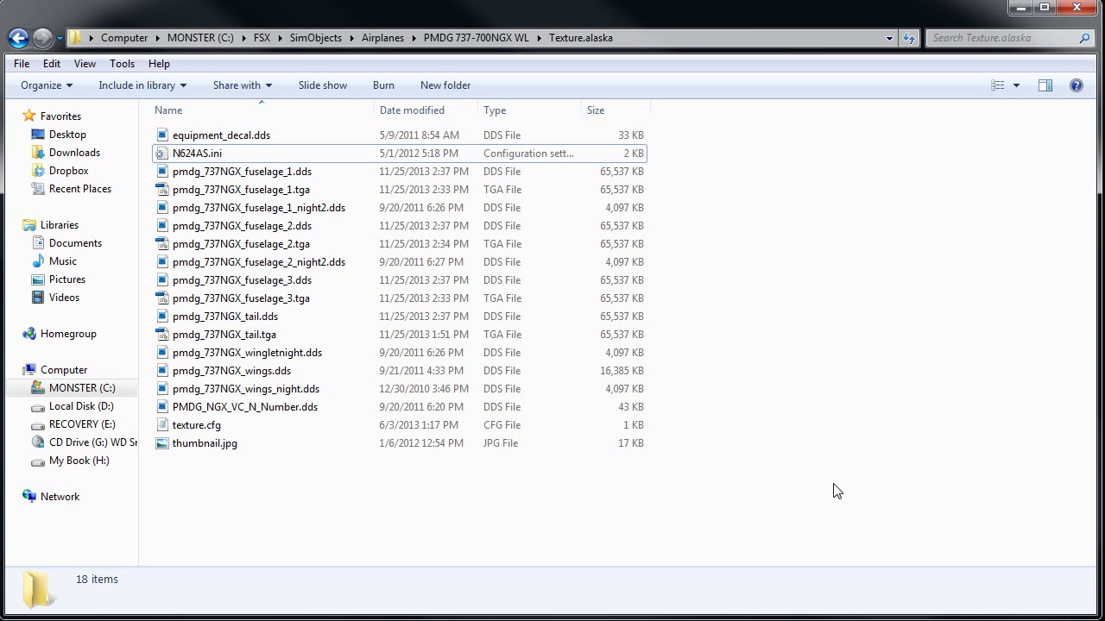
mouse_move(811, 464)
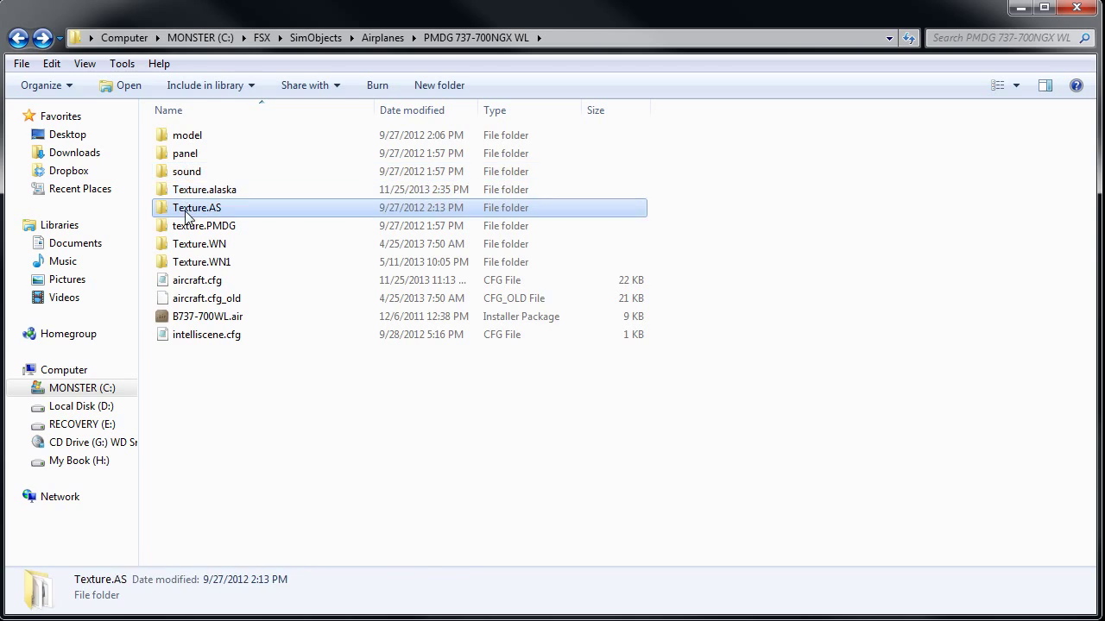
View N612AS.ini from Texture.AS in Notepad, then return to Texture.alaska.
double_click(197, 207)
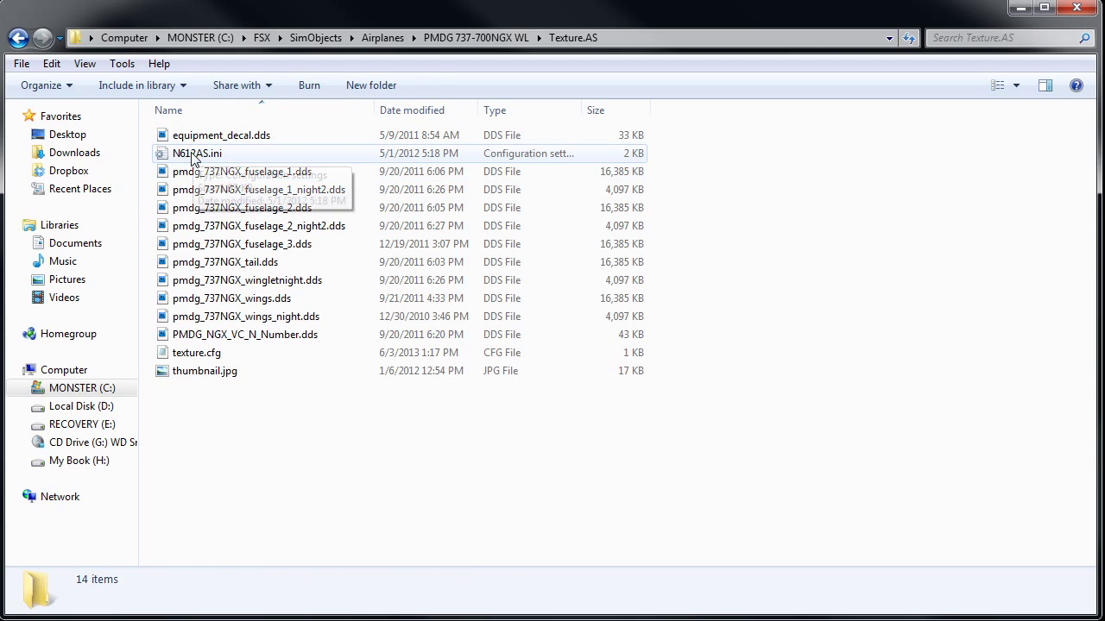
double_click(196, 152)
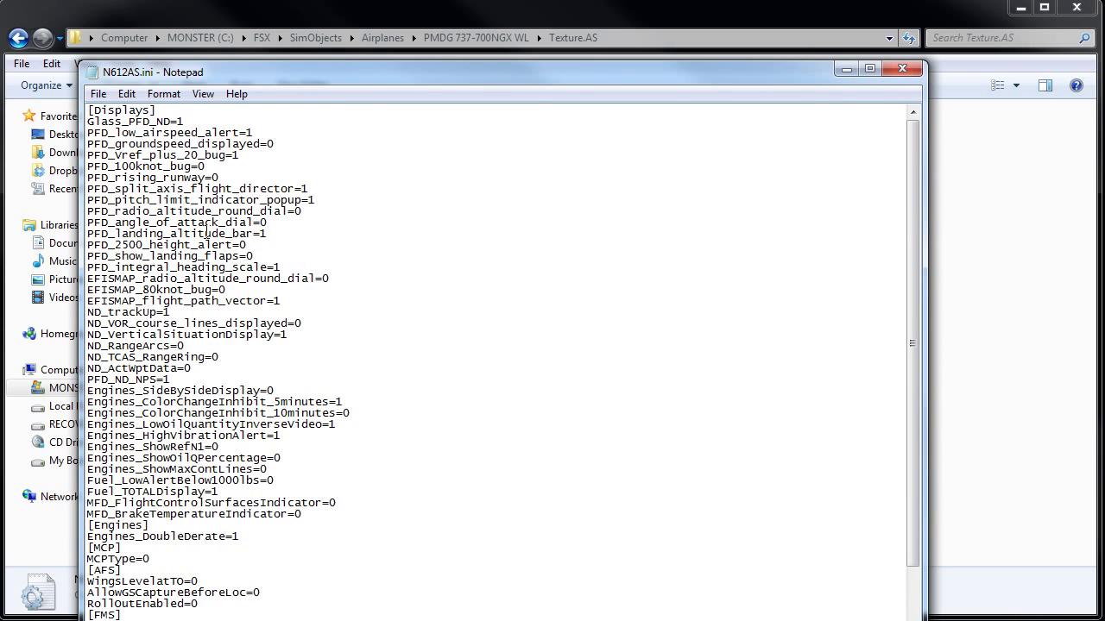
mouse_move(911, 90)
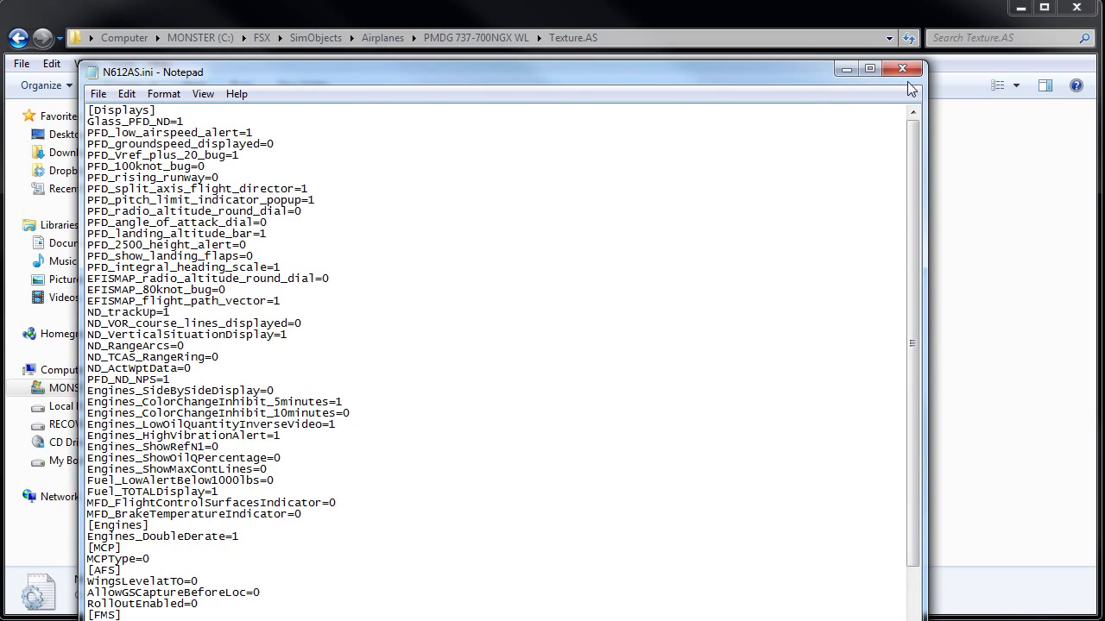
left_click(901, 72)
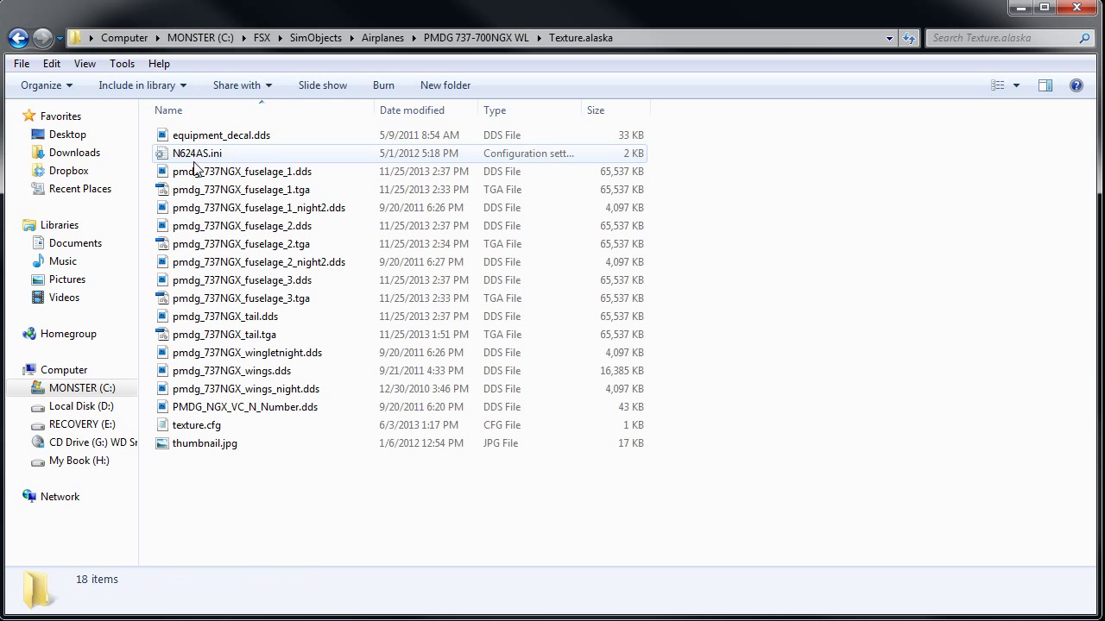
left_click(196, 152)
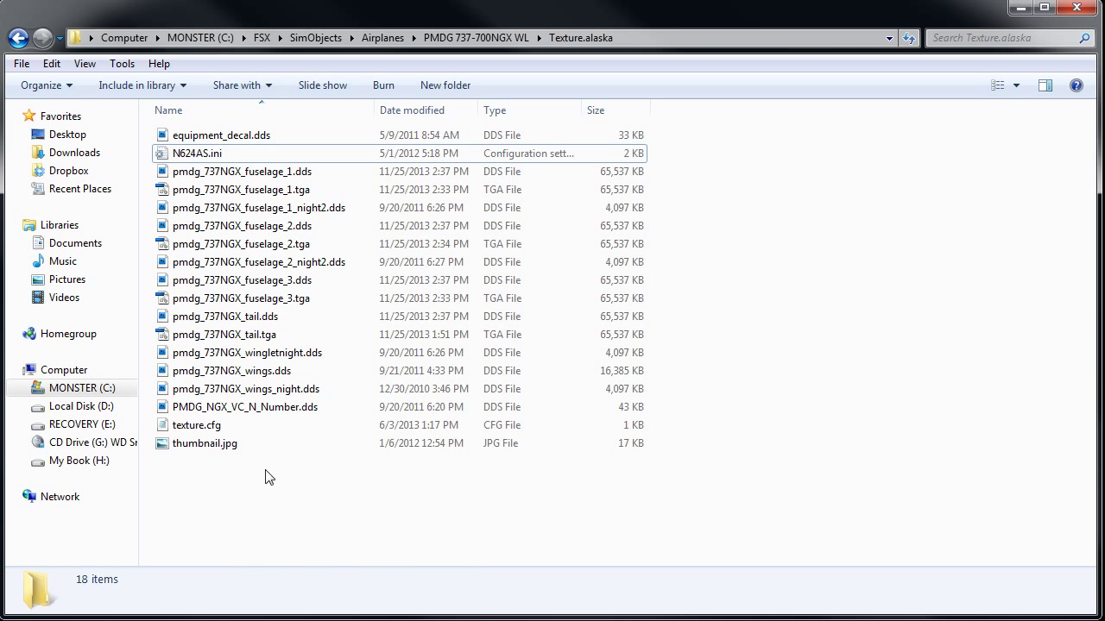
left_click(246, 408)
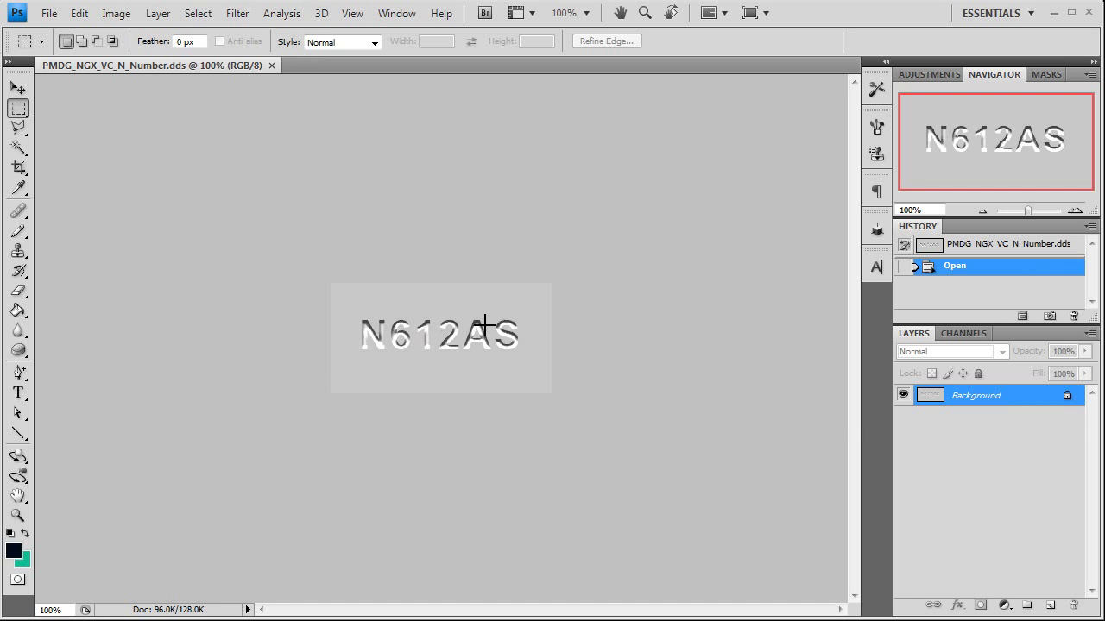
In PMDG_NGX_VC_N_Number.psd change the tail number to N624AS and paste it into Alpha 1.
left_click(48, 14)
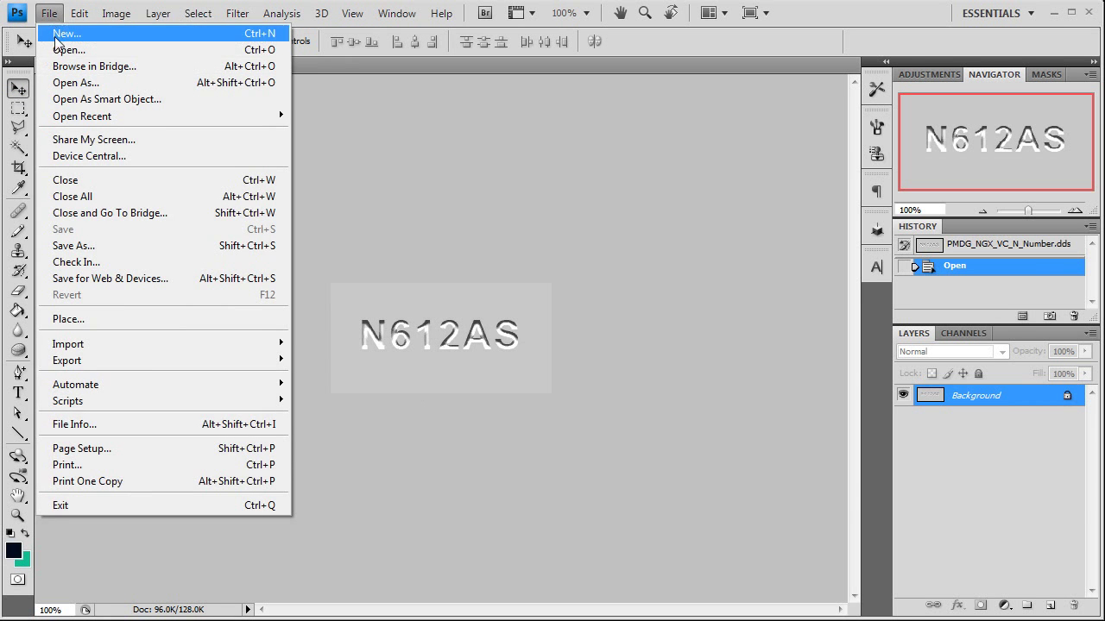
left_click(69, 49)
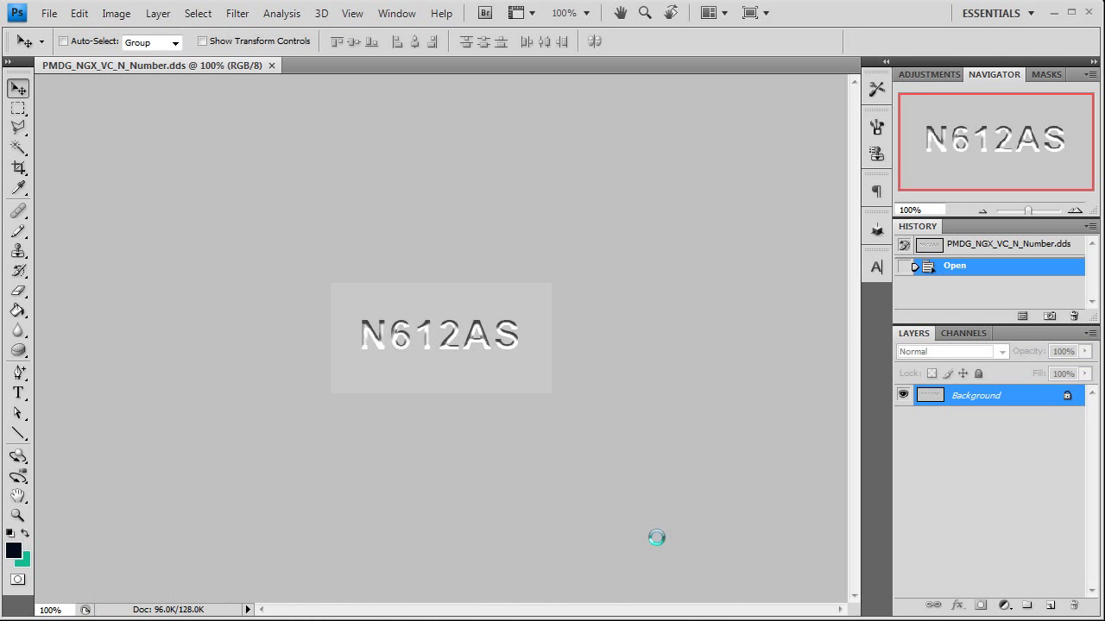
mouse_move(45, 356)
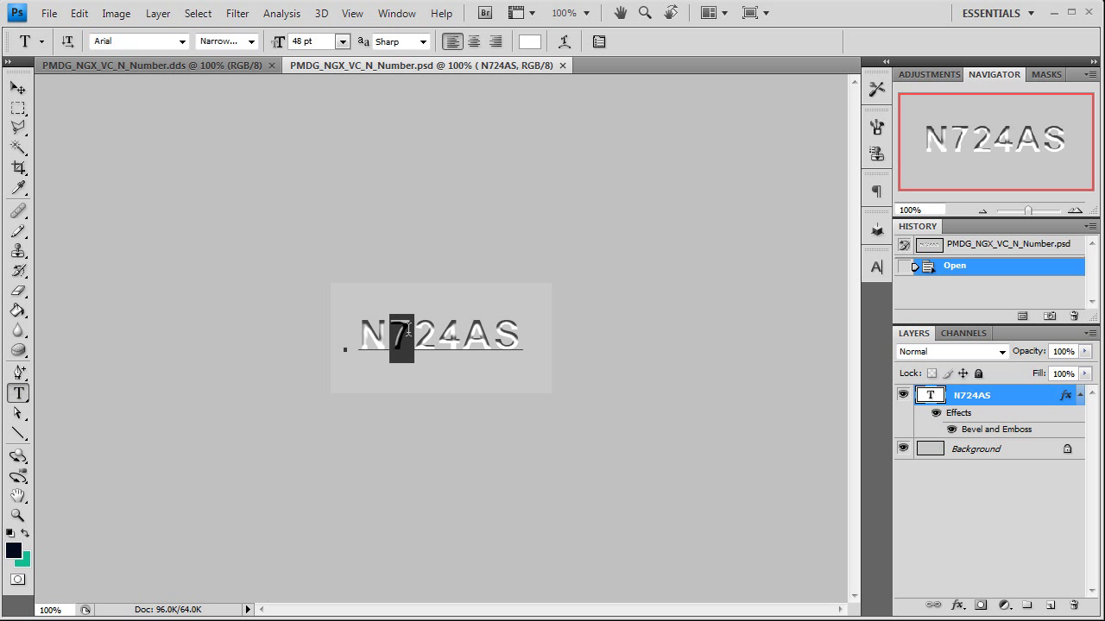
left_click(411, 331)
type("6")
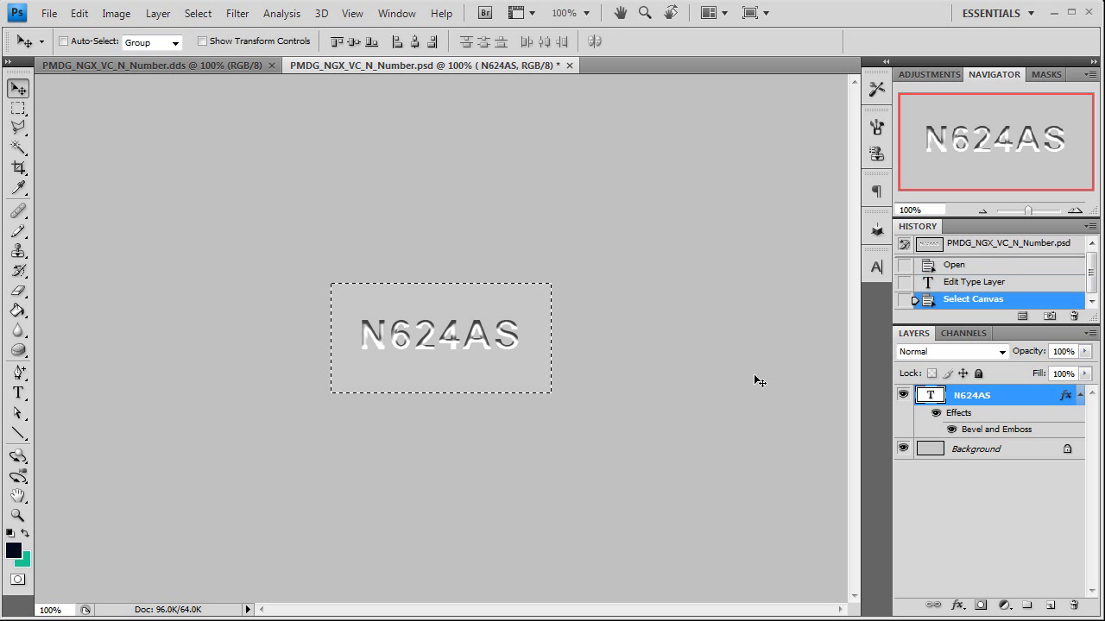
mouse_move(746, 333)
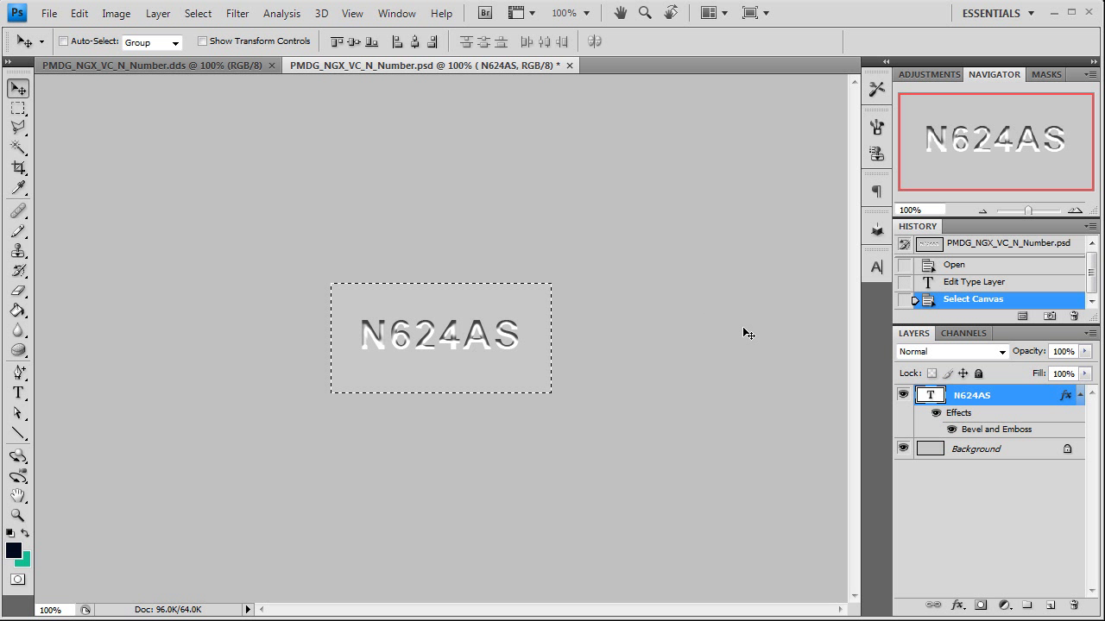
mouse_move(956, 340)
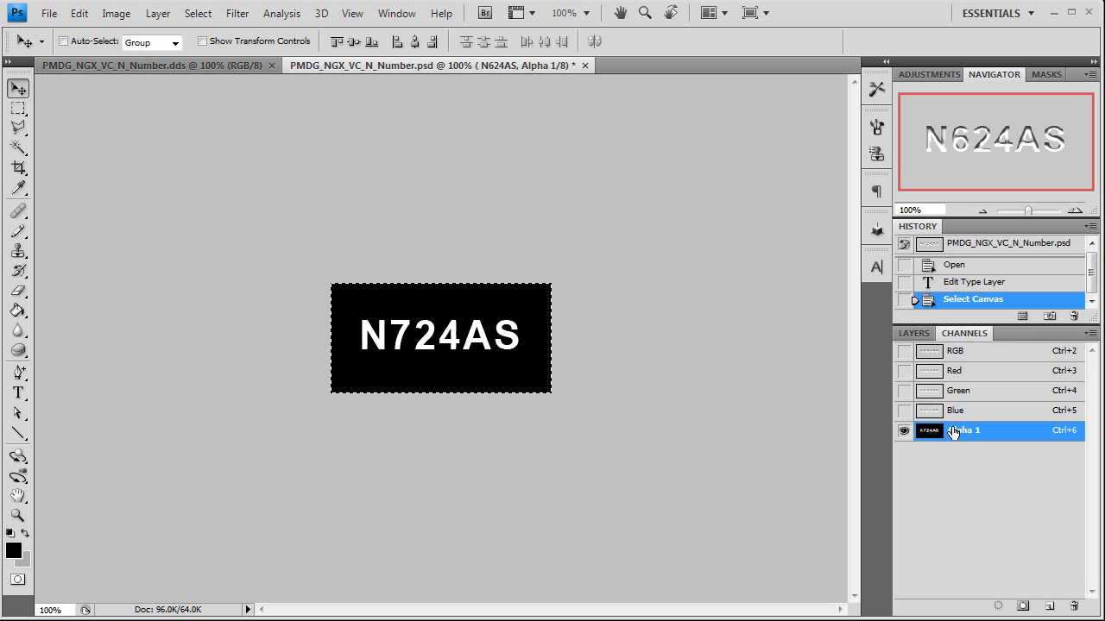
key("ctrl+v")
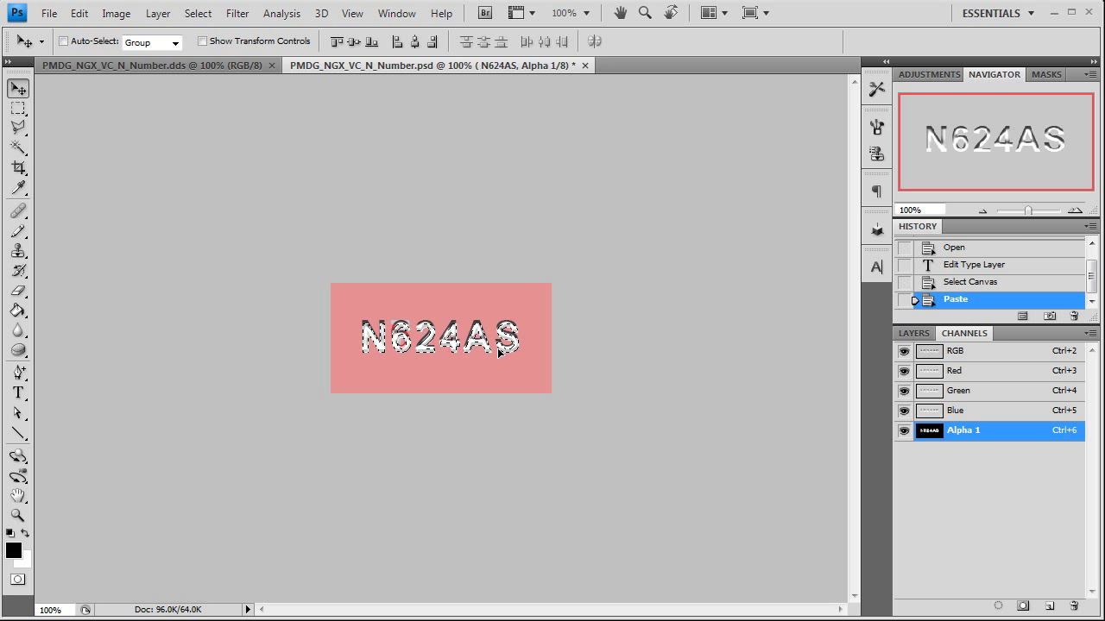
Invert the selection around the pasted N624AS lettering and fill the background black.
left_click(197, 14)
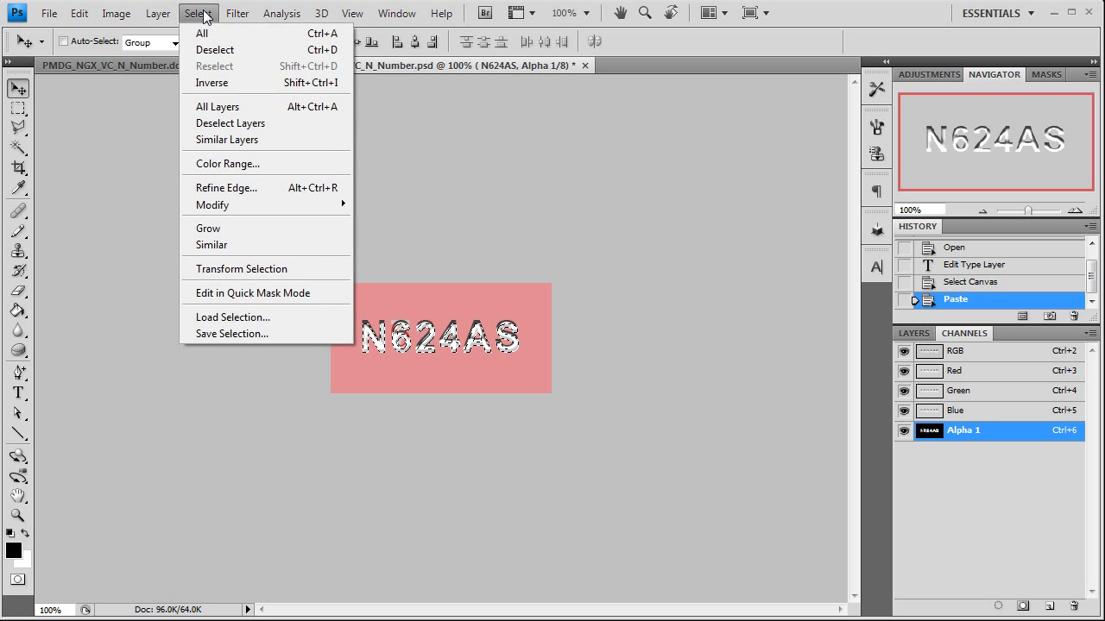
left_click(210, 82)
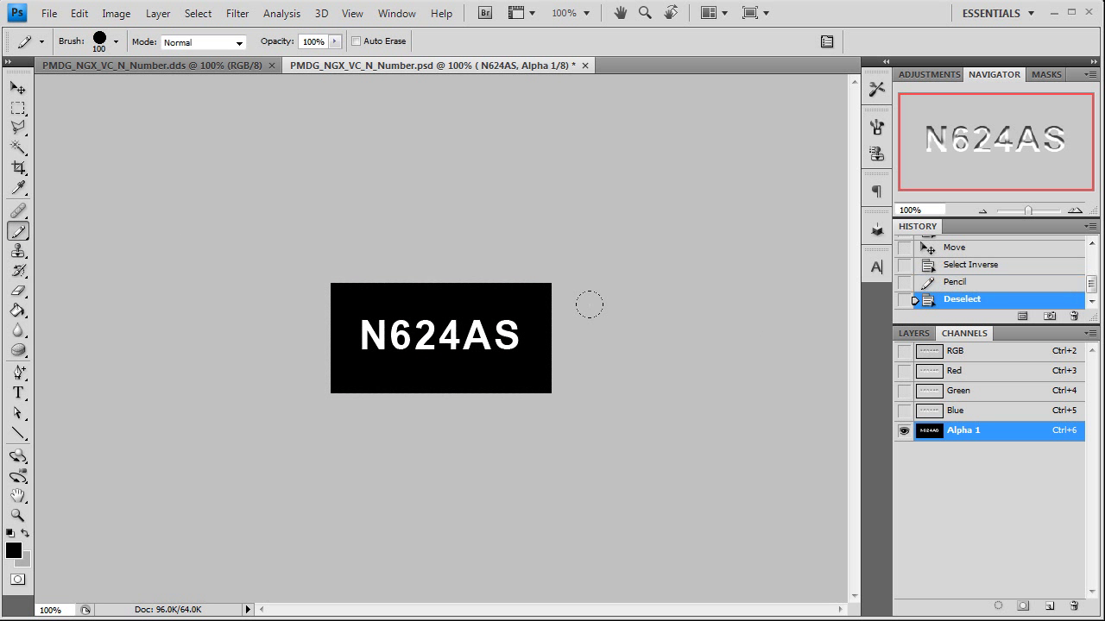
left_click(13, 90)
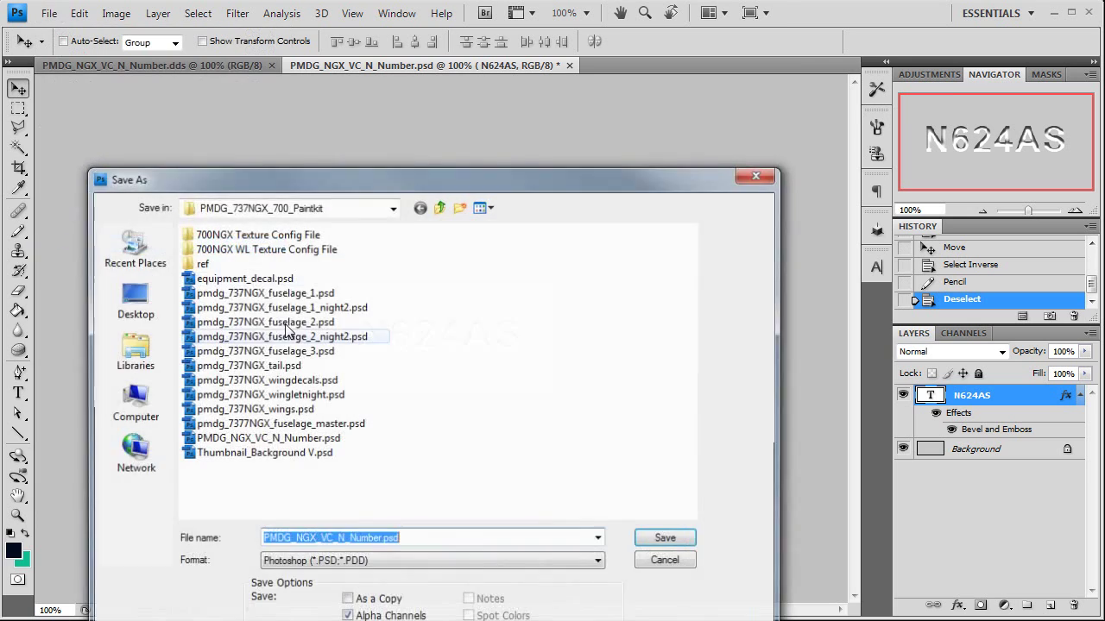
Save the number texture as PMDG_NGX_VC_N_Number.tga in Targa format.
left_click(162, 14)
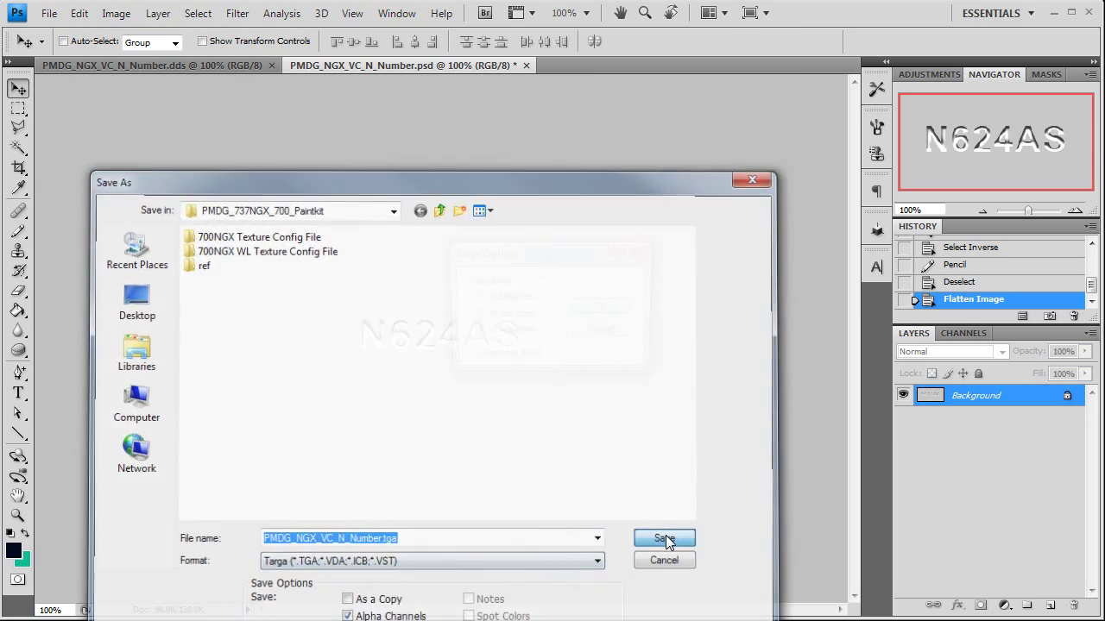
left_click(663, 539)
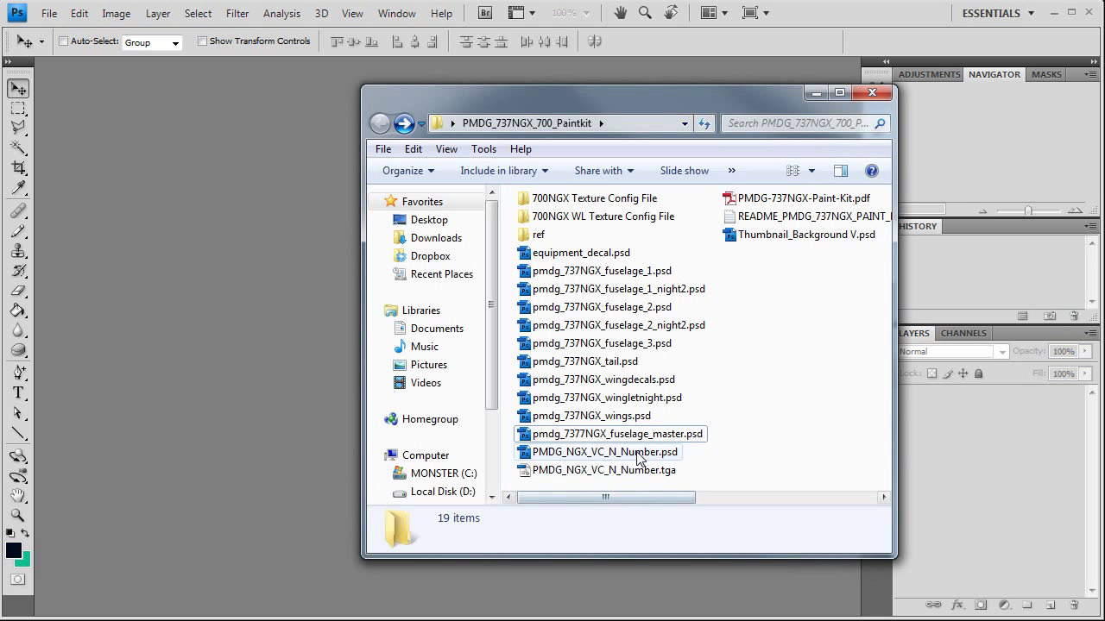
Open PMDG_NGX_VC_N_Number.tga in Image Tool and save it as DDS over the existing file.
left_click(600, 470)
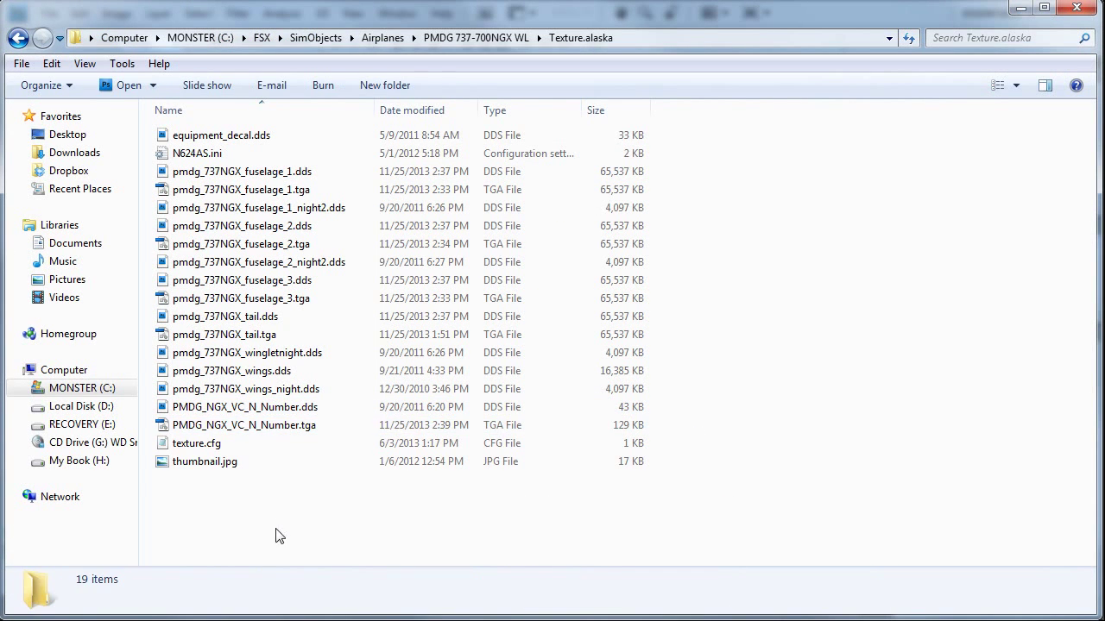
left_click(245, 424)
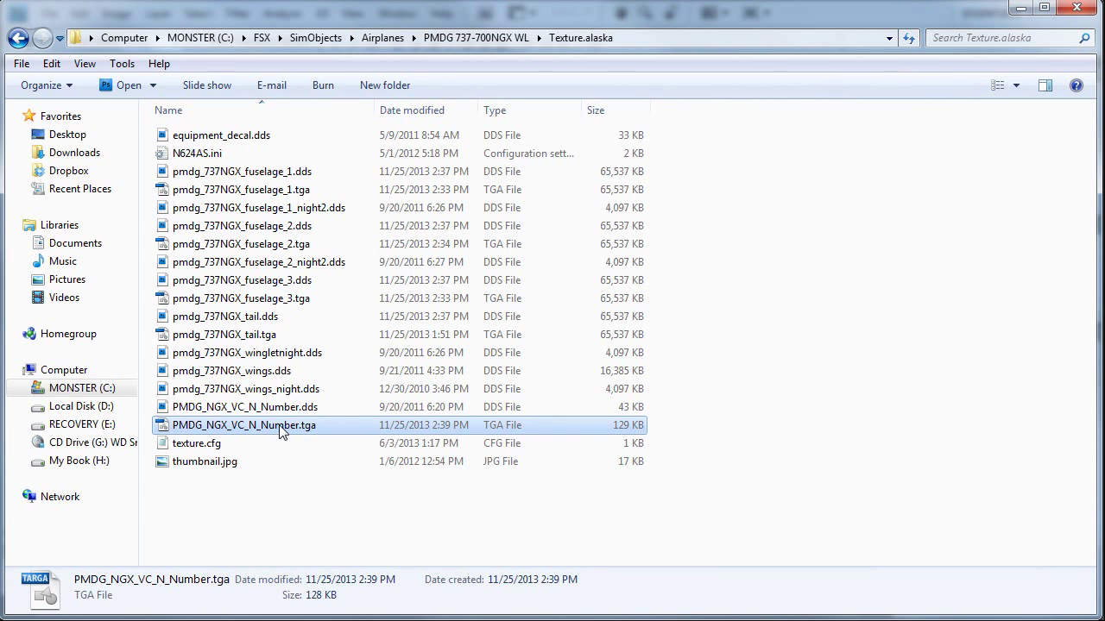
right_click(245, 424)
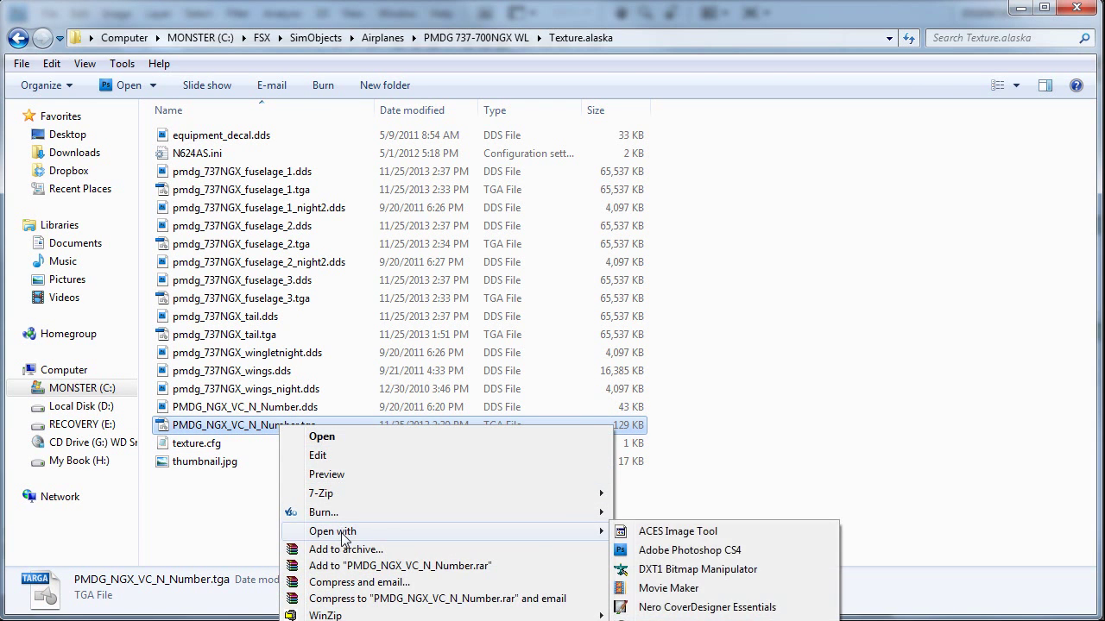
left_click(677, 531)
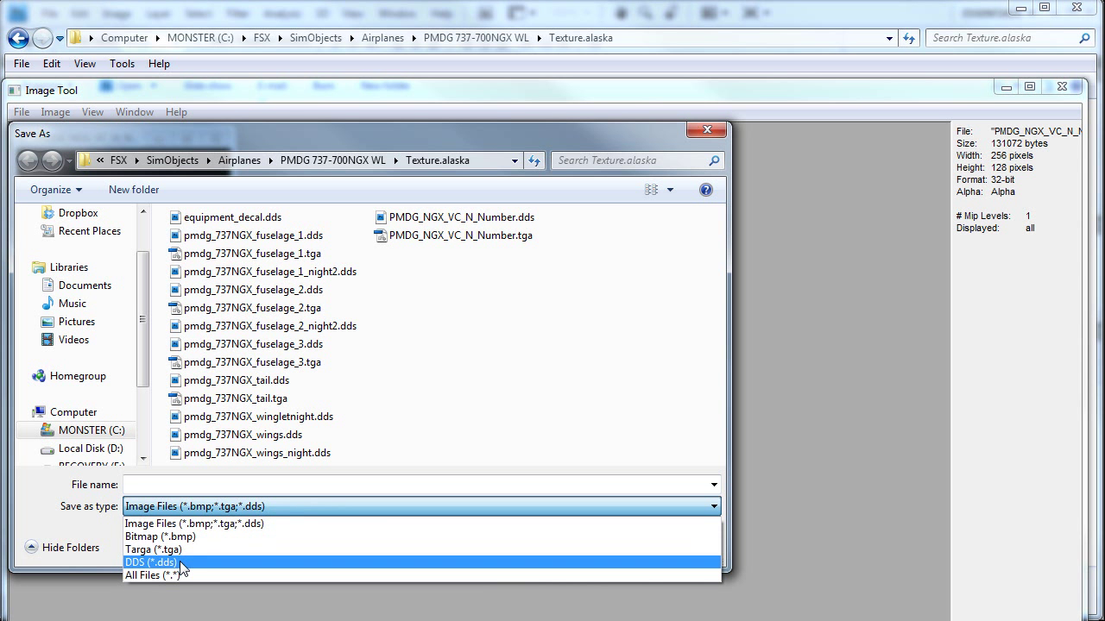
left_click(145, 567)
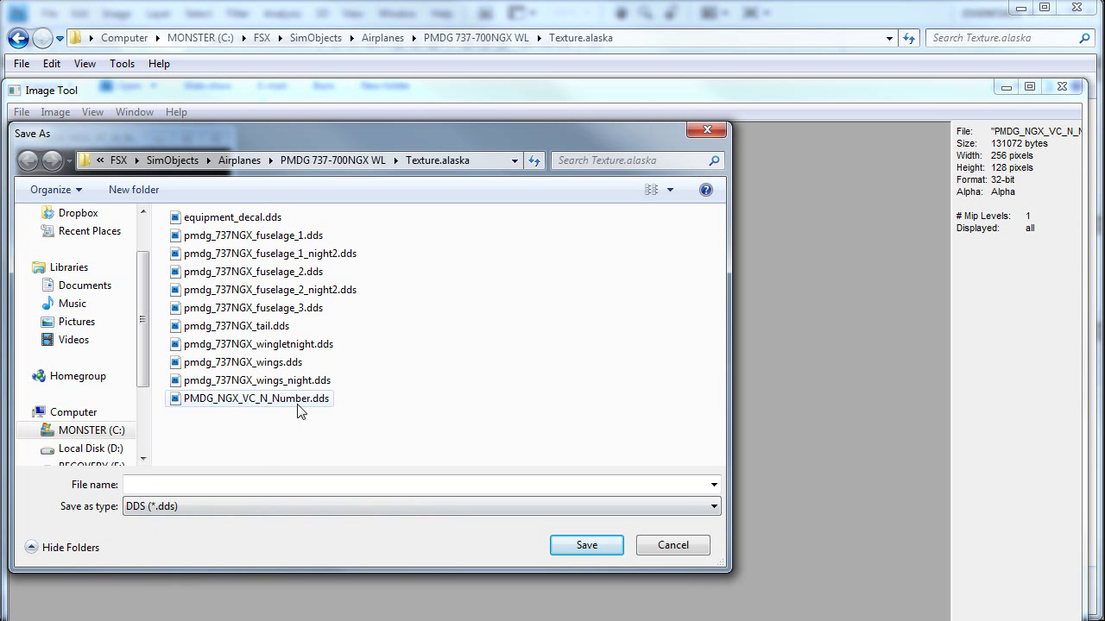
left_click(674, 545)
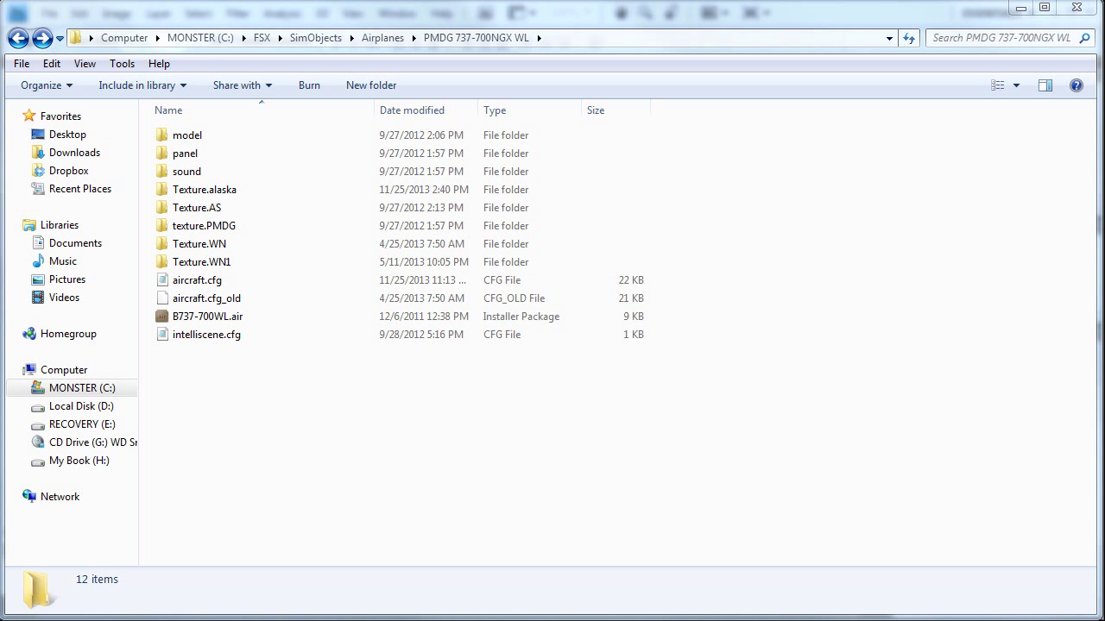
Open aircraft.cfg from the aircraft folder in Notepad.
left_click(207, 334)
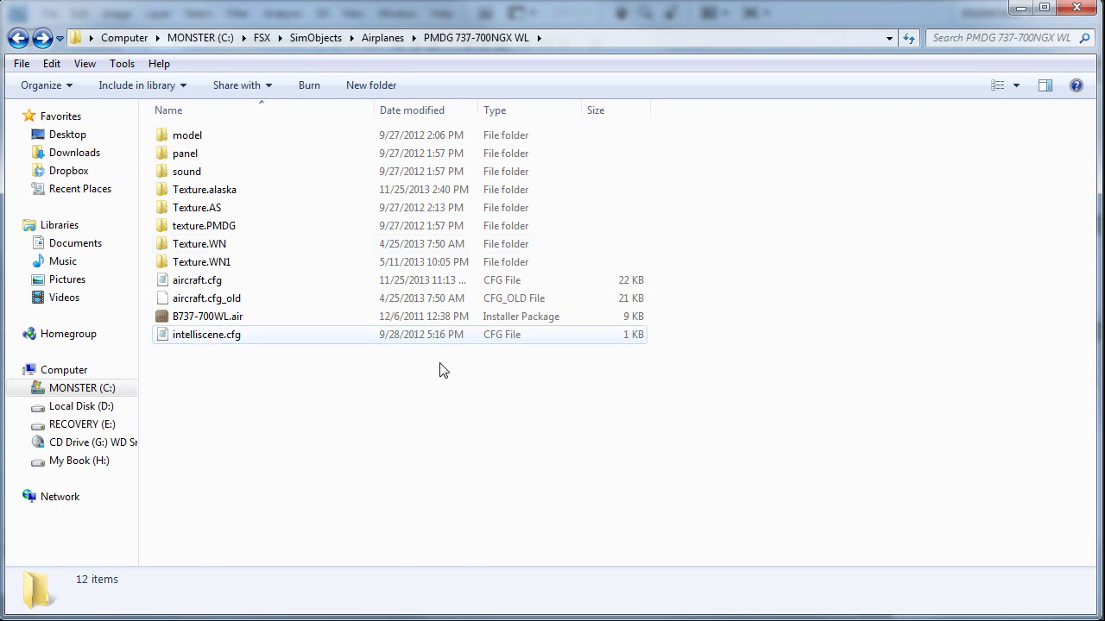
double_click(197, 280)
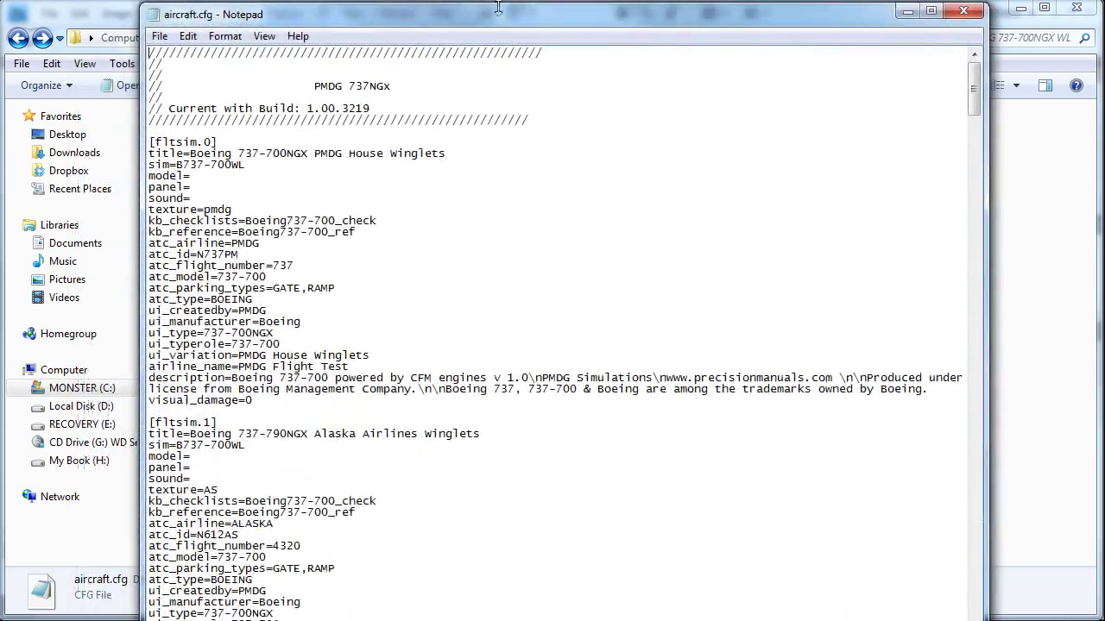
Scroll to the pasted [fltsim.4] entry and retitle it 'Alaska tute'.
left_click_drag(497, 14, 475, 31)
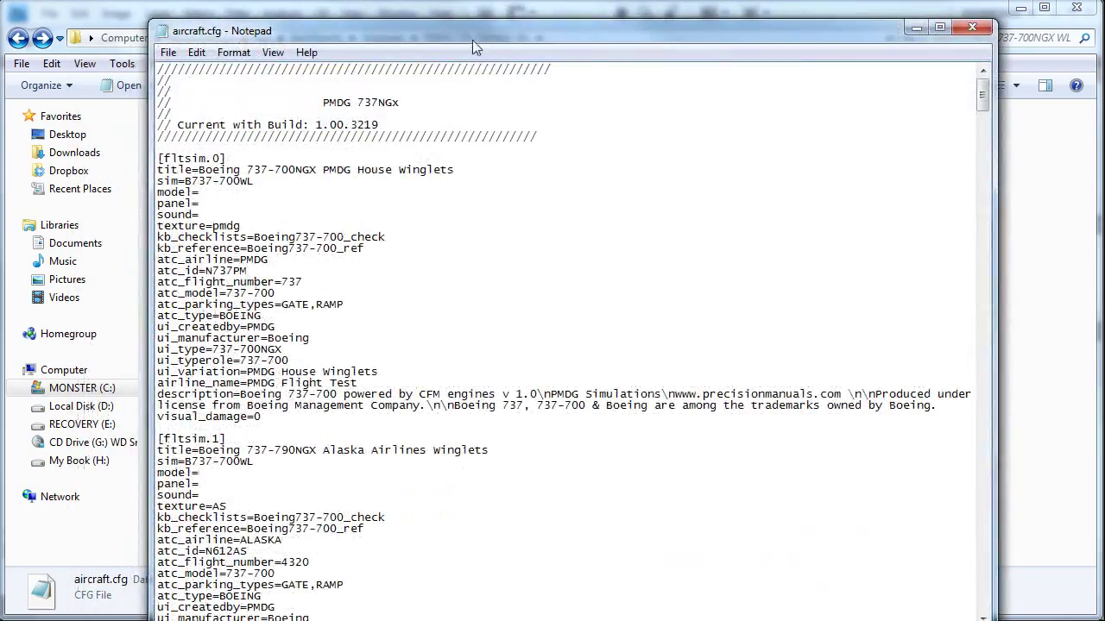
scroll("down", 3)
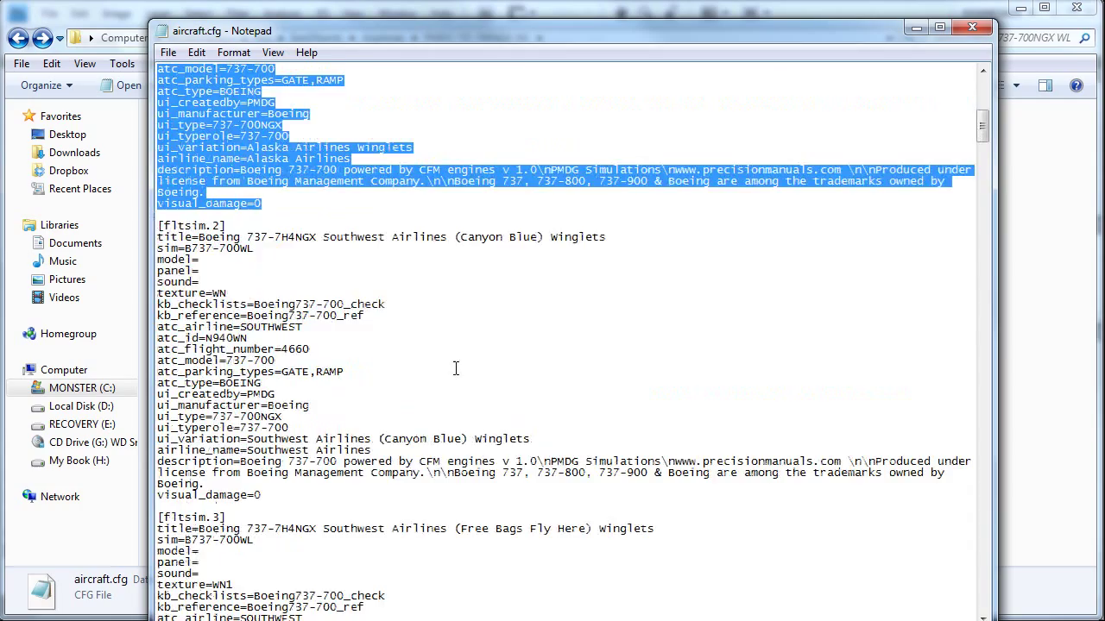
scroll("down", 3)
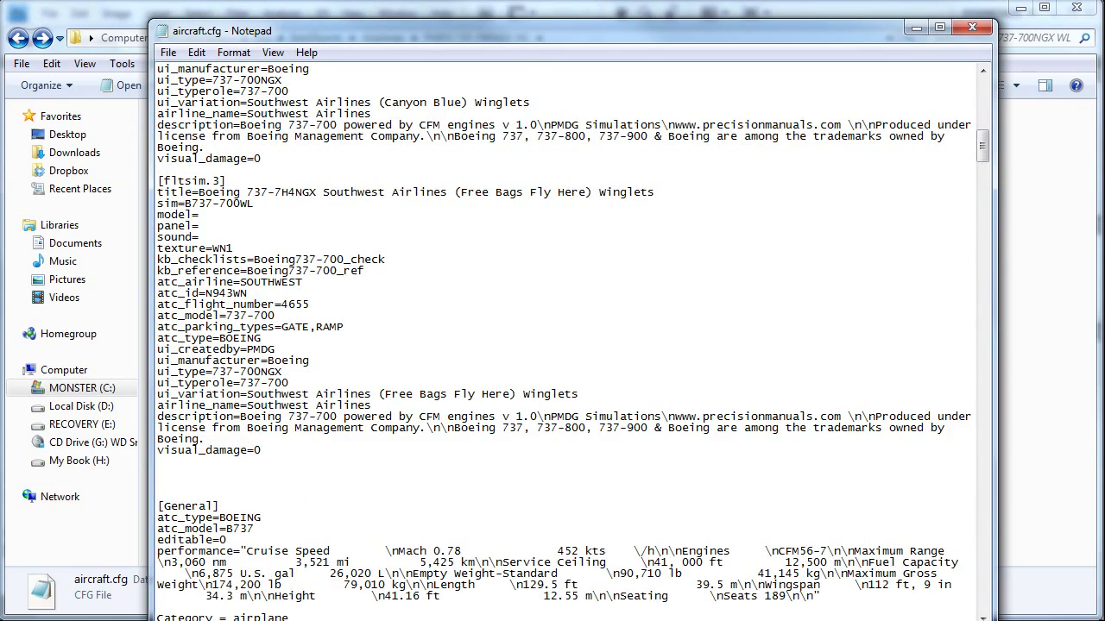
scroll("down", 3)
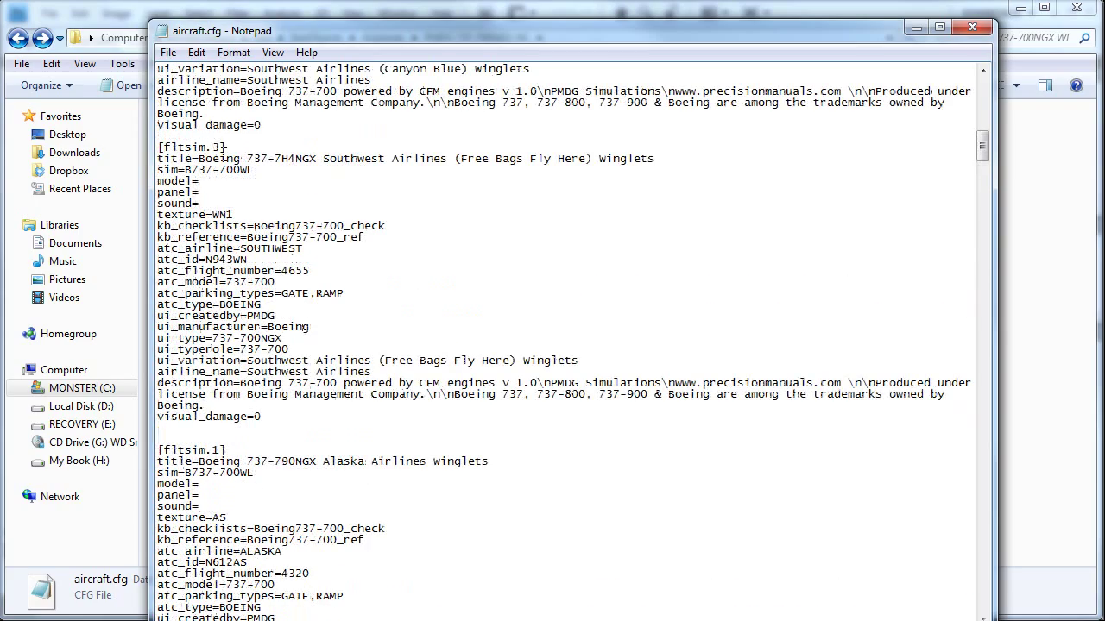
scroll("down", 3)
type("4")
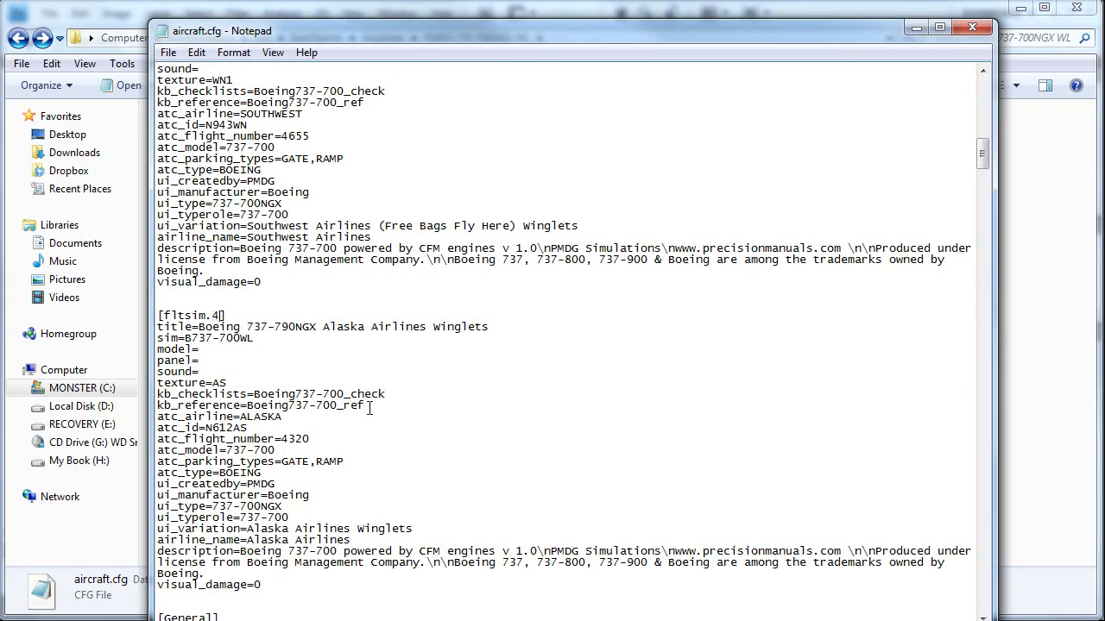
double_click(378, 326)
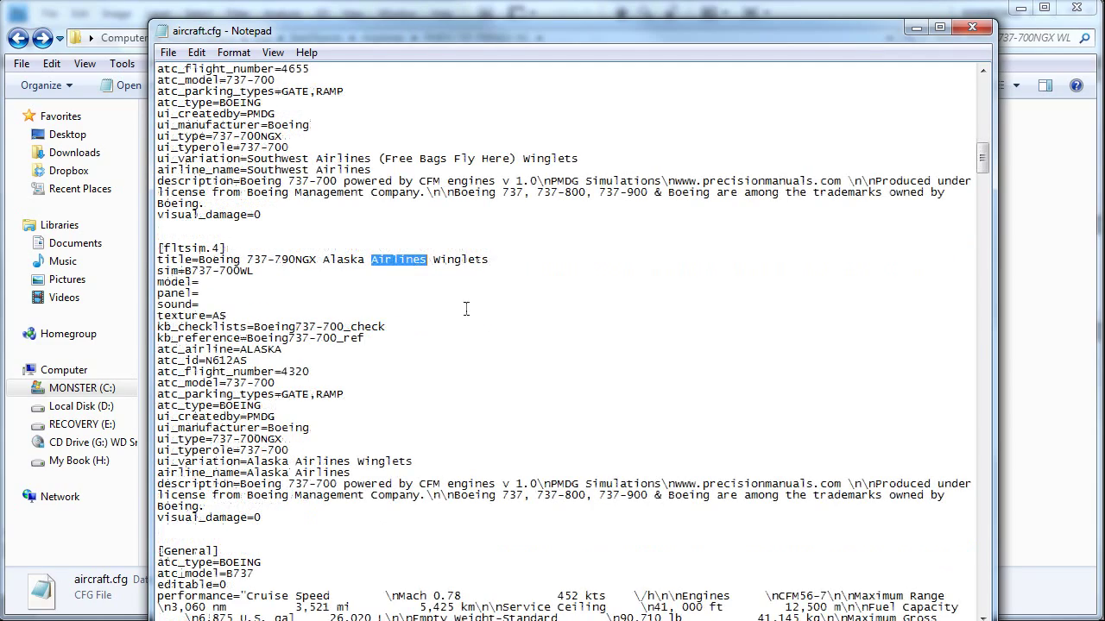
scroll("down", 3)
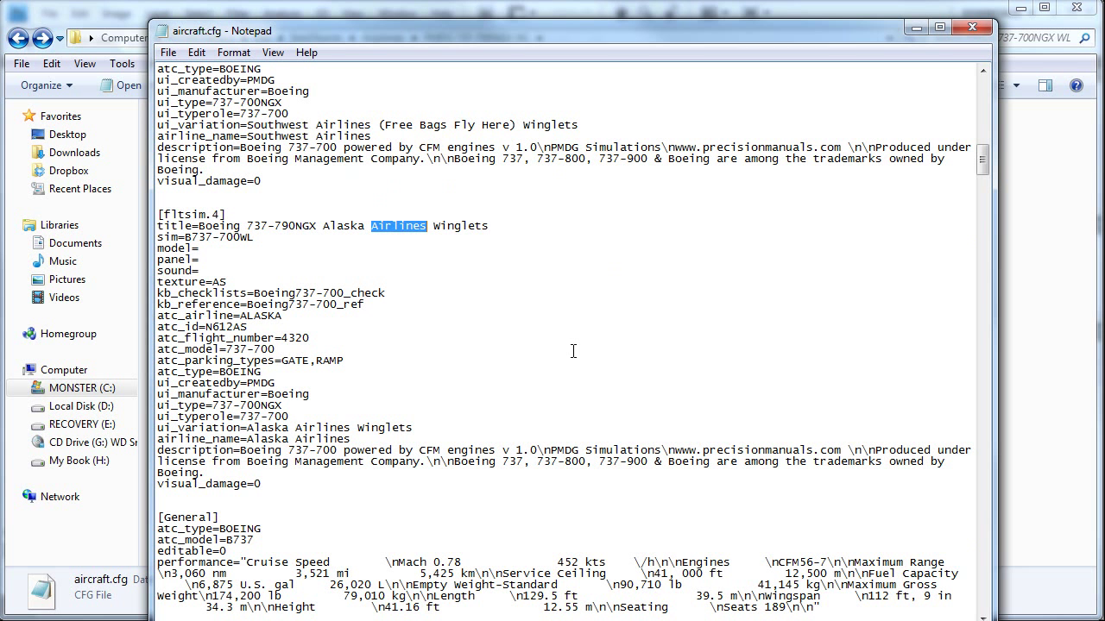
type("tute")
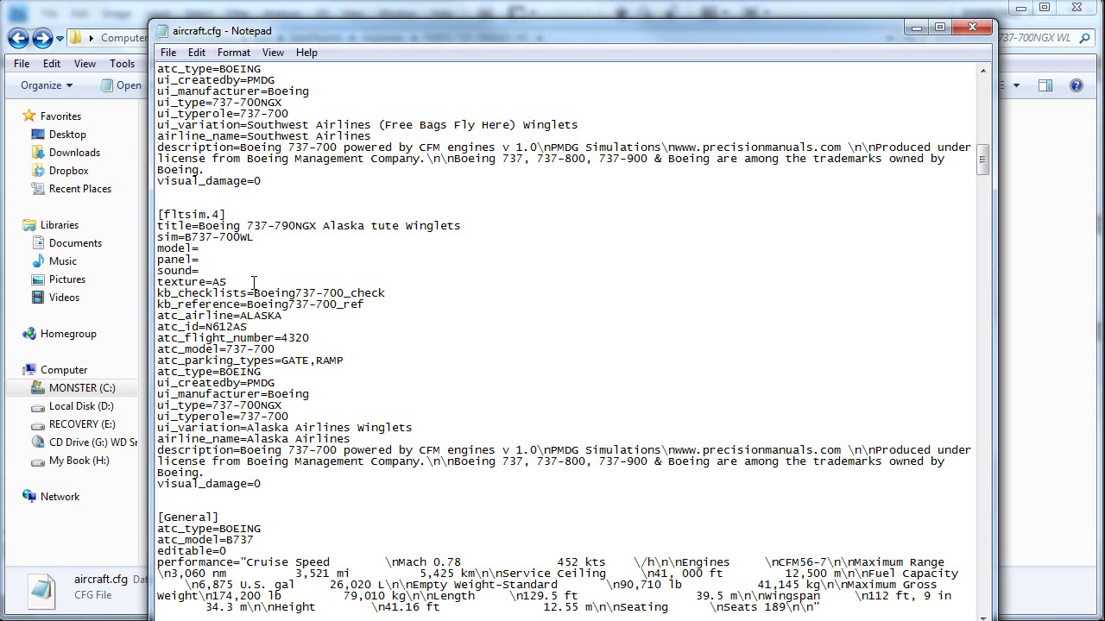
Set texture=alaska and atc_id N624AS, then close Notepad saving the changes.
type("ala")
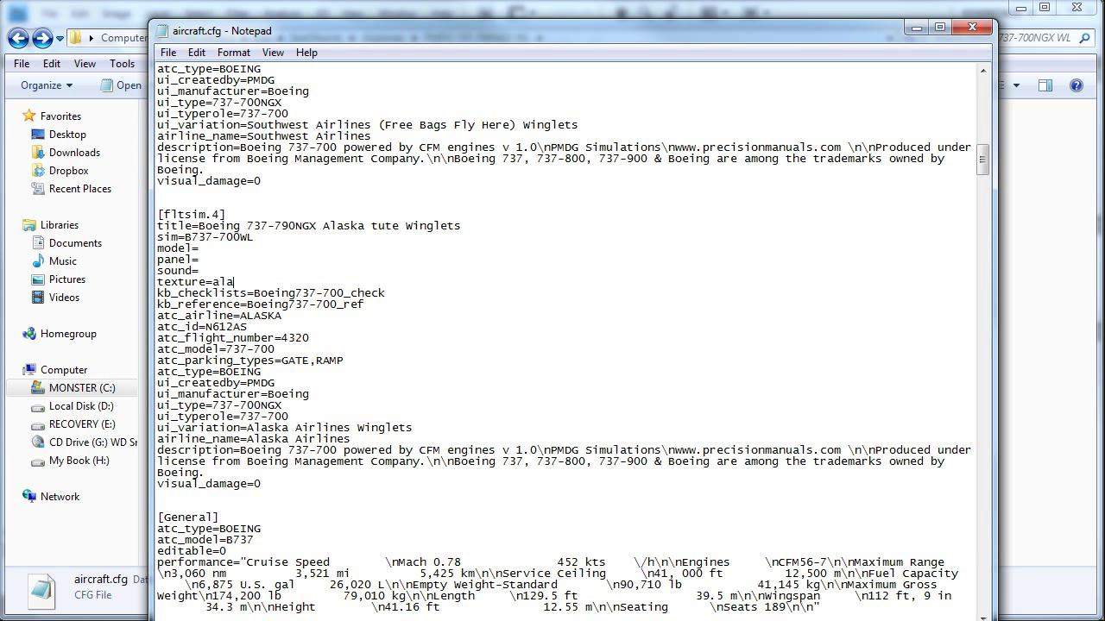
type("ska")
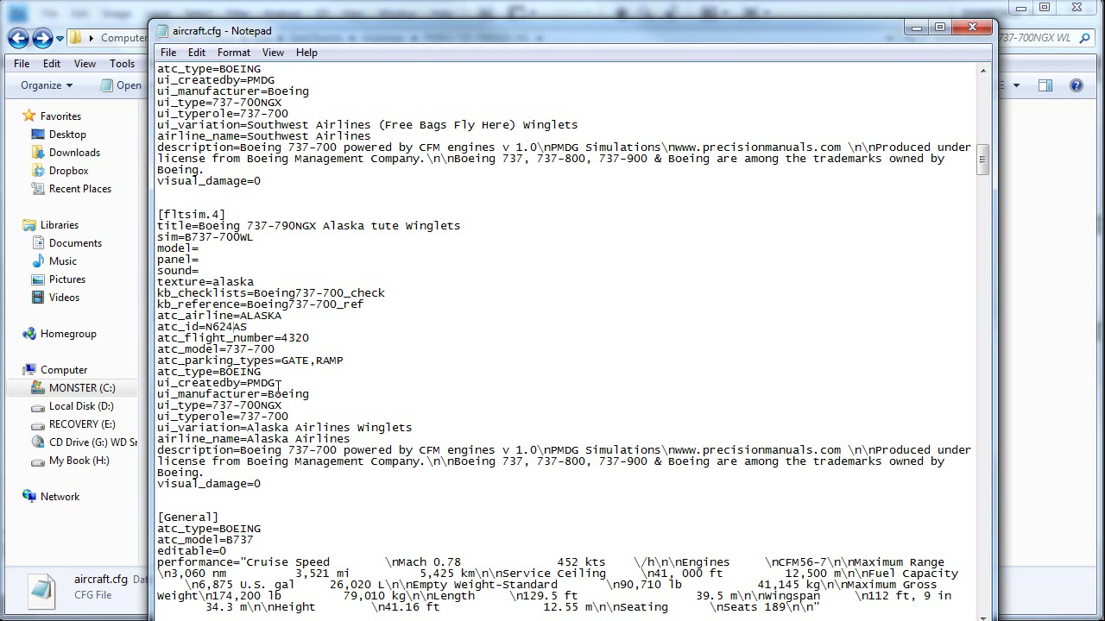
left_click(418, 428)
type("tut")
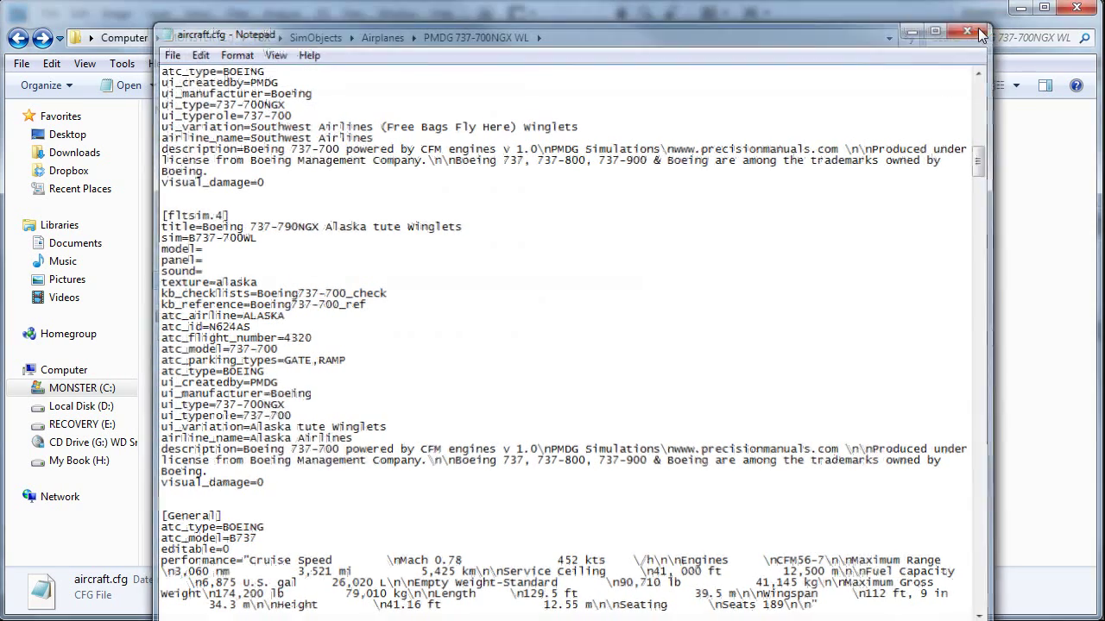
left_click(966, 31)
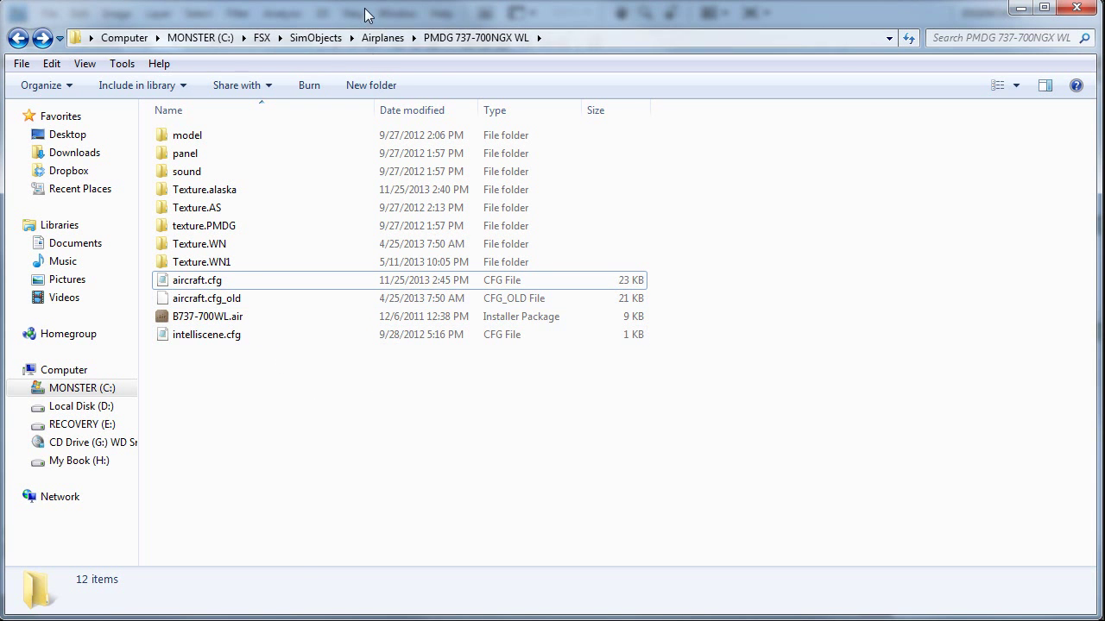
In Texture.alaska select the leftover .tga files and delete them, leaving only DDS and config files.
double_click(203, 188)
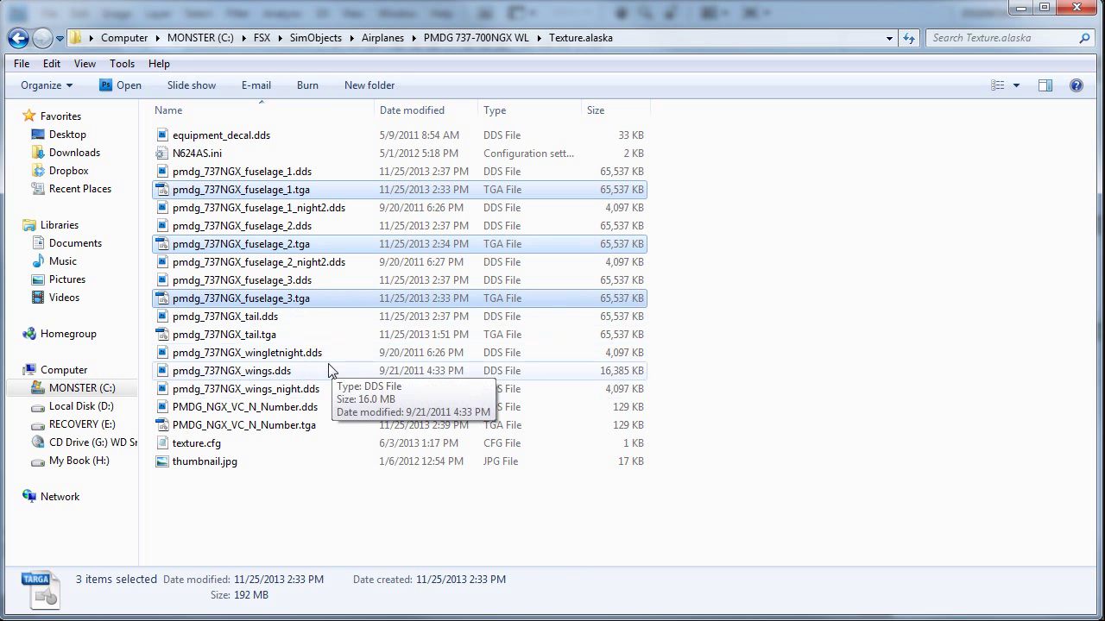
left_click(245, 425)
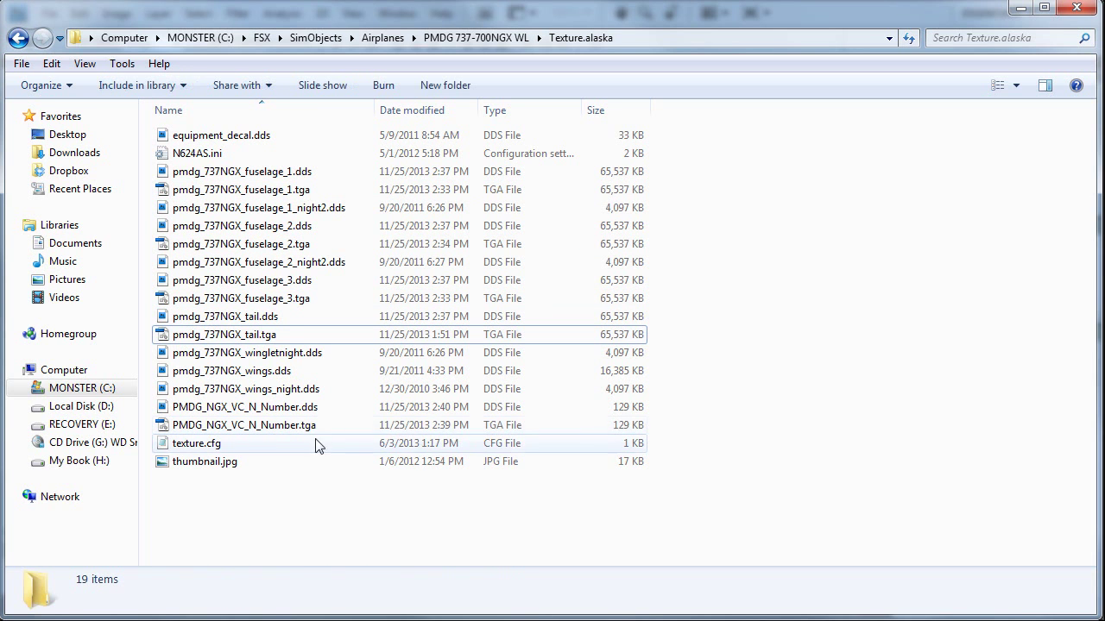
right_click(245, 424)
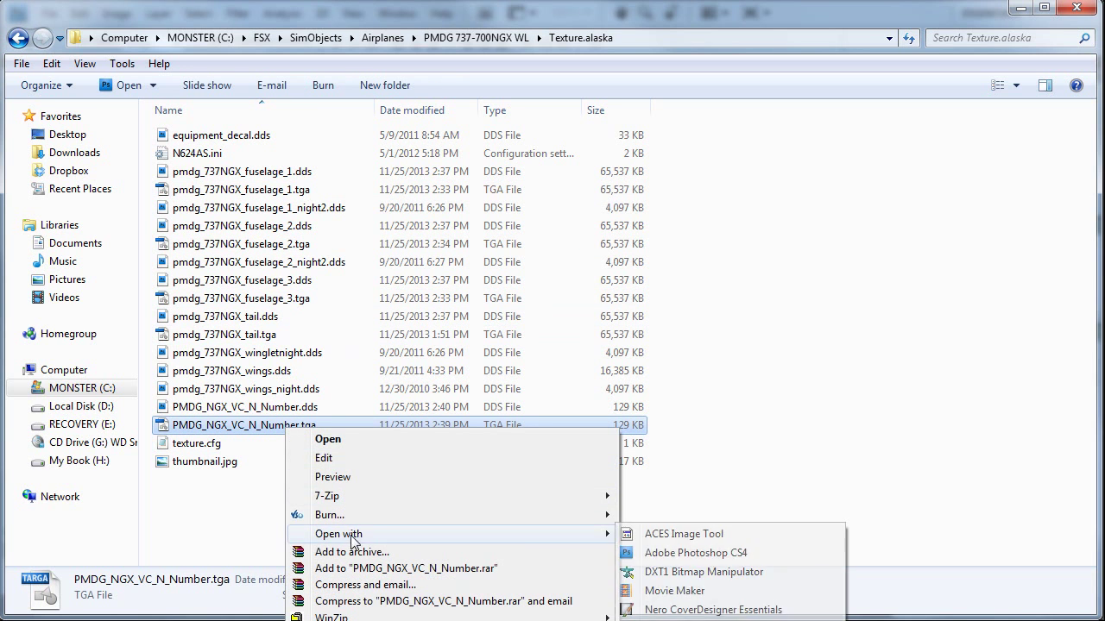
left_click(680, 535)
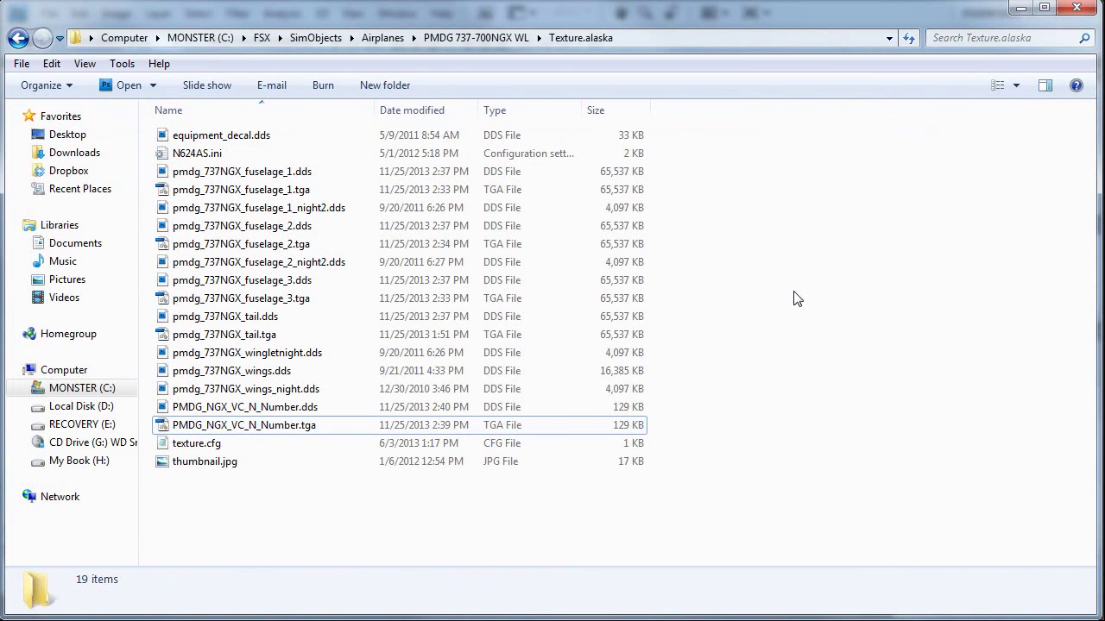
left_click(245, 424)
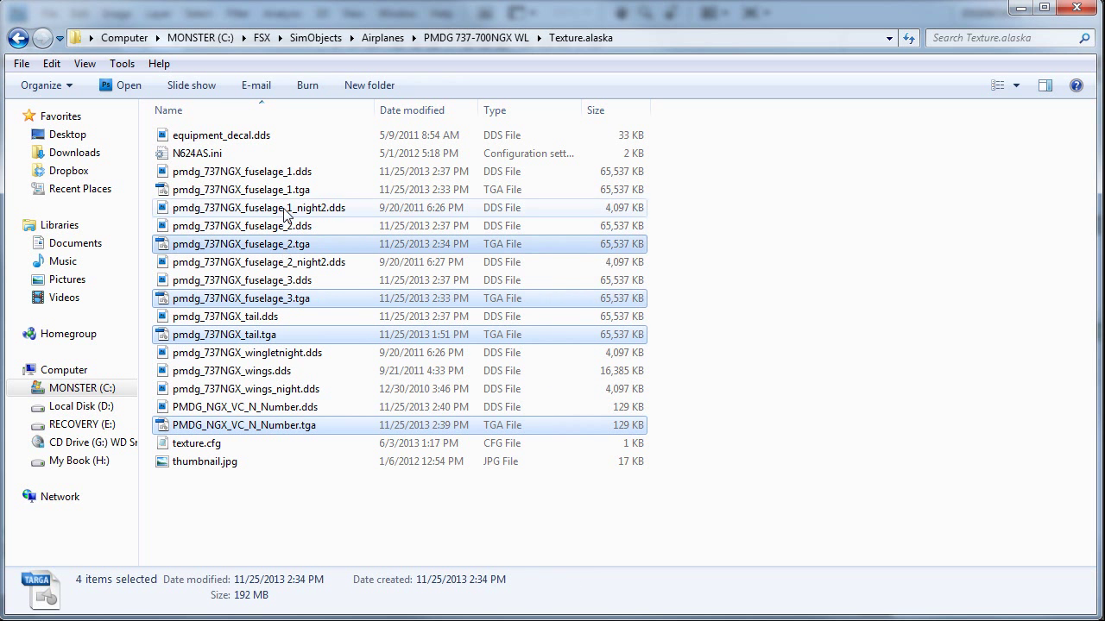
left_click(242, 188)
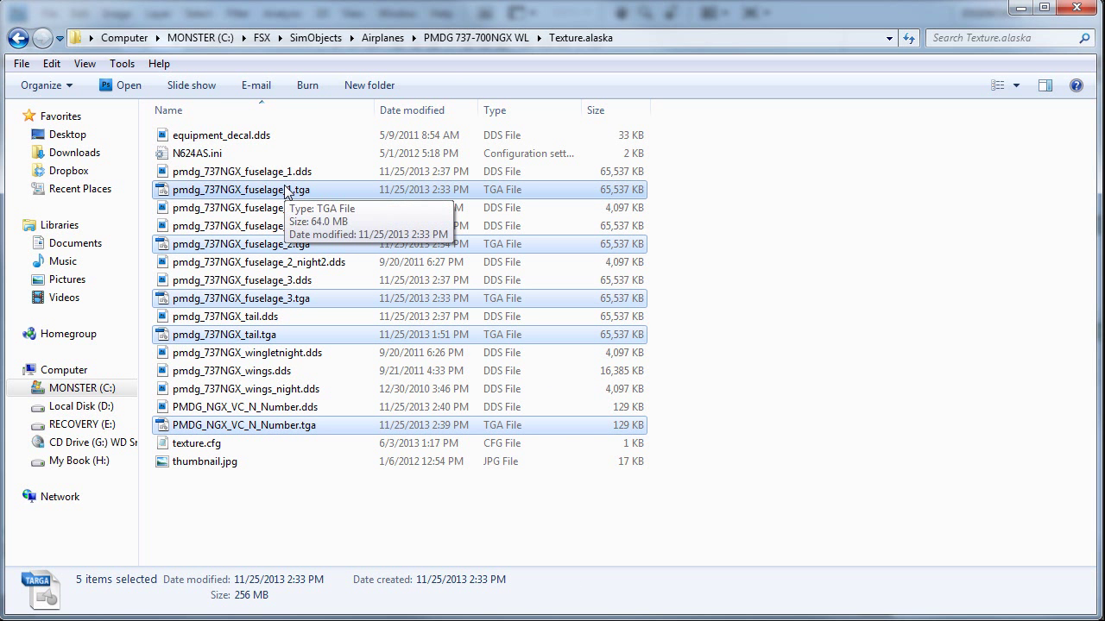
mouse_move(573, 390)
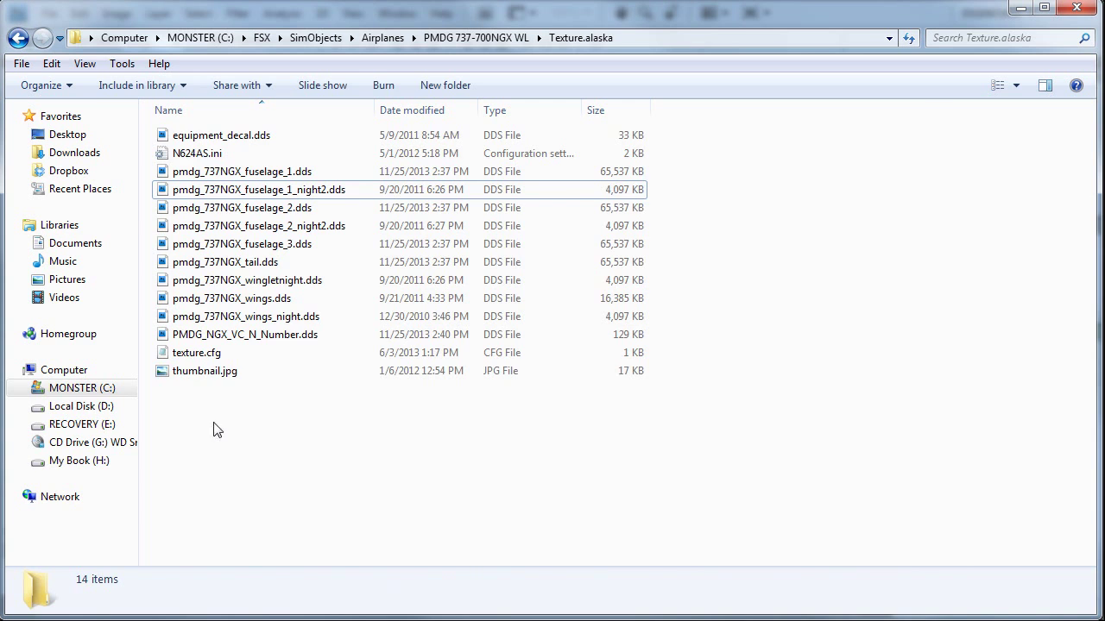
Close the paint kit folder window, returning to the empty Photoshop CS4 workspace.
left_click(474, 38)
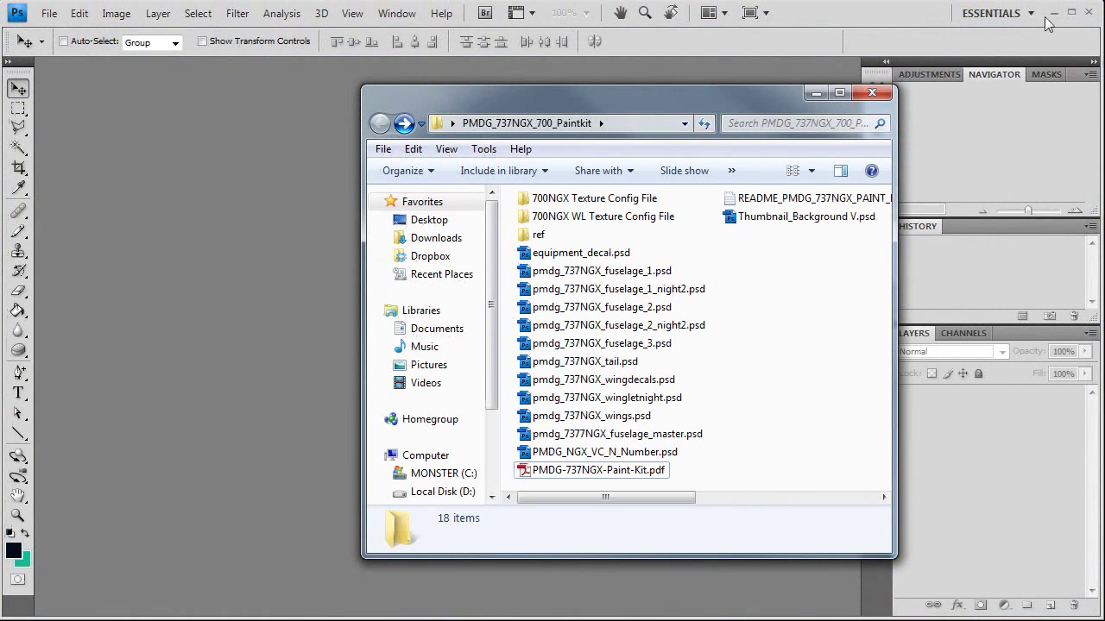
left_click(870, 93)
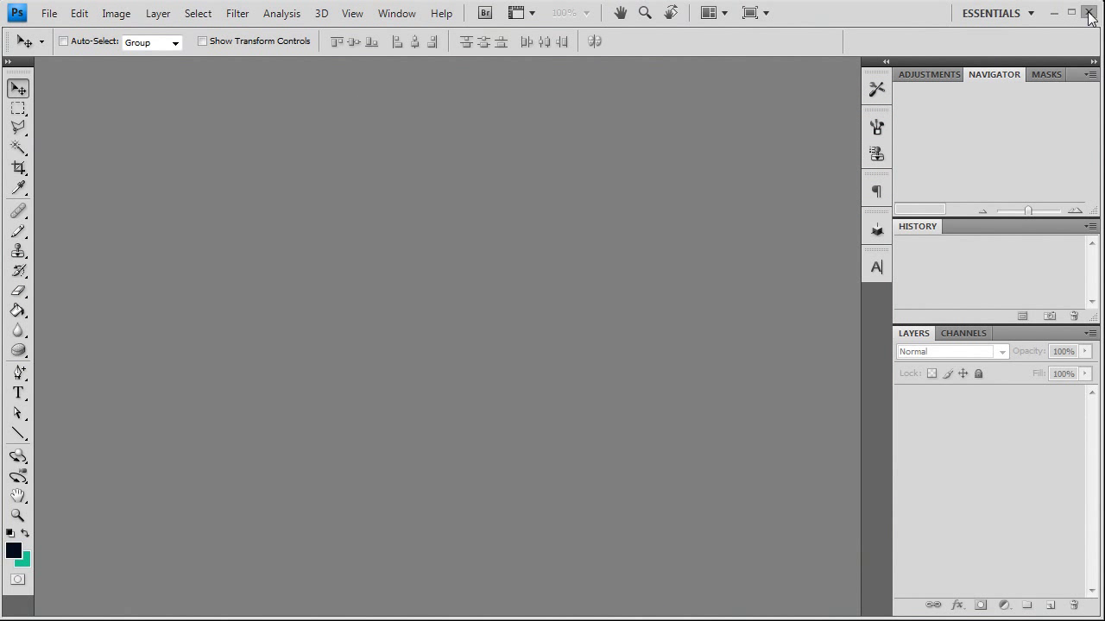